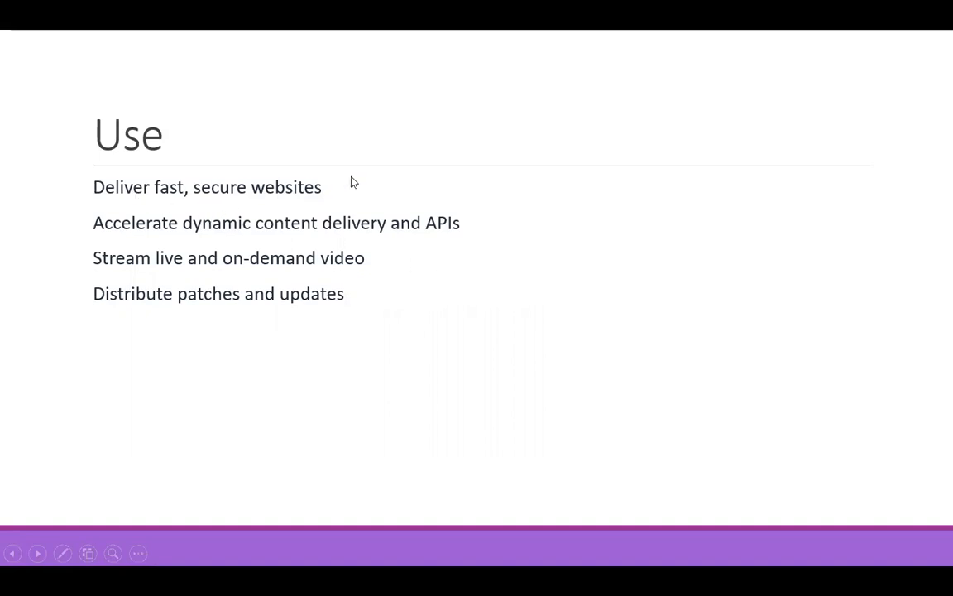
mouse_move(551, 280)
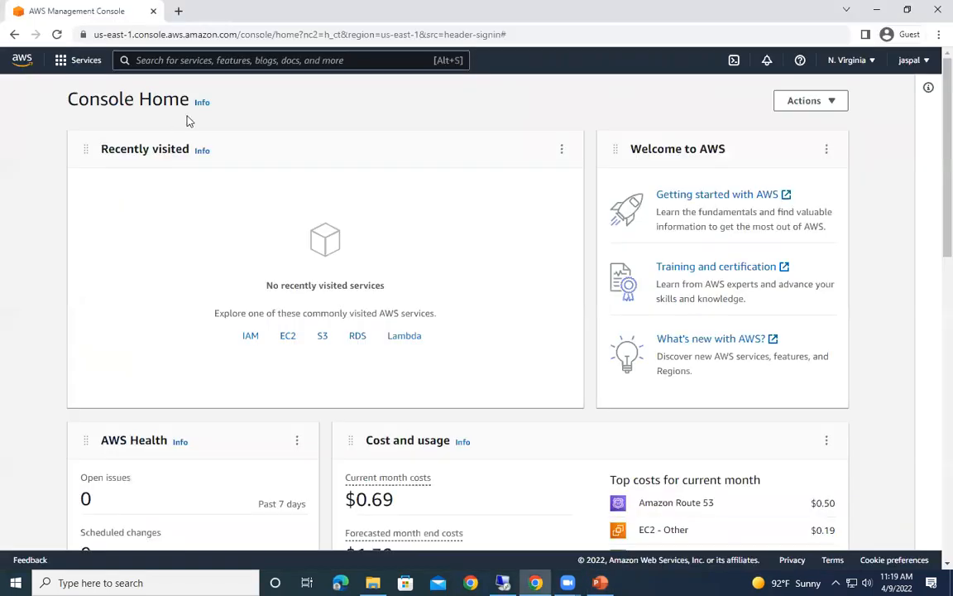
Step: Search the console for s3 and open the S3 buckets list of 18 buckets
click(248, 60)
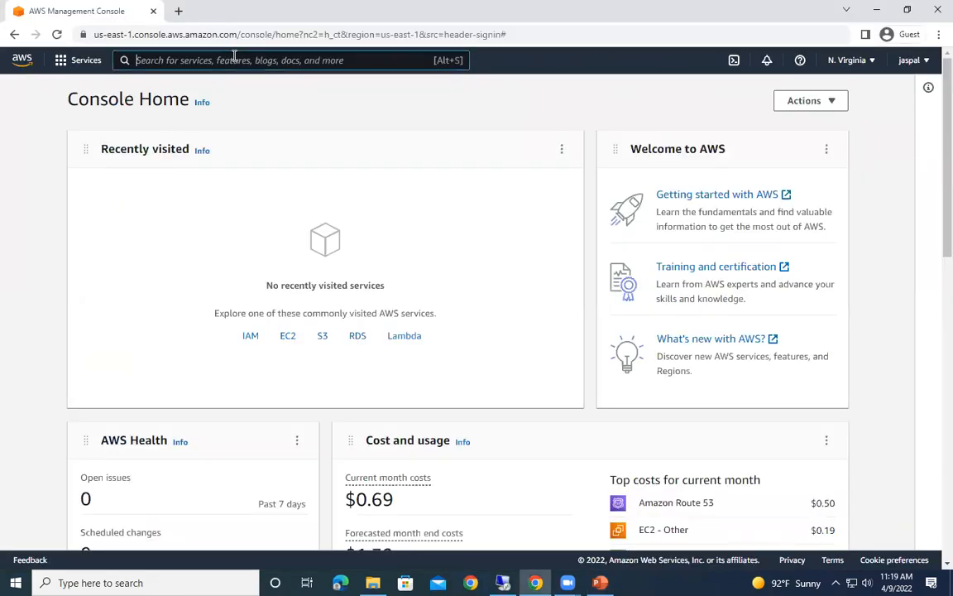
text(s3)
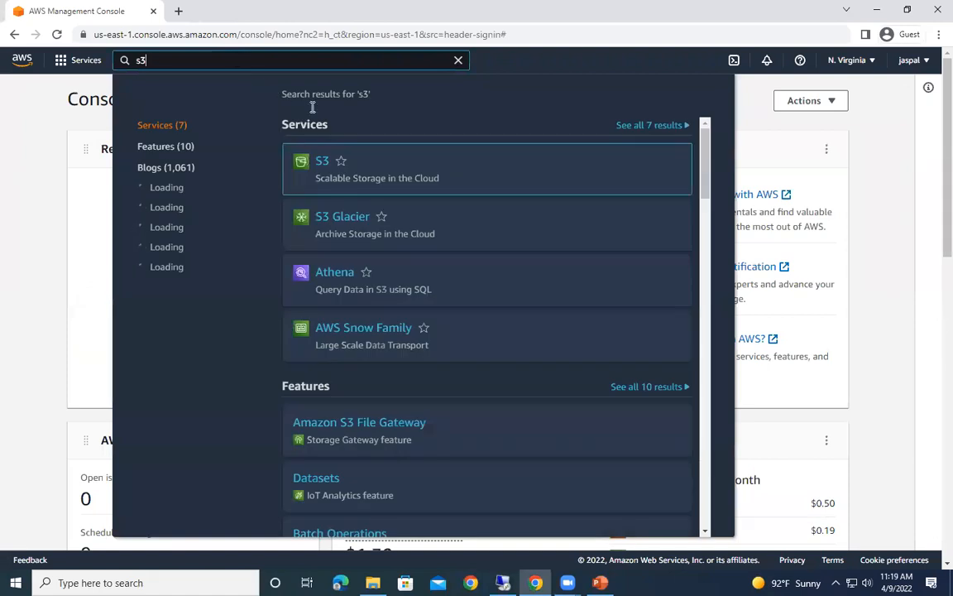
click(322, 160)
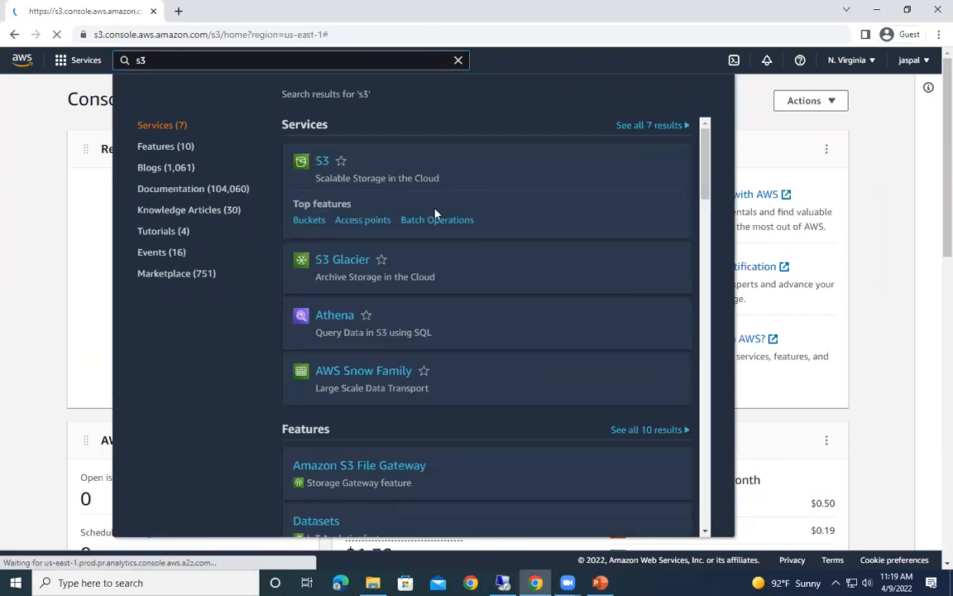
click(322, 160)
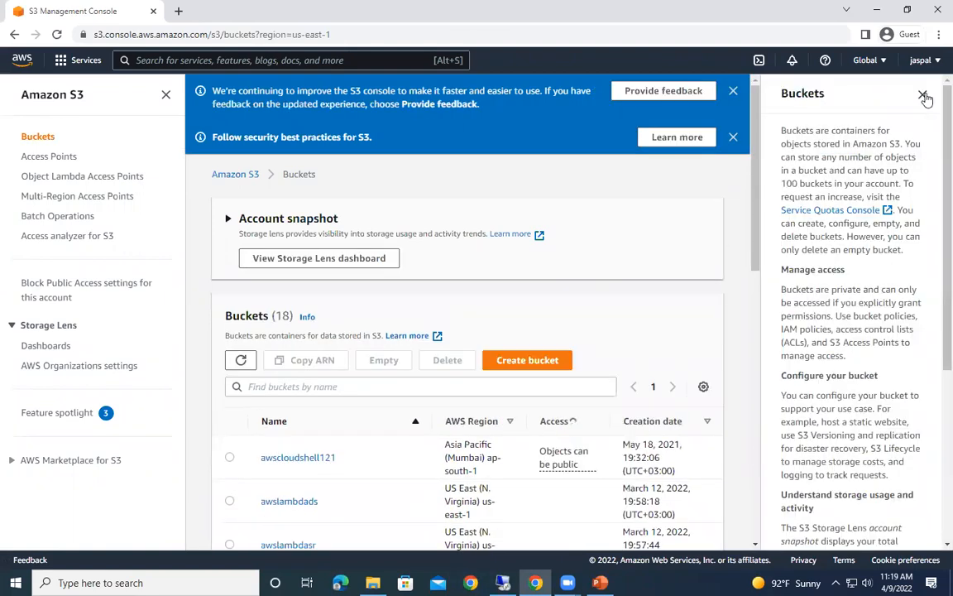
Step: Create bucket s3cloudfrontbk1 with Block all public access kept on
click(527, 359)
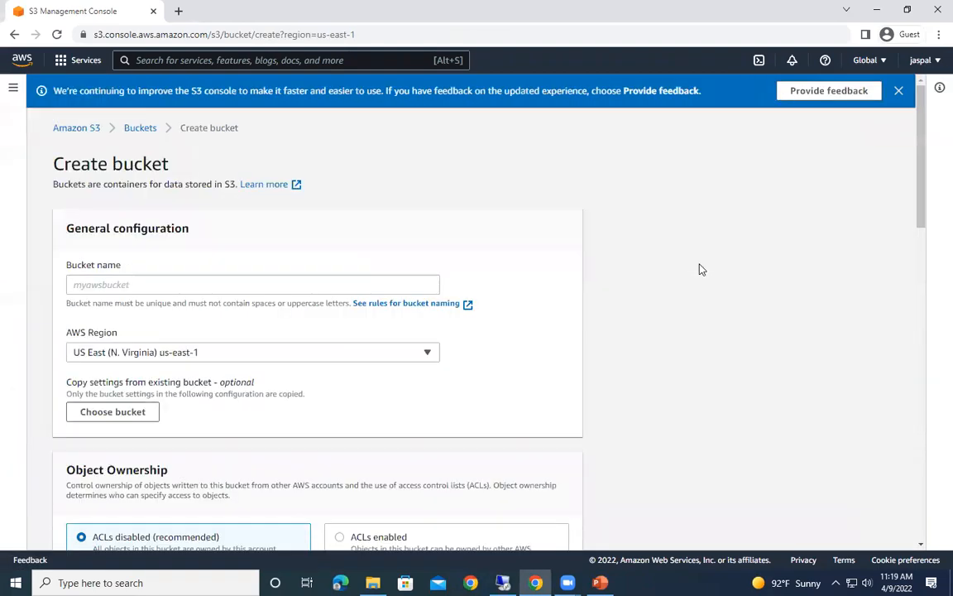
click(252, 284)
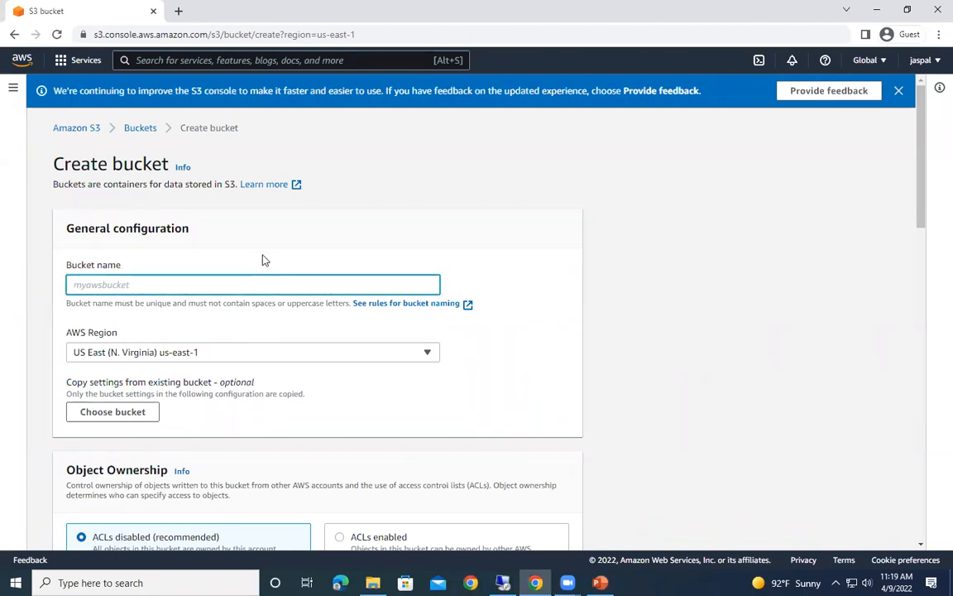
text(s3clou)
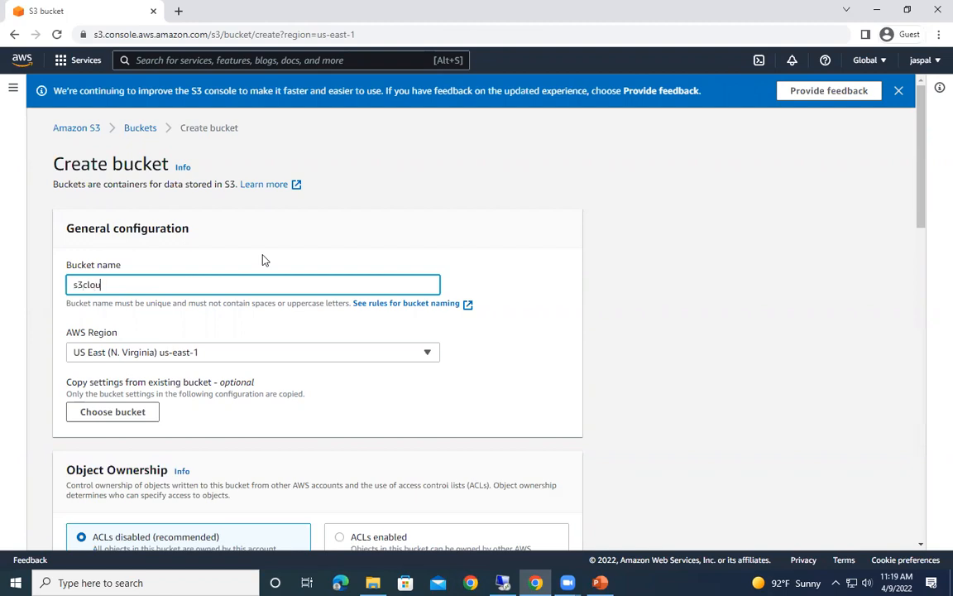
text(dfrontbk1)
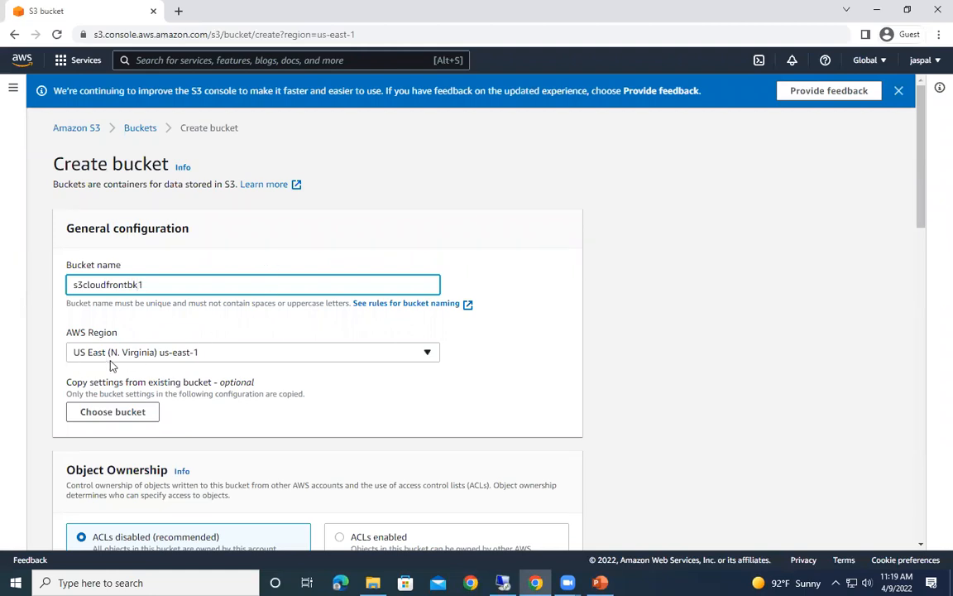
mouse_move(182, 381)
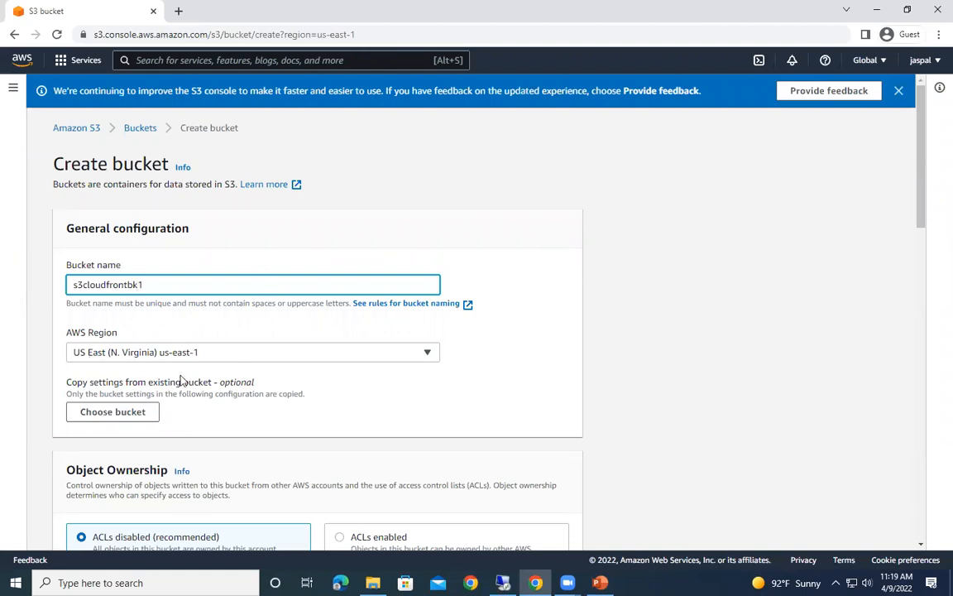
scroll(down, 3)
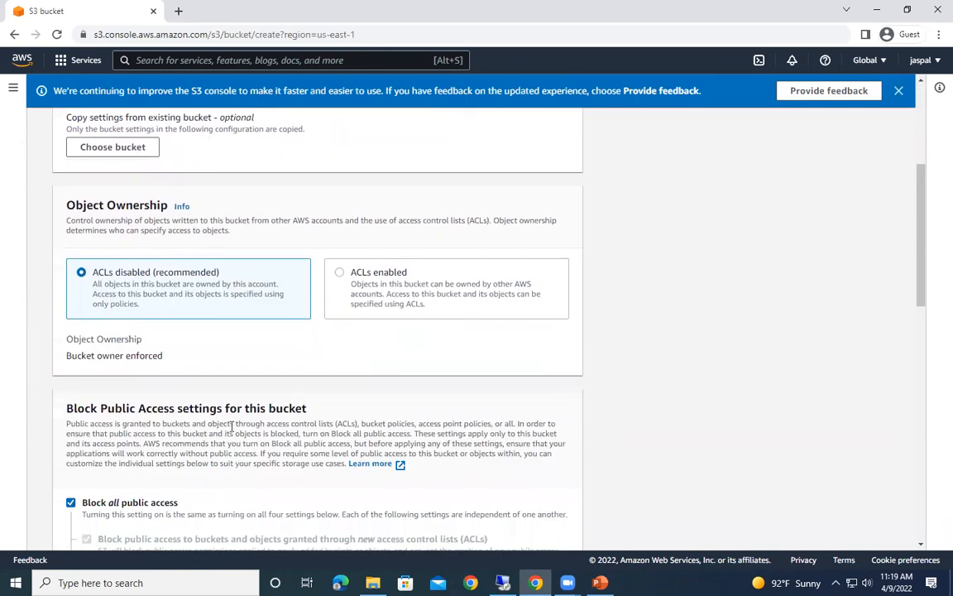
scroll(down, 3)
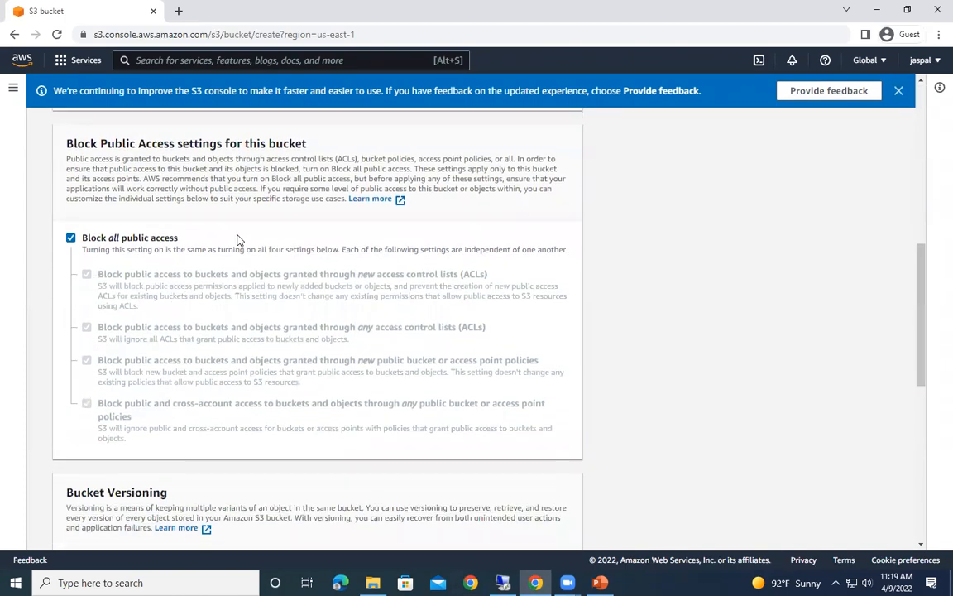
scroll(down, 3)
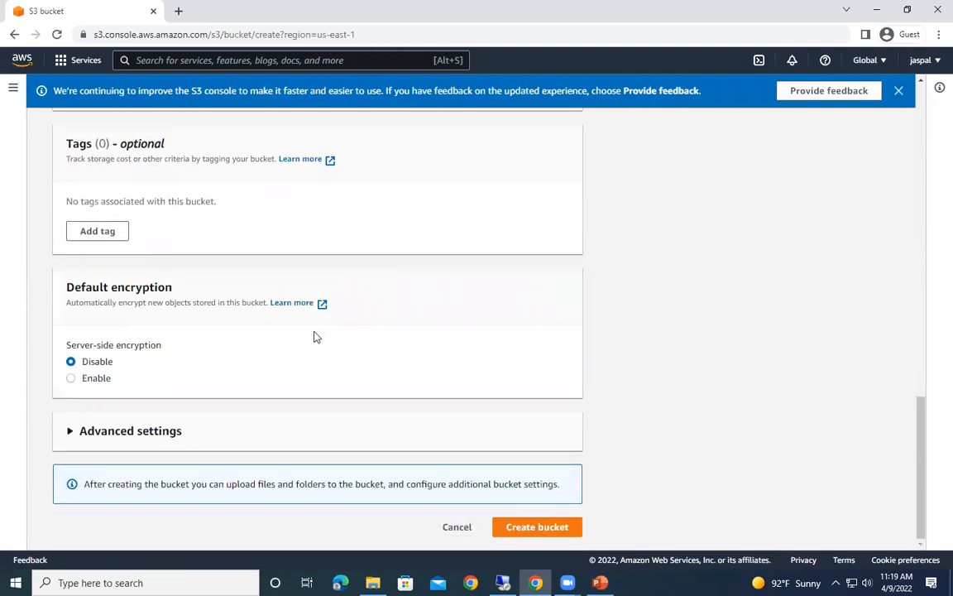
click(537, 526)
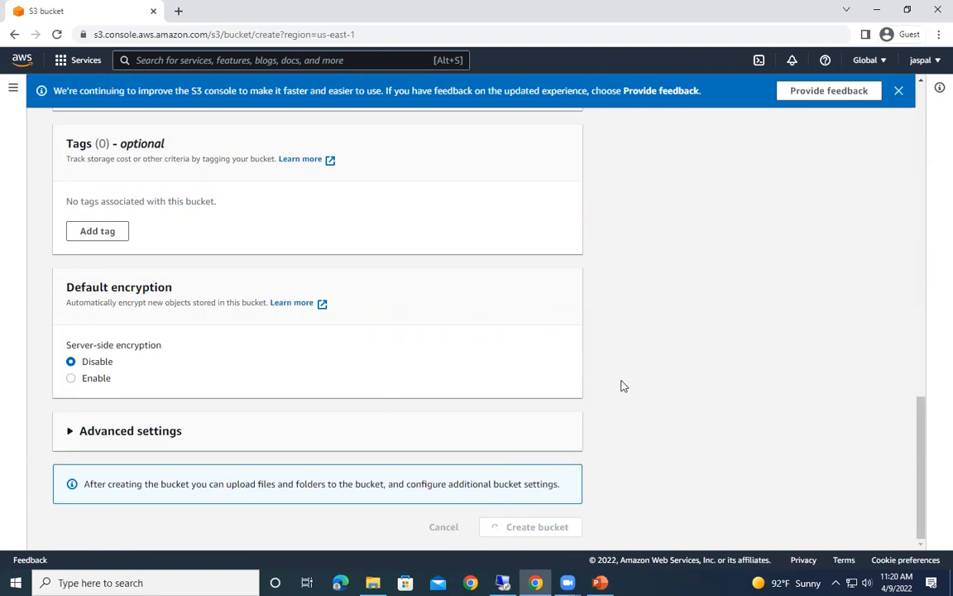
click(537, 527)
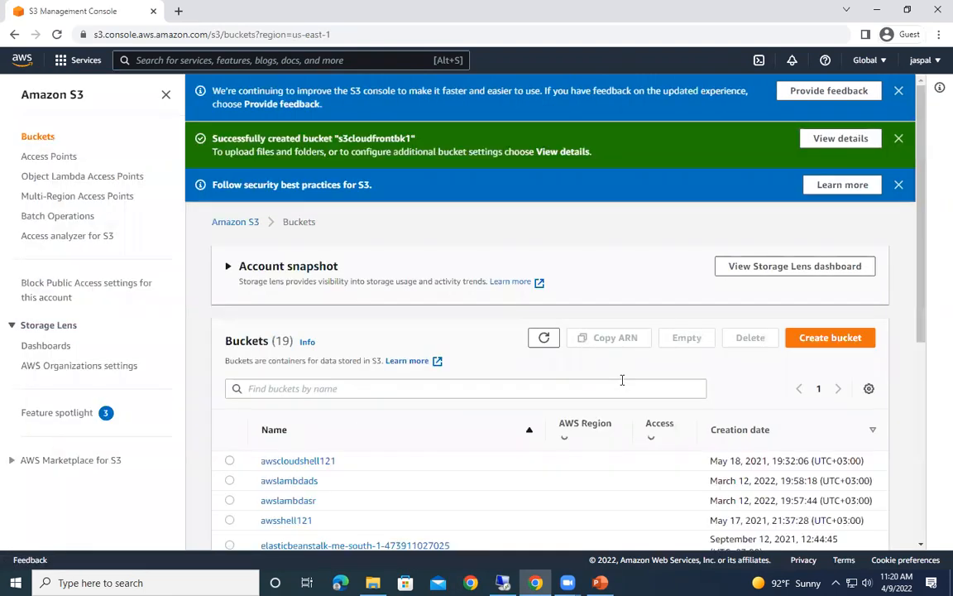
Step: Open the s3cloudfrontbk1 bucket from the list to view its empty Objects tab
scroll(down, 3)
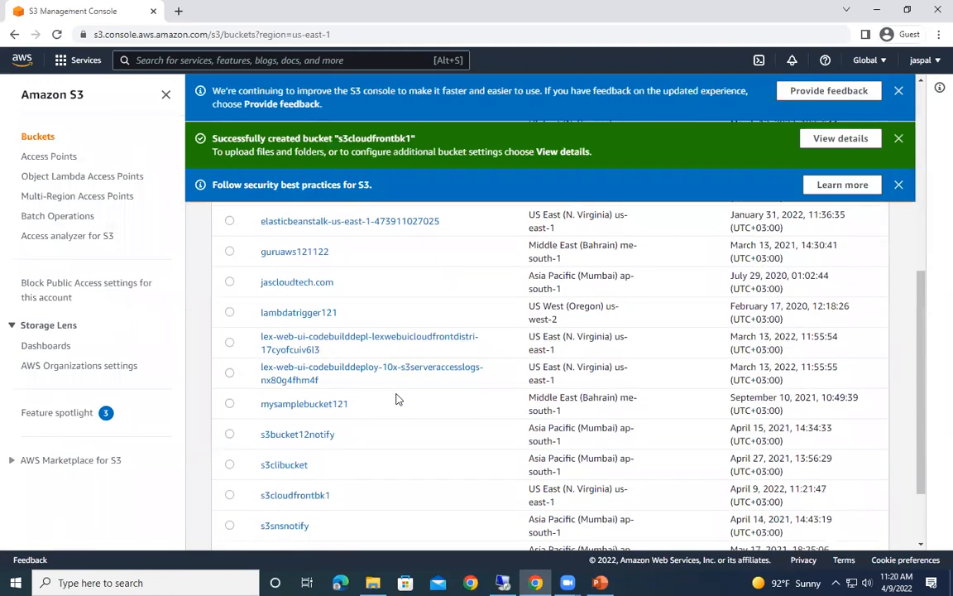
scroll(down, 3)
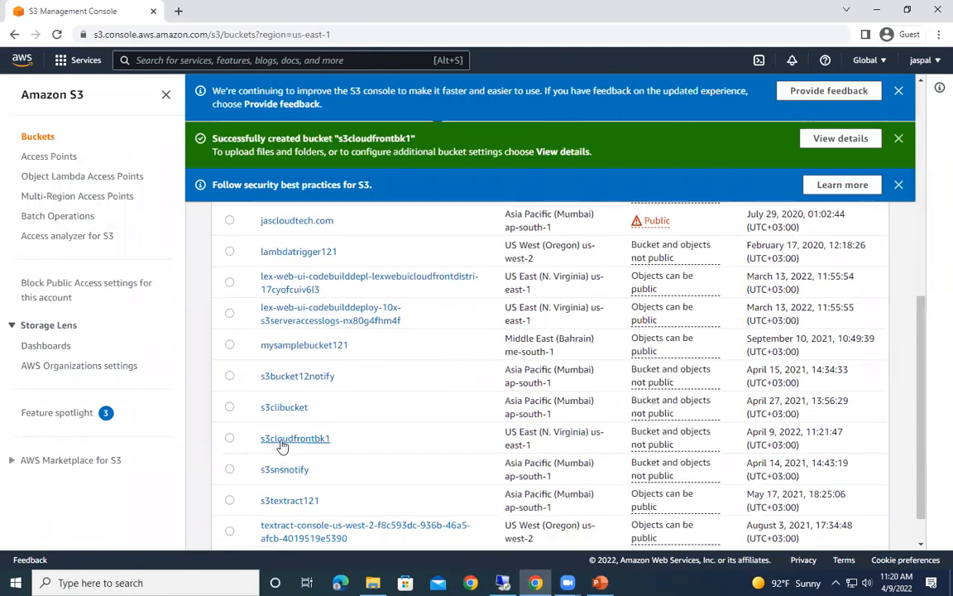
click(295, 438)
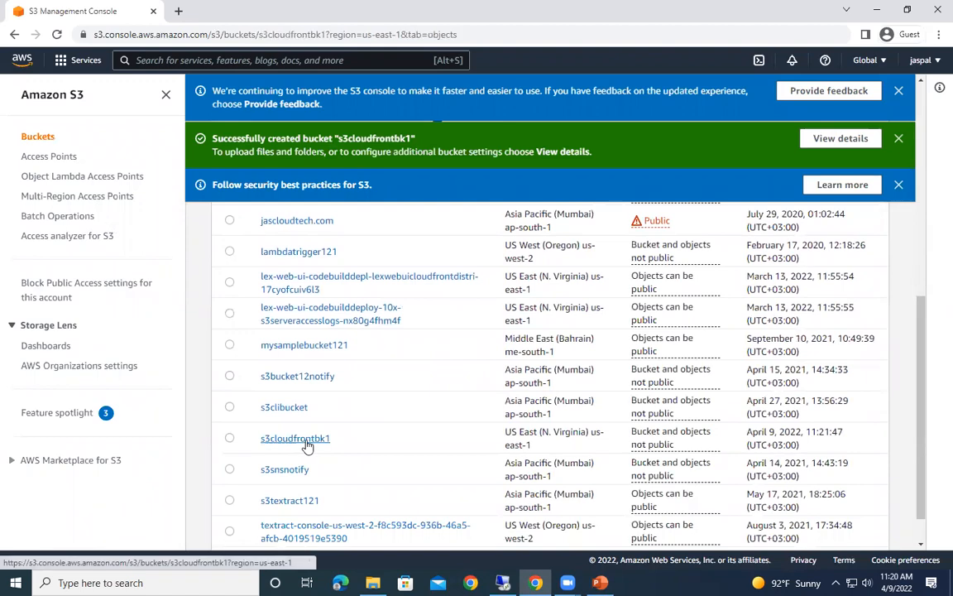
click(295, 438)
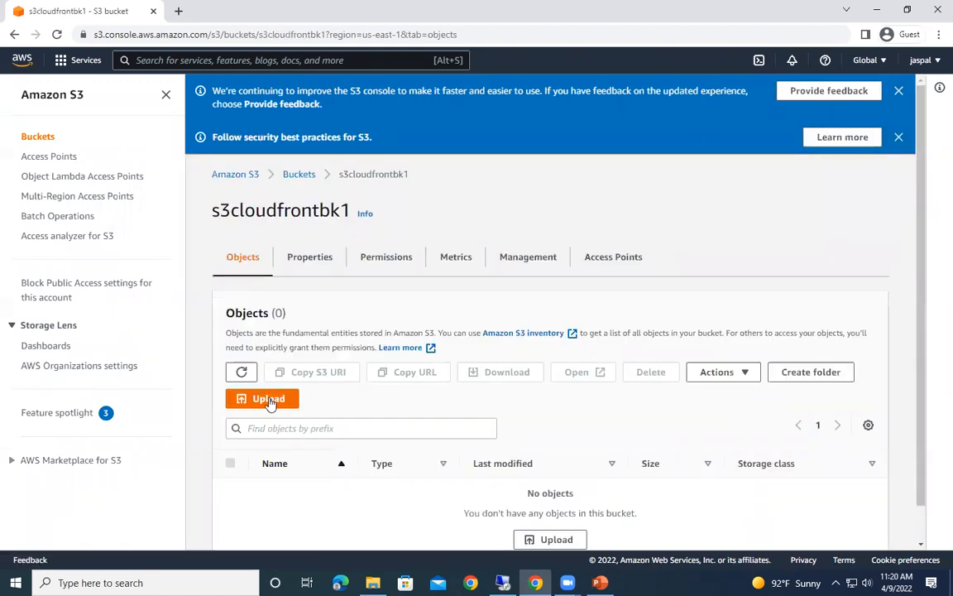
click(263, 398)
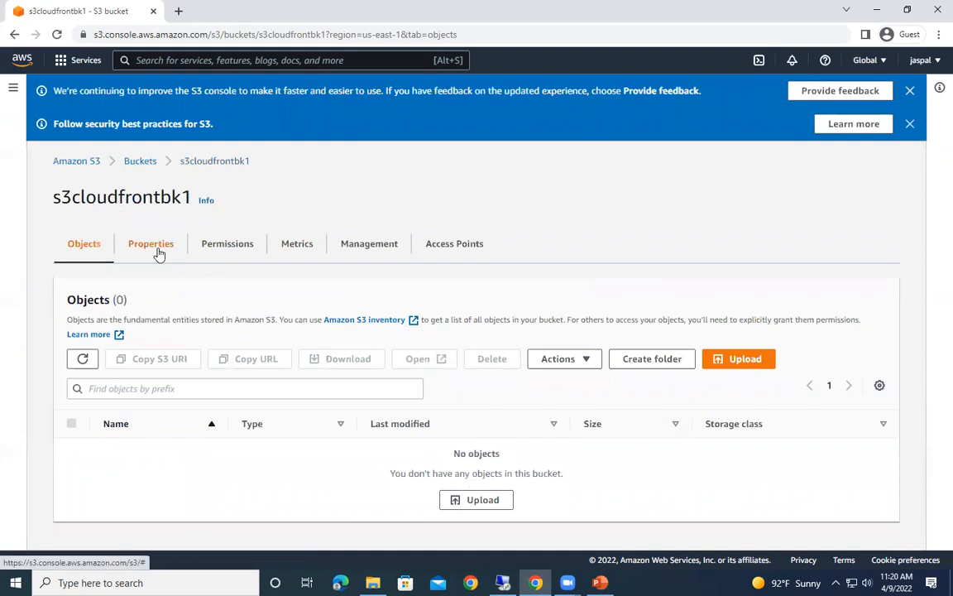
Step: Enable static website hosting on s3cloudfrontbk1 with index.html as the index document, and save
click(150, 243)
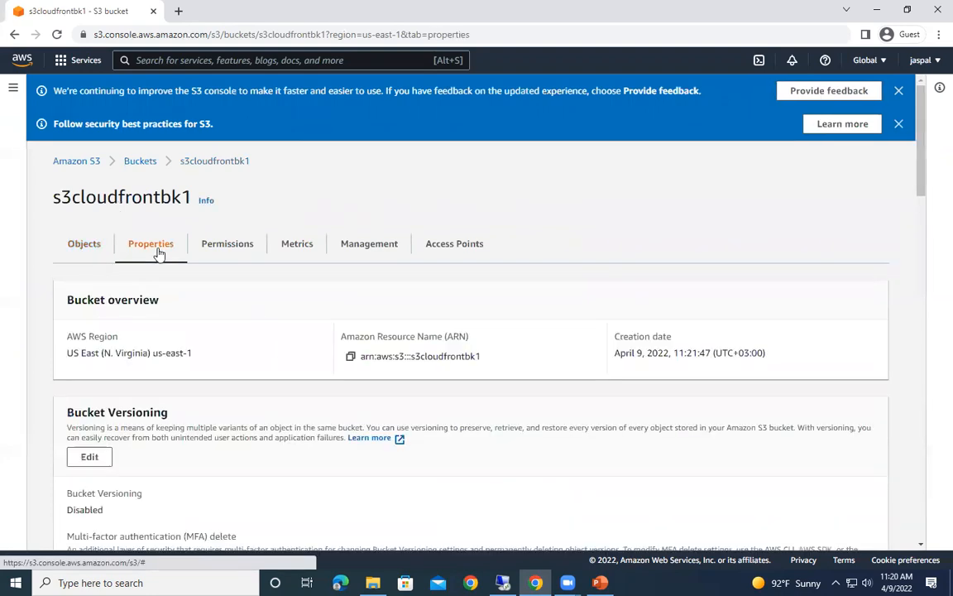
scroll(down, 3)
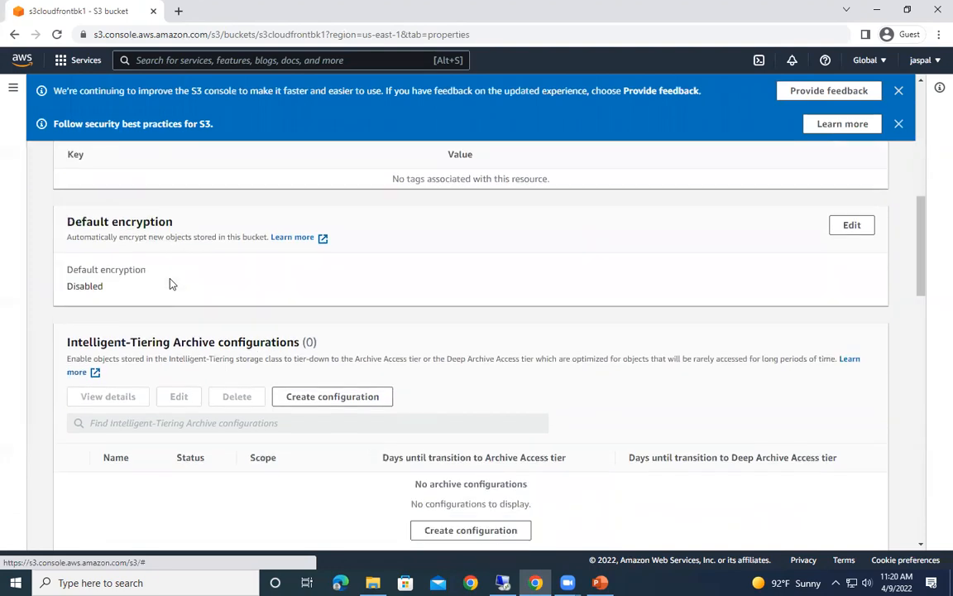
scroll(down, 3)
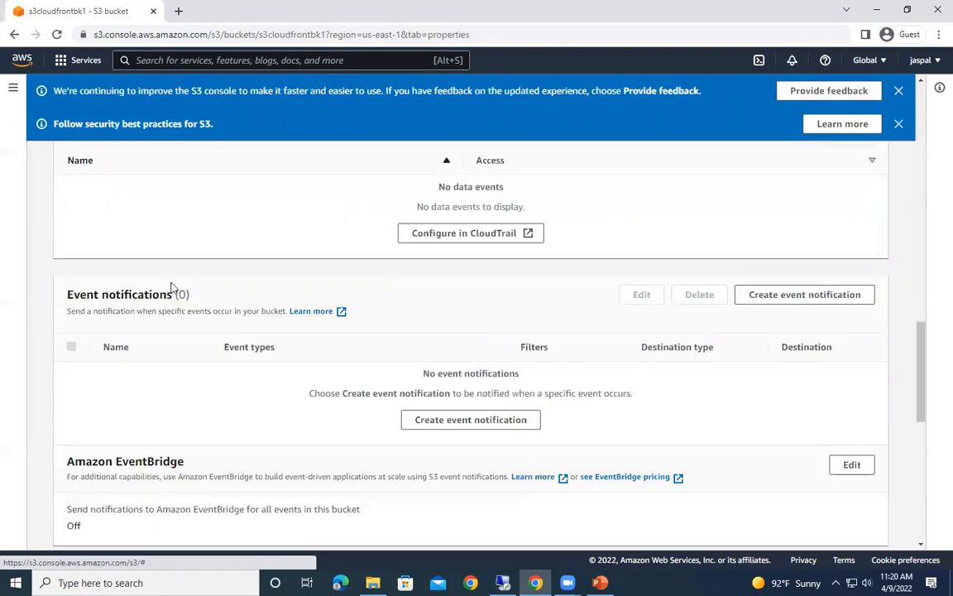
scroll(down, 3)
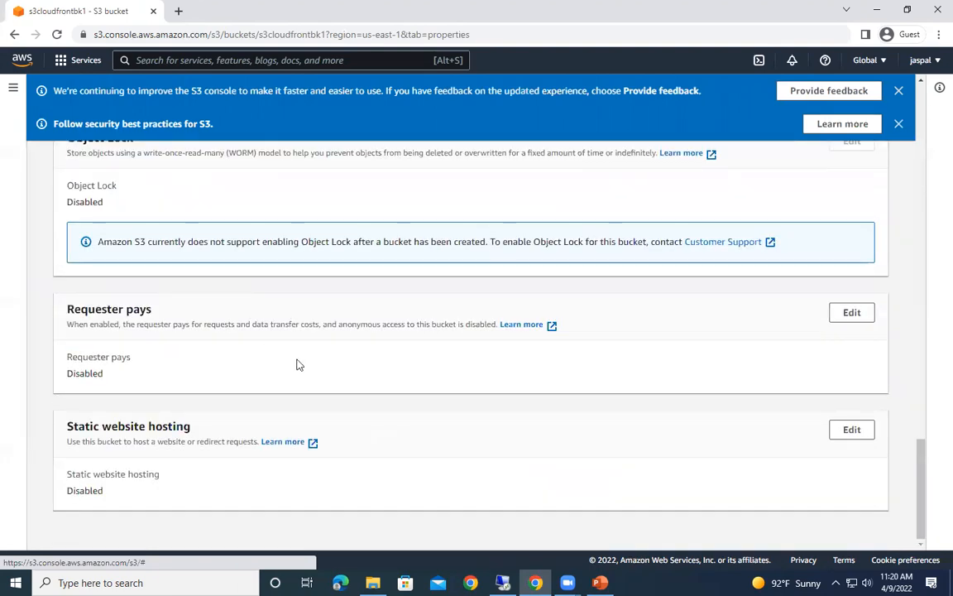
click(852, 429)
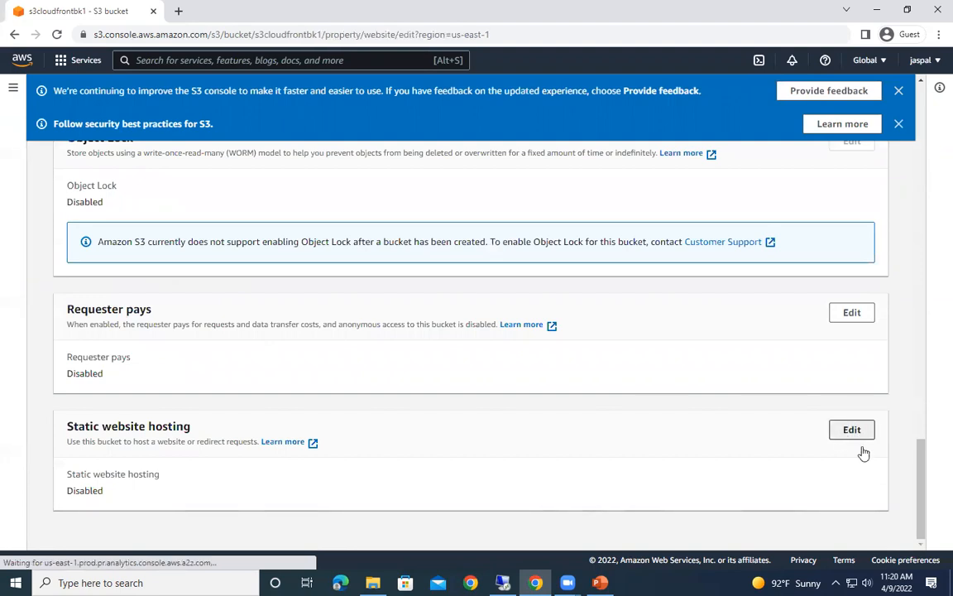
click(851, 429)
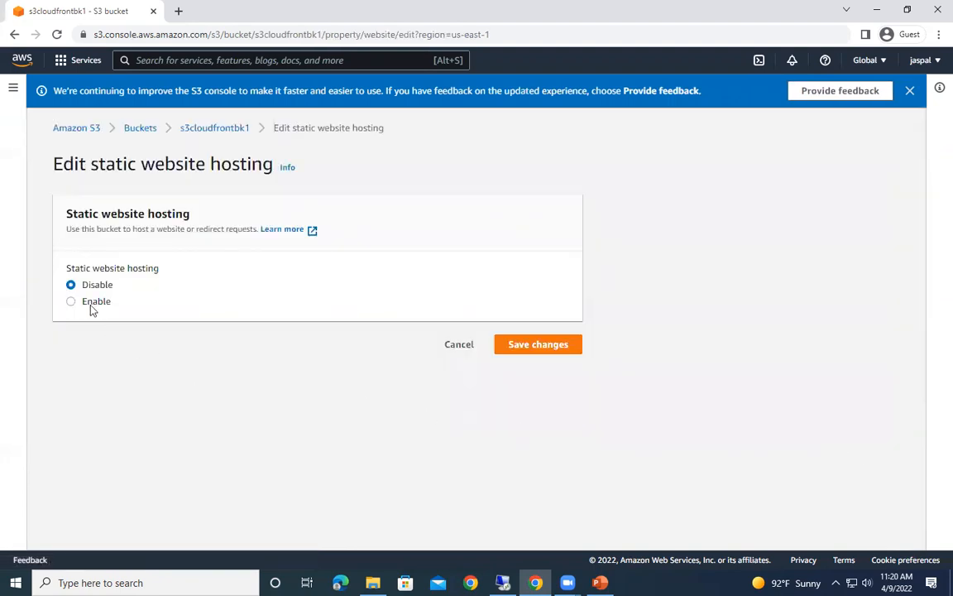
click(70, 301)
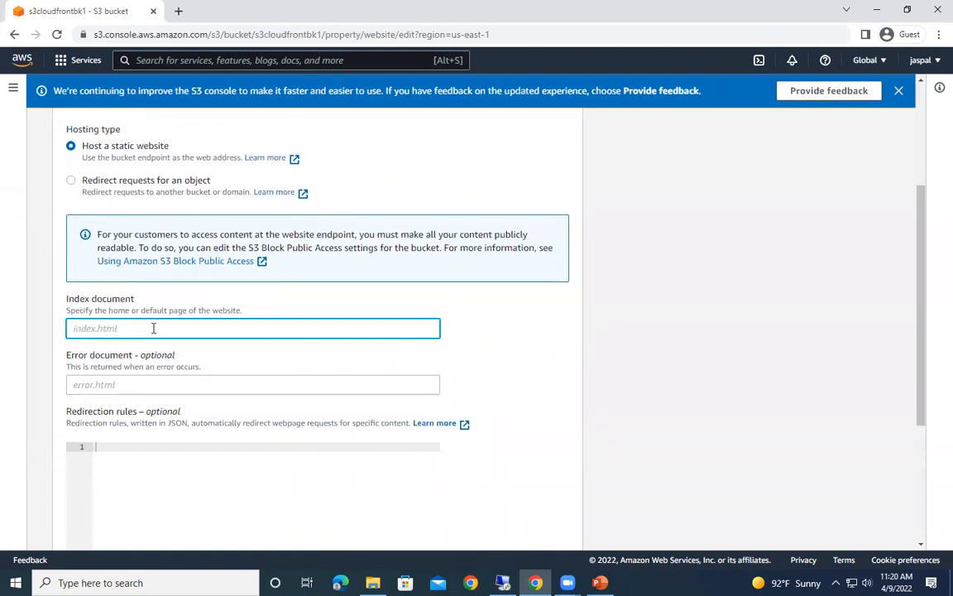
text(index)
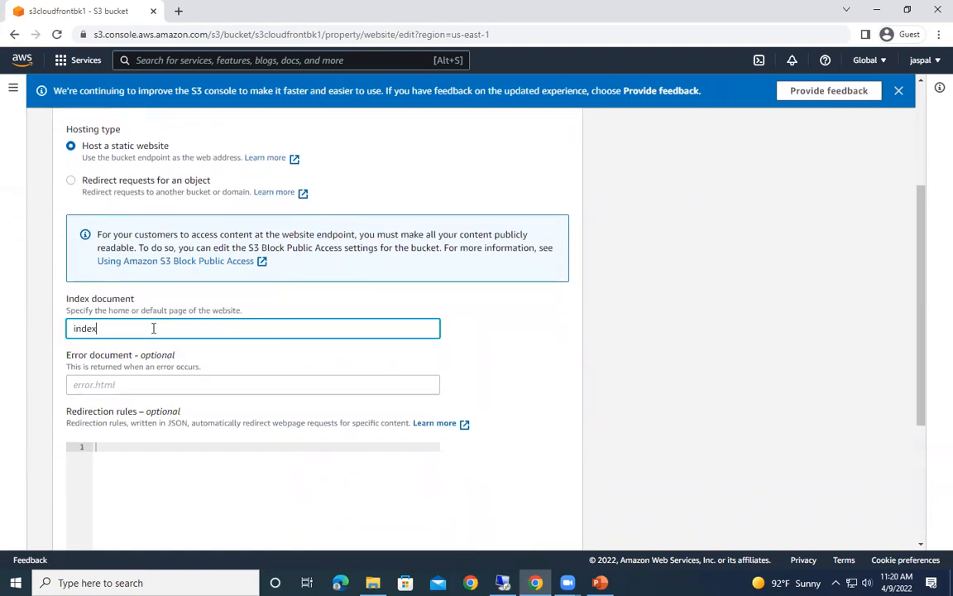
text(.html)
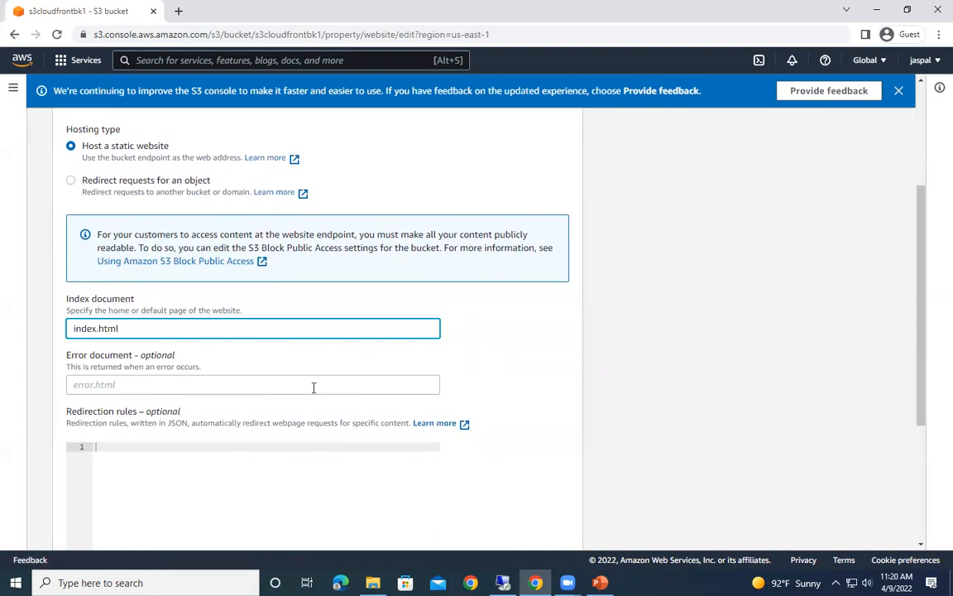
mouse_move(381, 377)
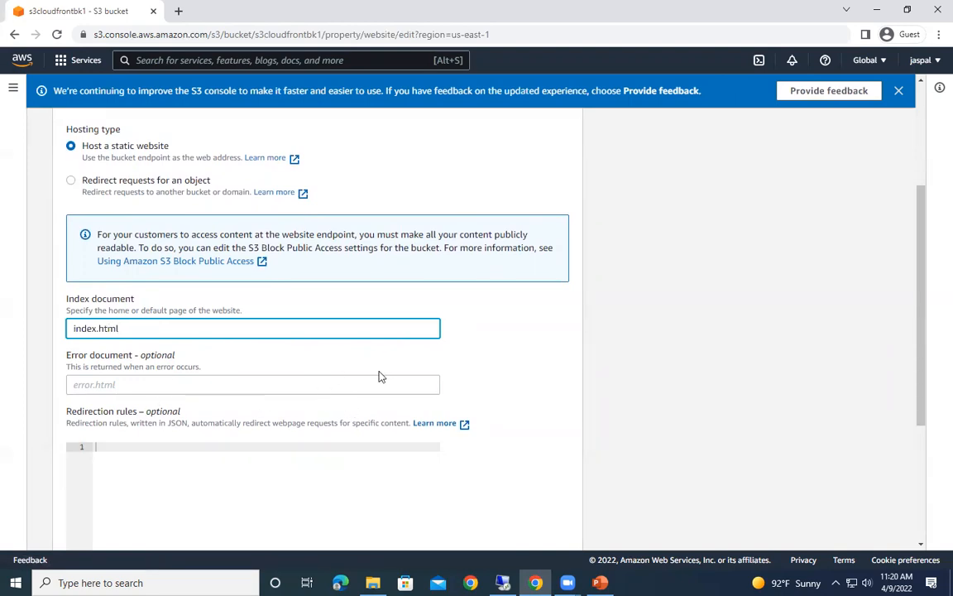
mouse_move(296, 161)
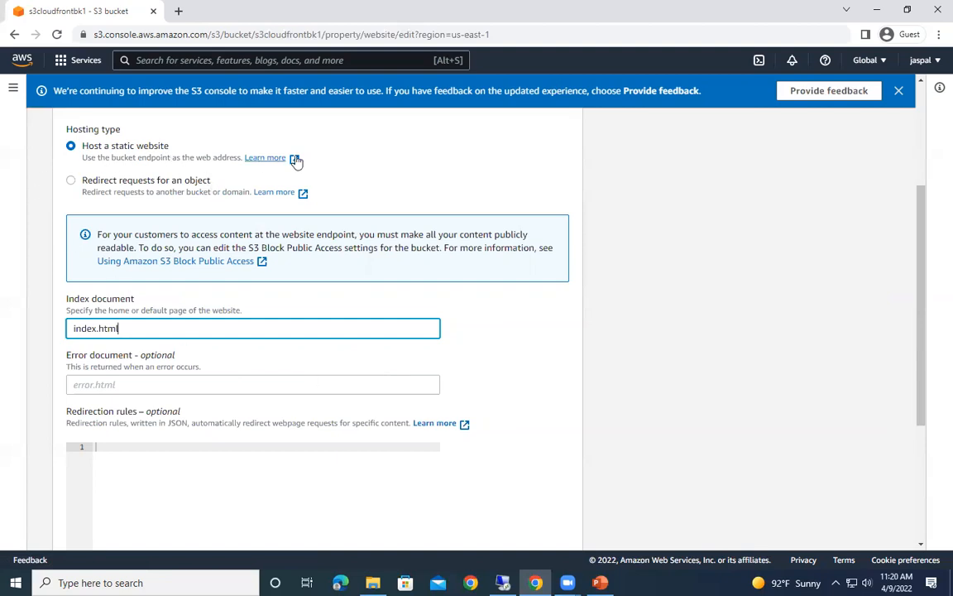
scroll(down, 3)
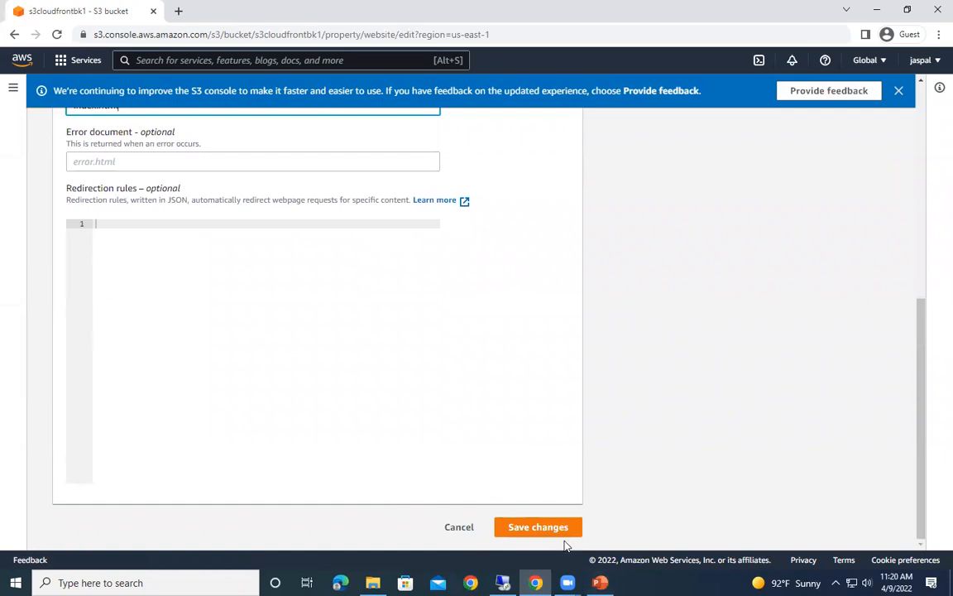
click(538, 526)
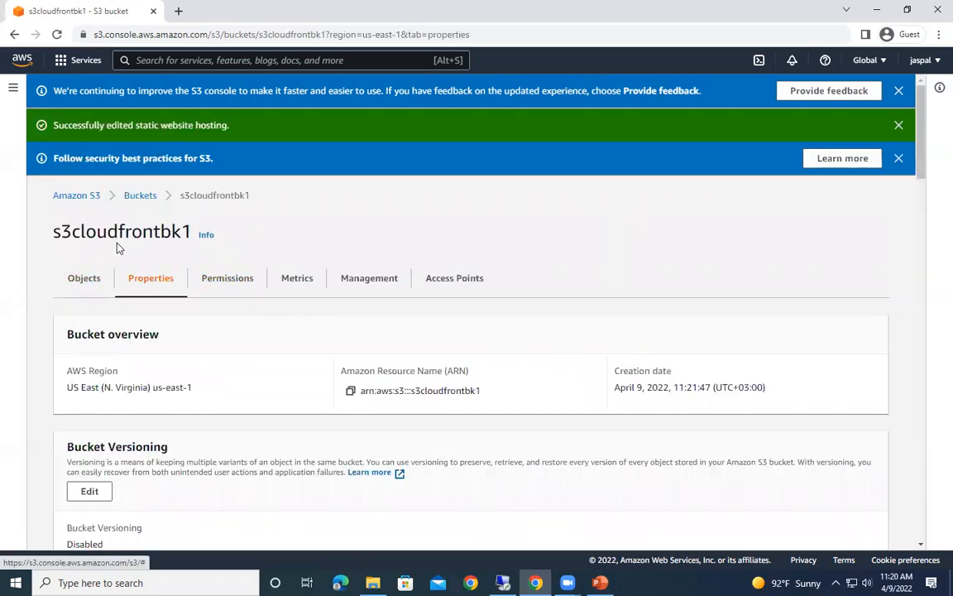
Step: Upload index.html and JasCloudTech.png into the s3cloudfrontbk1 bucket
click(84, 277)
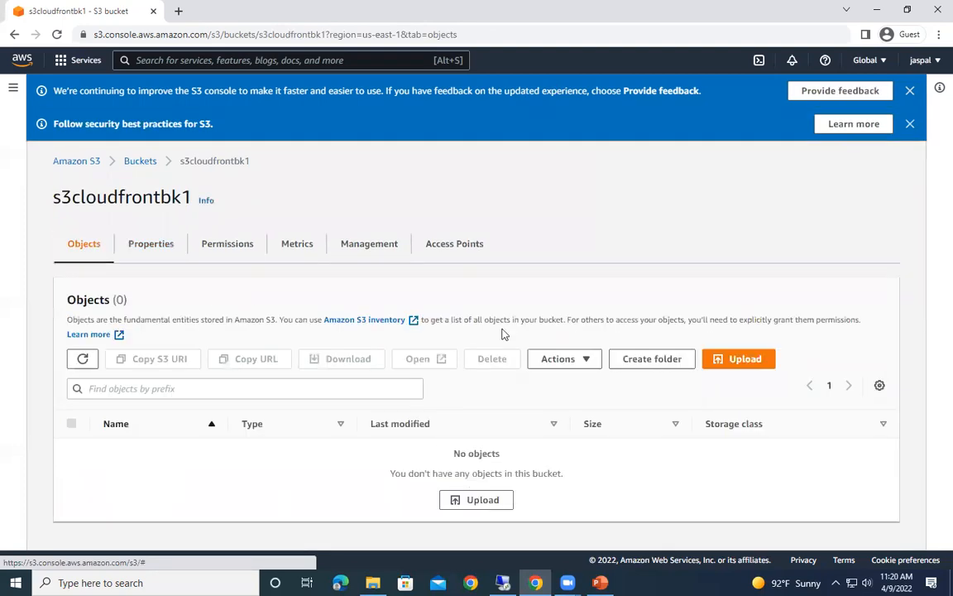
click(738, 359)
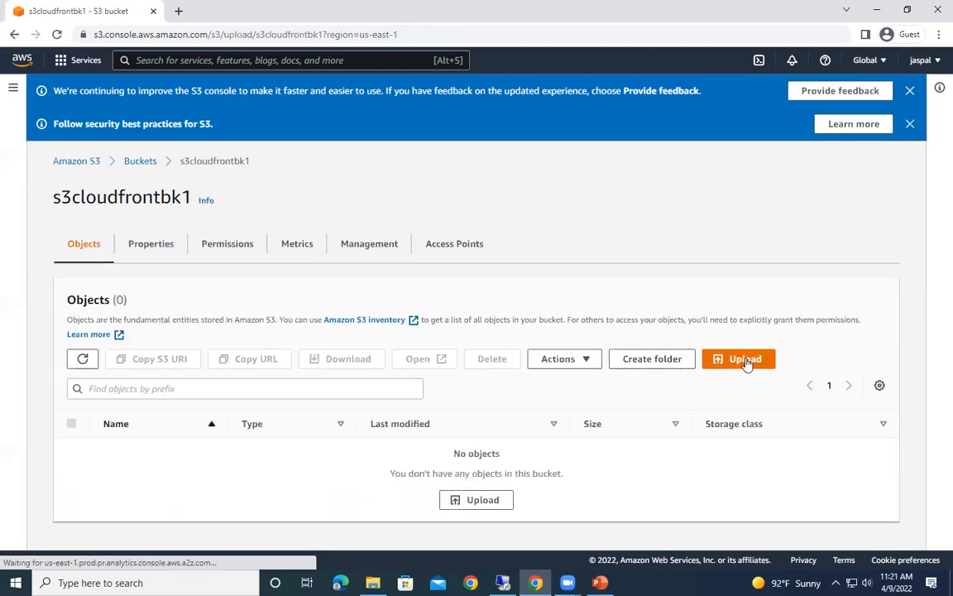
click(738, 358)
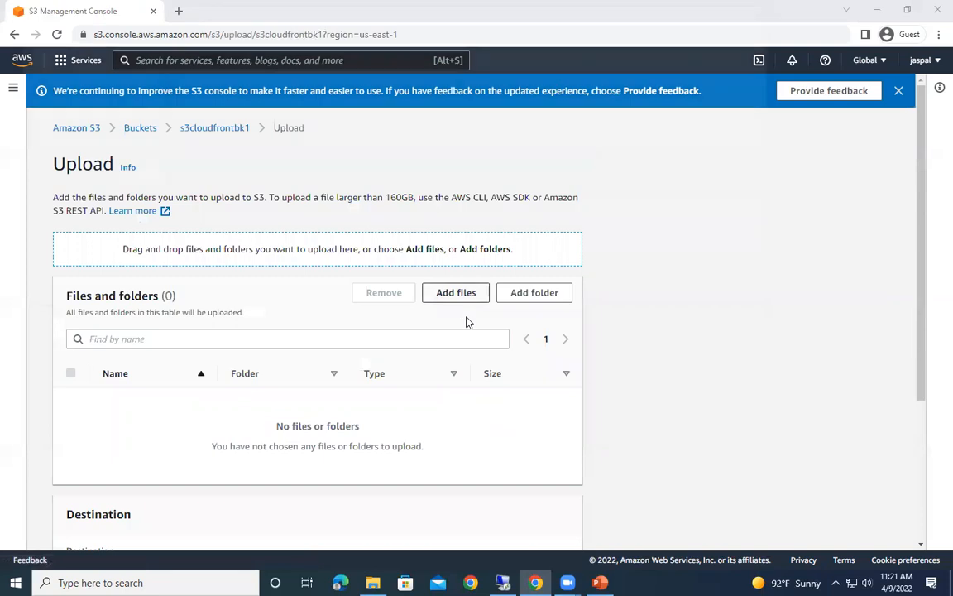
click(455, 292)
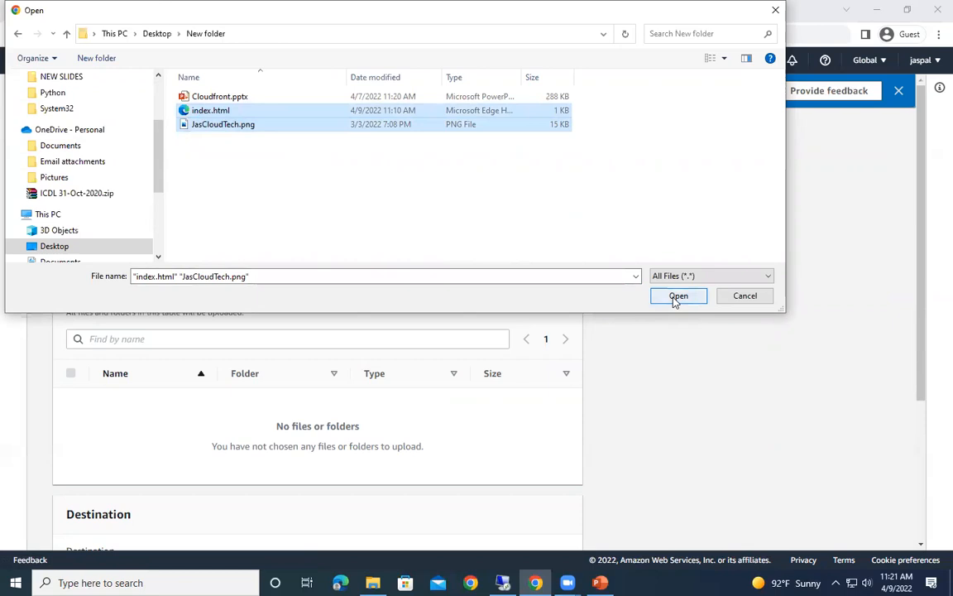
click(679, 295)
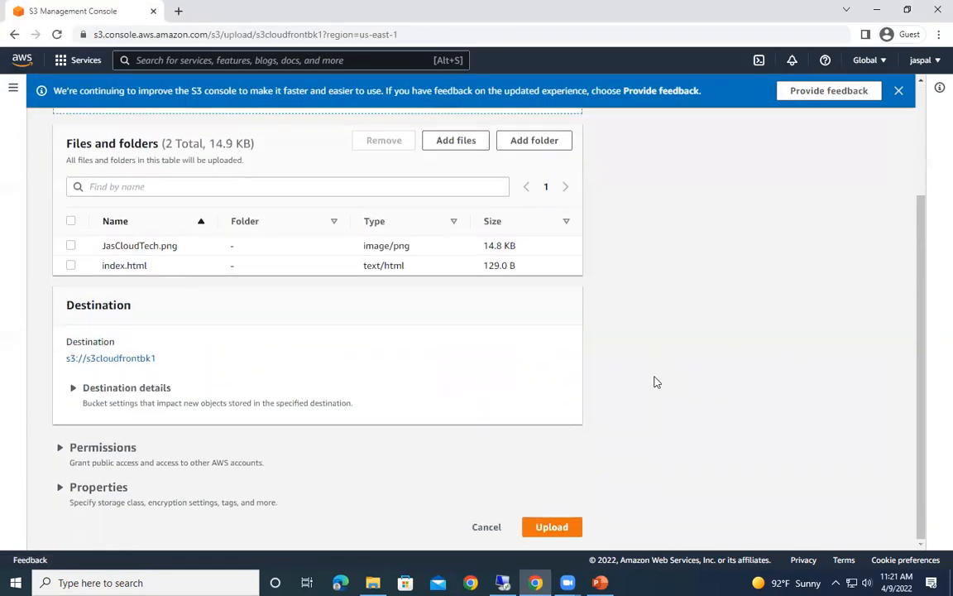
click(551, 527)
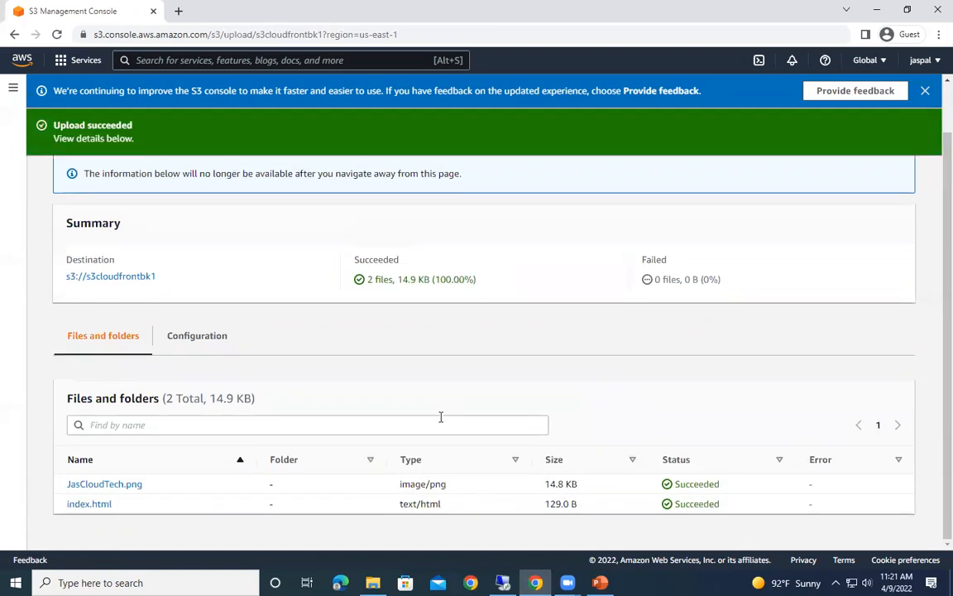
mouse_move(88, 503)
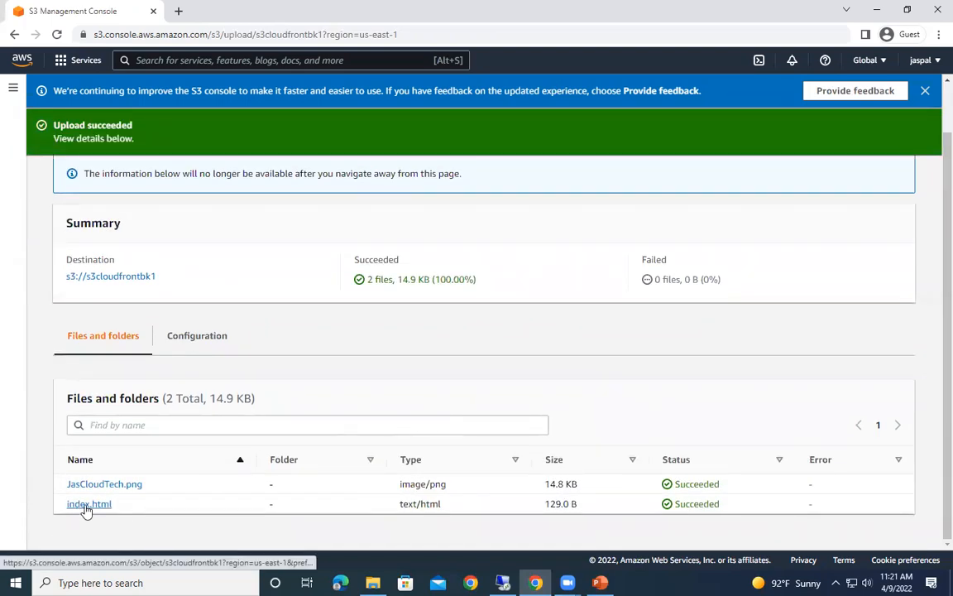
Step: Test index.html: its Object URL is denied, but a presigned URL shows the welcome page
click(88, 504)
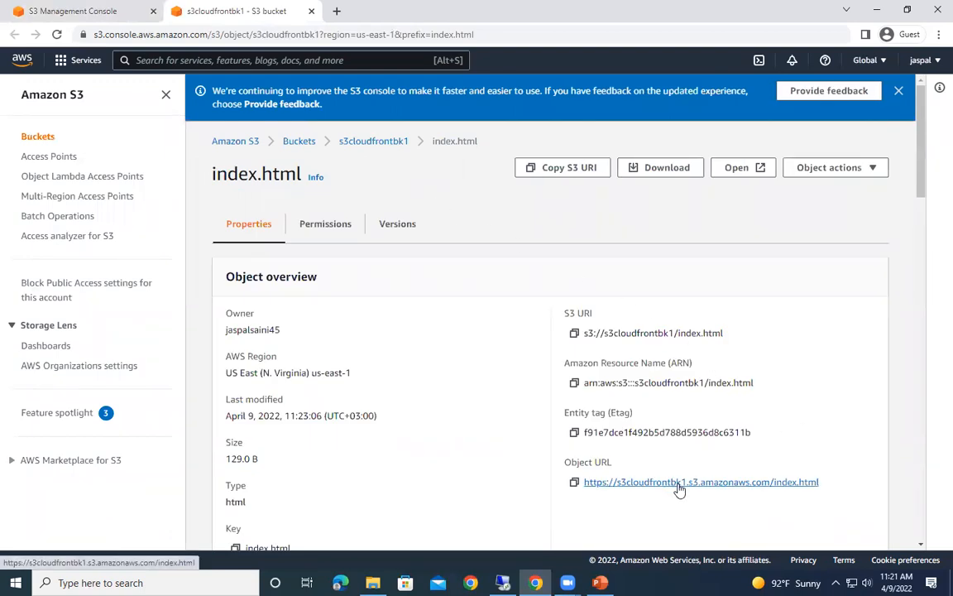
click(701, 482)
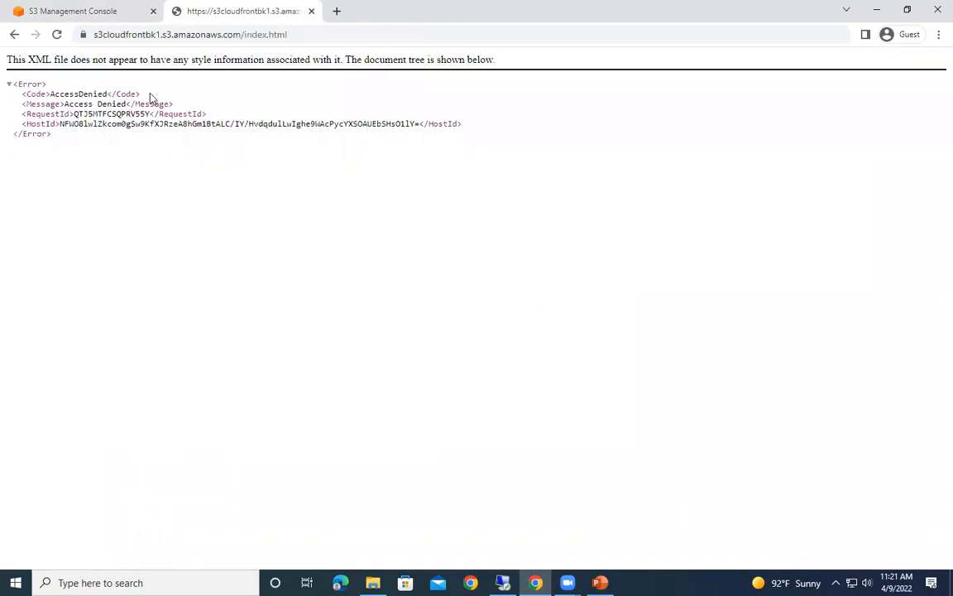
mouse_move(14, 34)
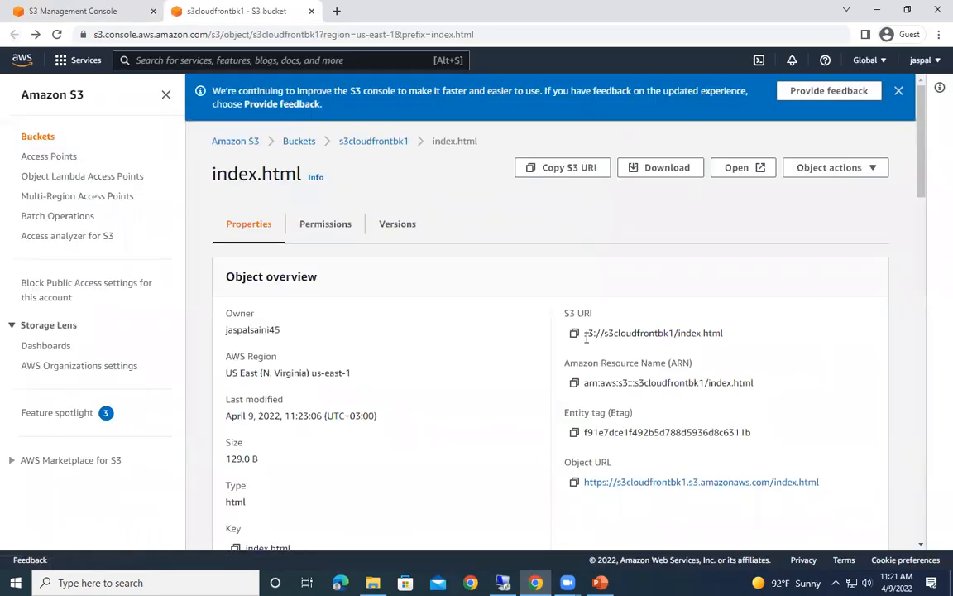
mouse_move(748, 341)
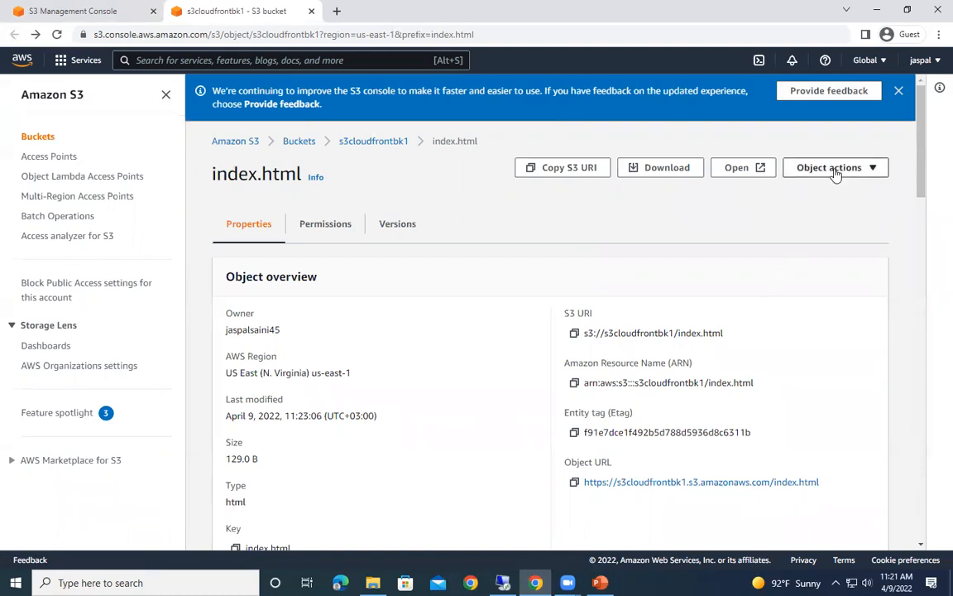
click(835, 167)
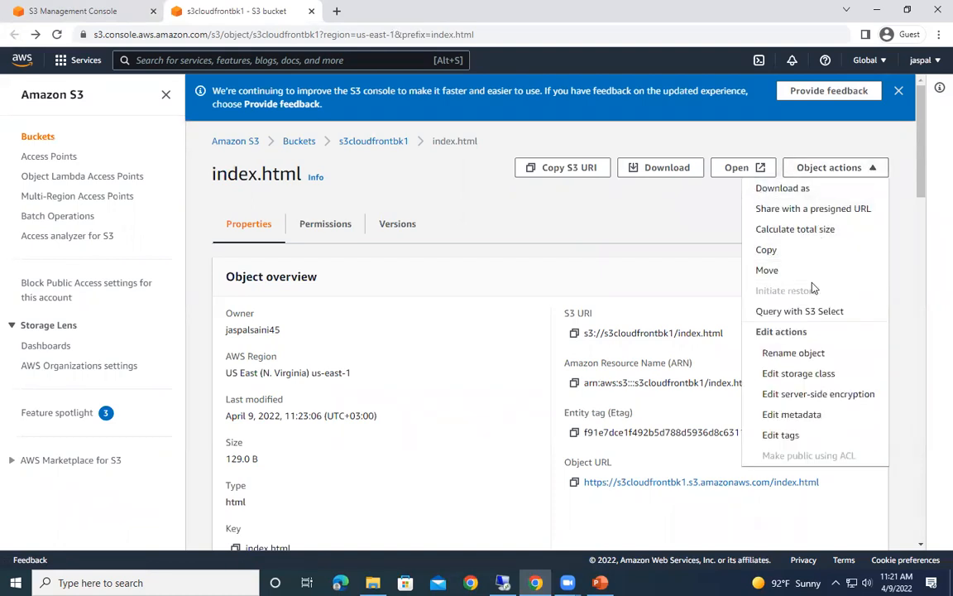
mouse_move(793, 353)
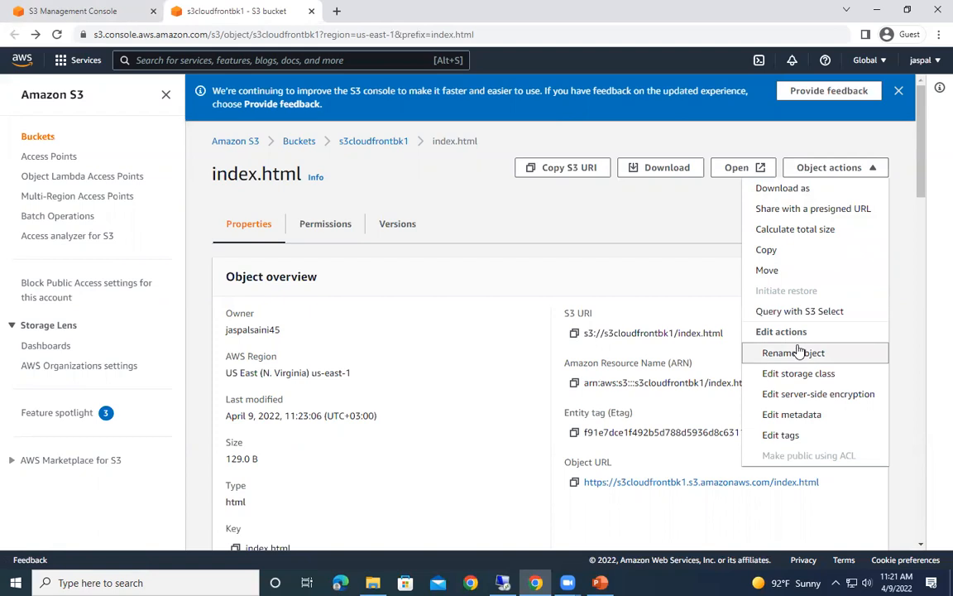
mouse_move(792, 414)
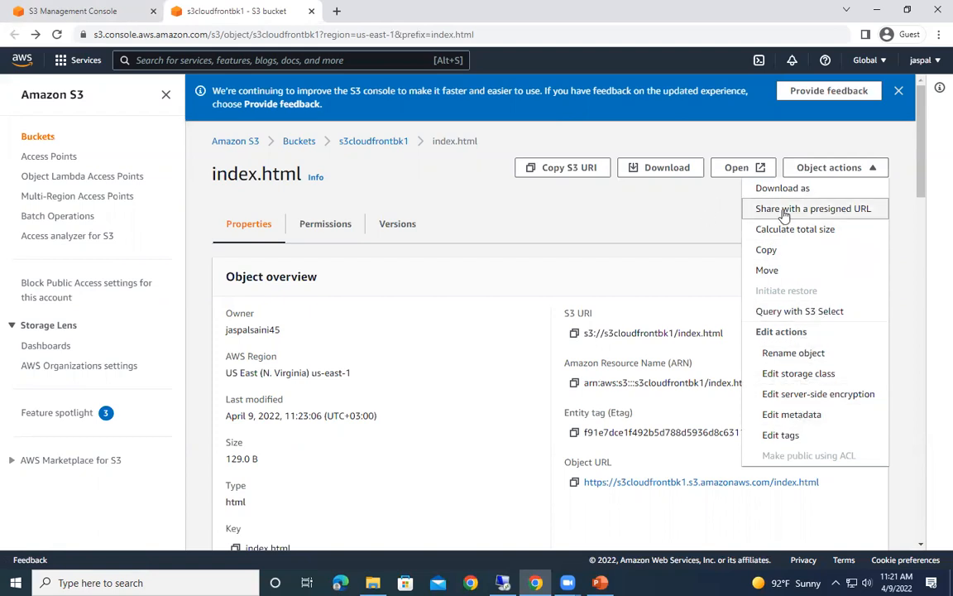
click(813, 208)
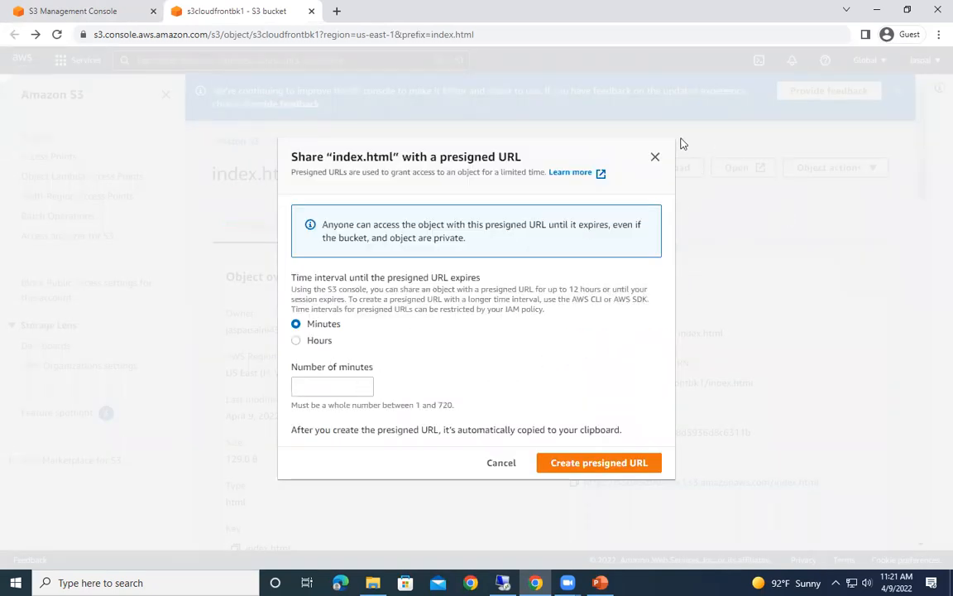
click(501, 462)
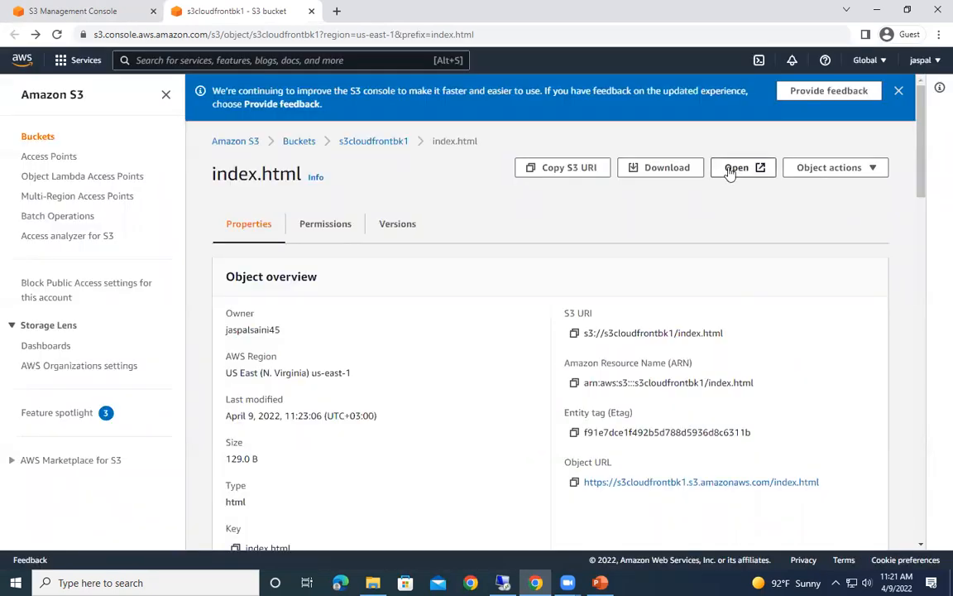
click(735, 167)
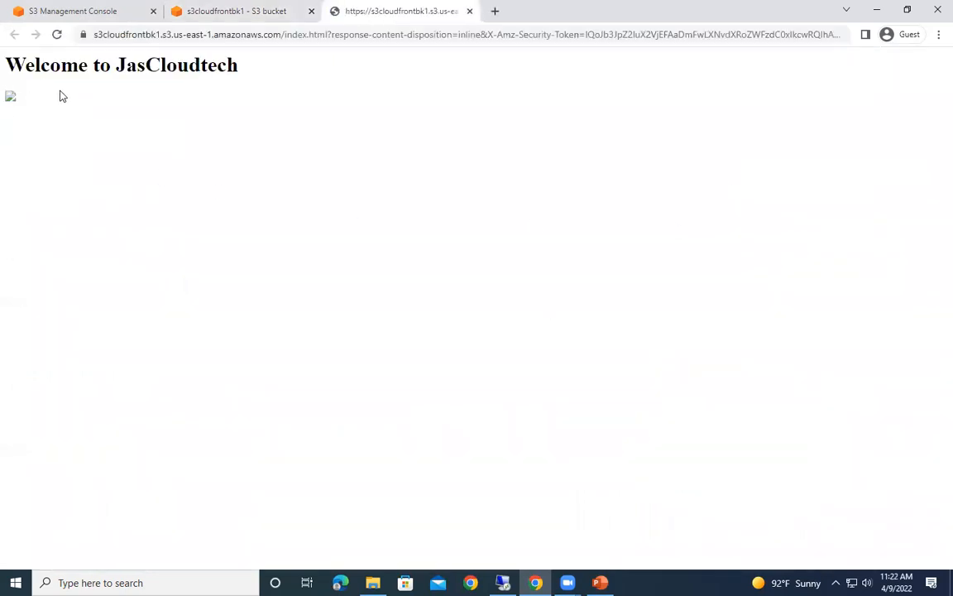
mouse_move(356, 96)
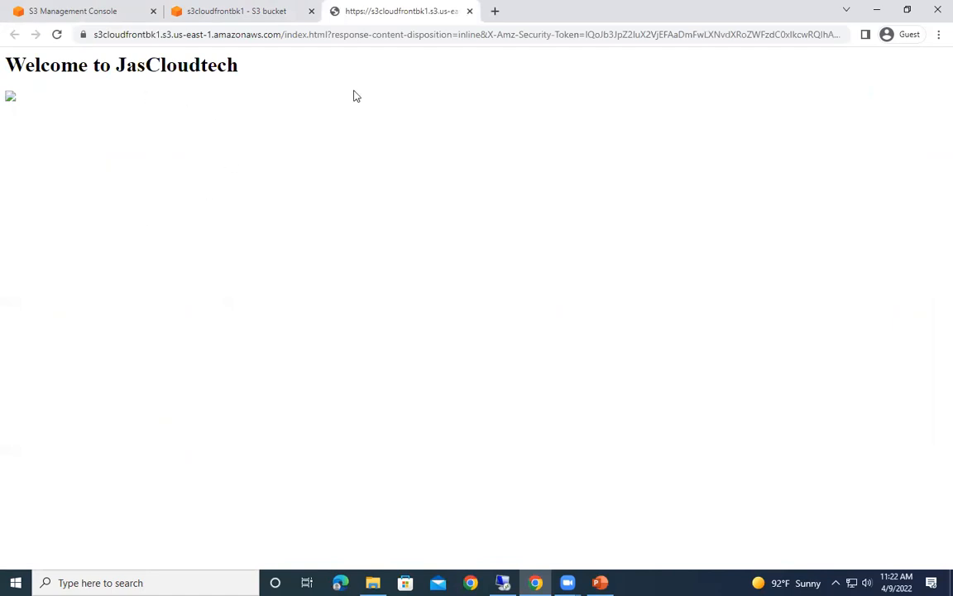
mouse_move(313, 82)
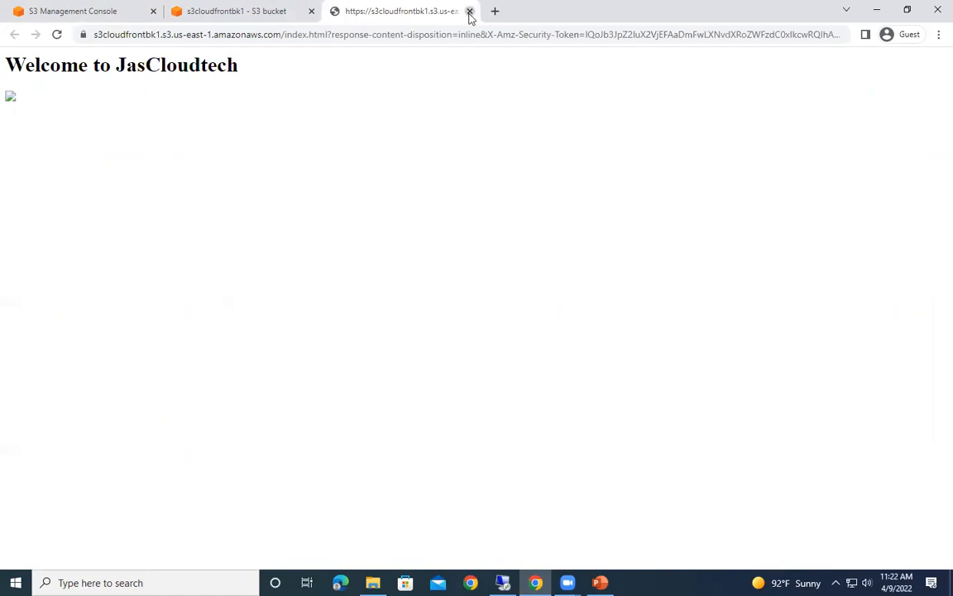
Step: Close the index.html tab and switch to CloudFront, listing one enabled distribution
click(470, 10)
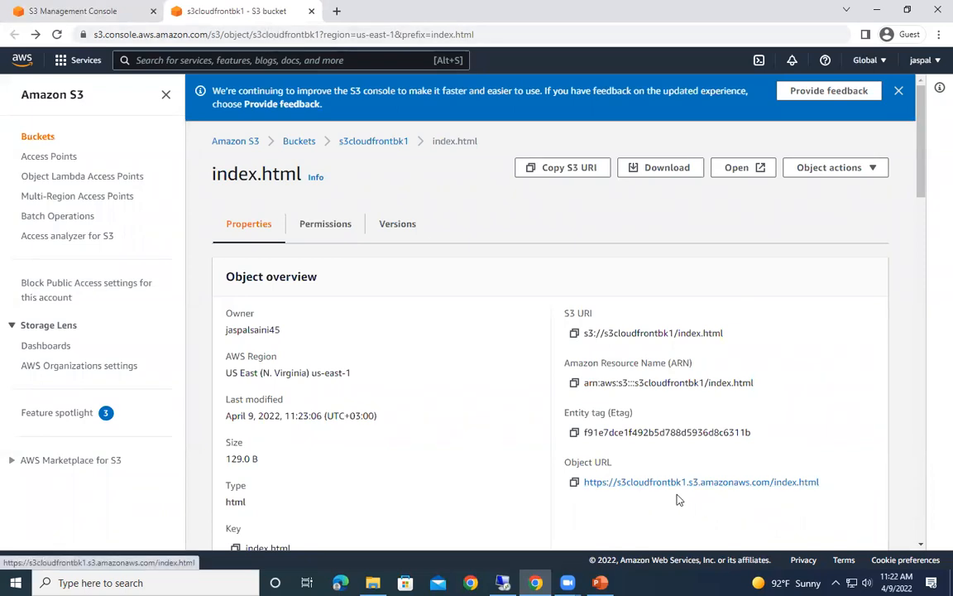
mouse_move(676, 489)
text(cloudfront)
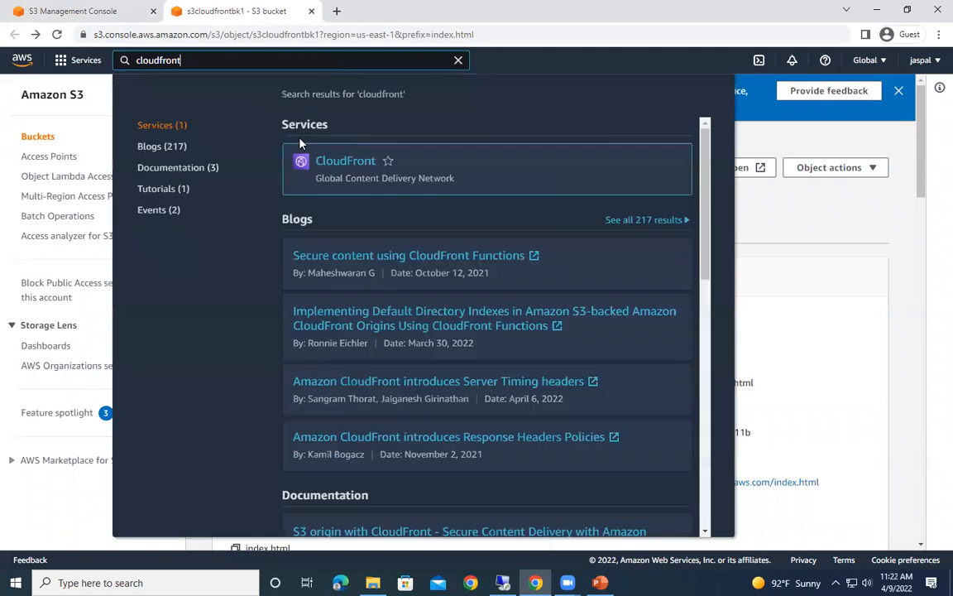
click(345, 161)
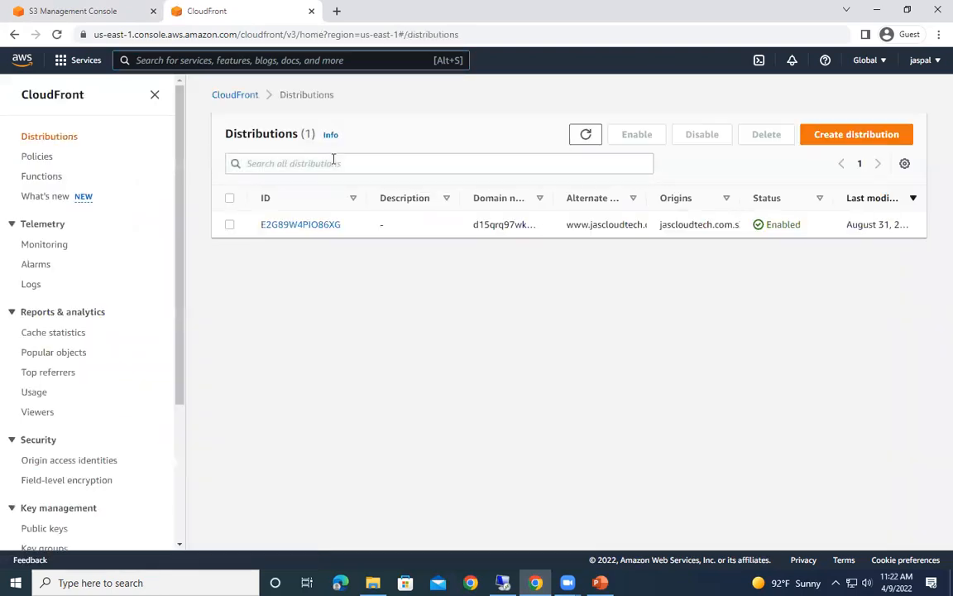
mouse_move(784, 149)
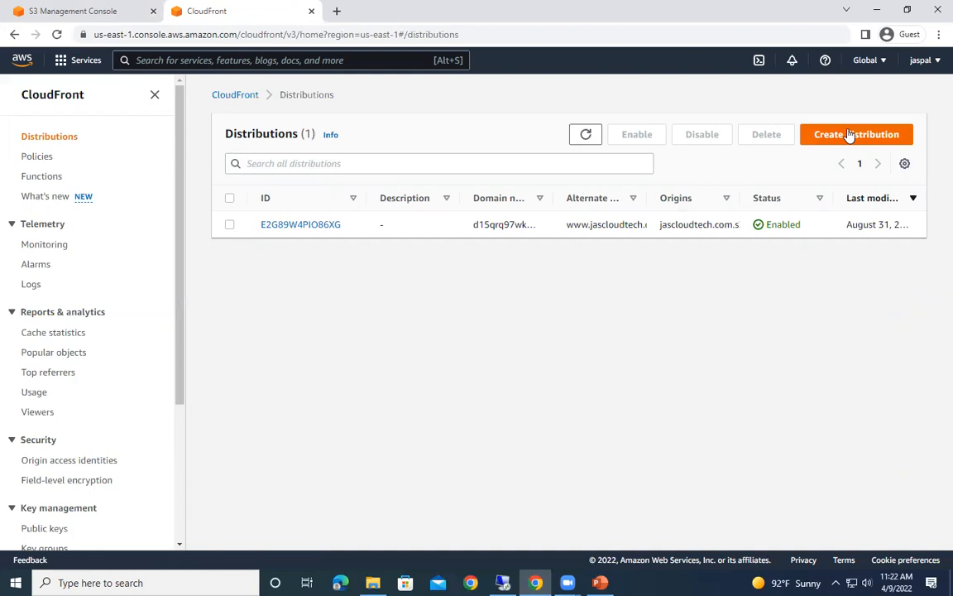
Step: Start a new distribution with s3cloudfrontbk1.s3.amazonaws.com as its origin domain
click(857, 134)
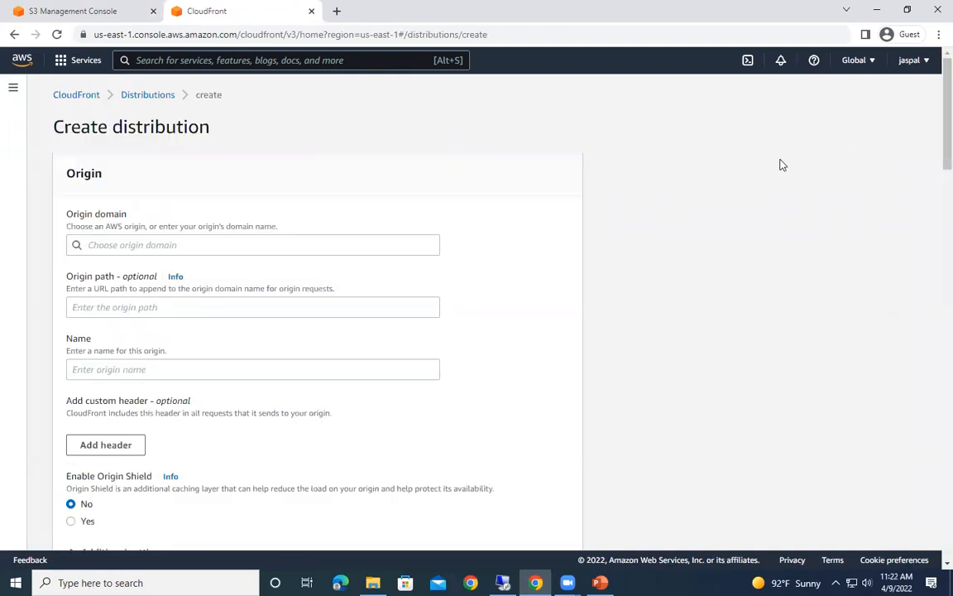
click(253, 244)
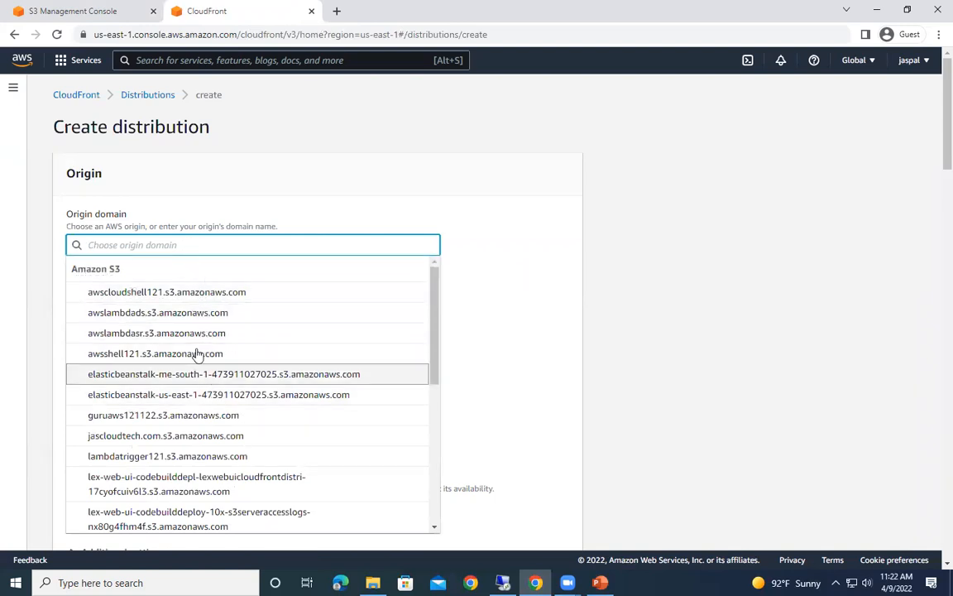
scroll(down, 3)
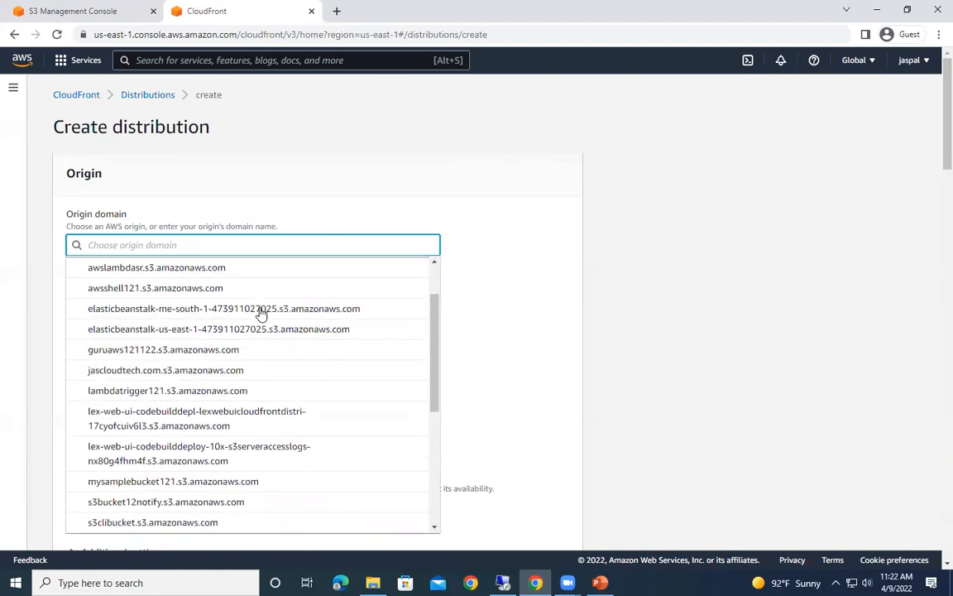
scroll(down, 3)
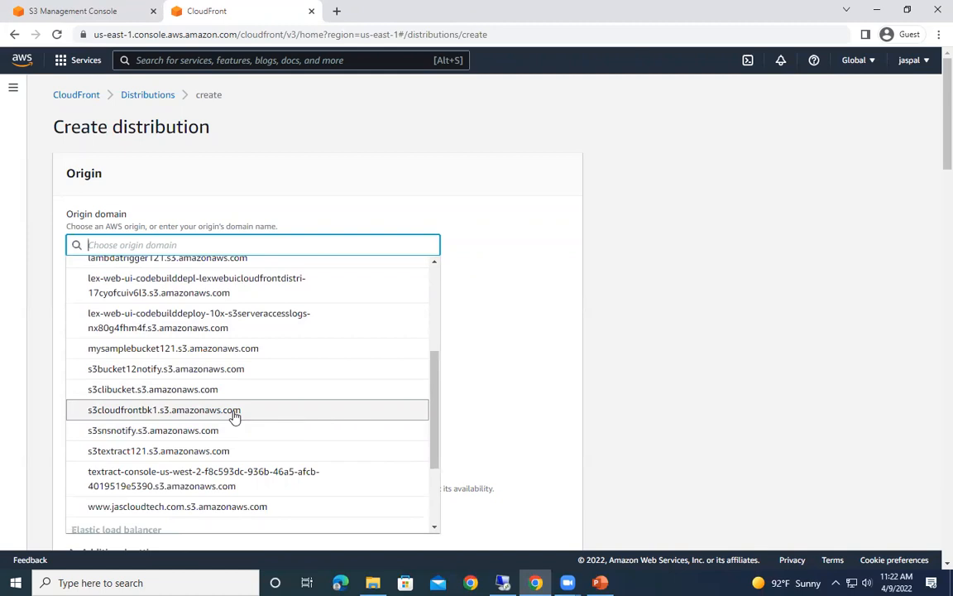
click(165, 409)
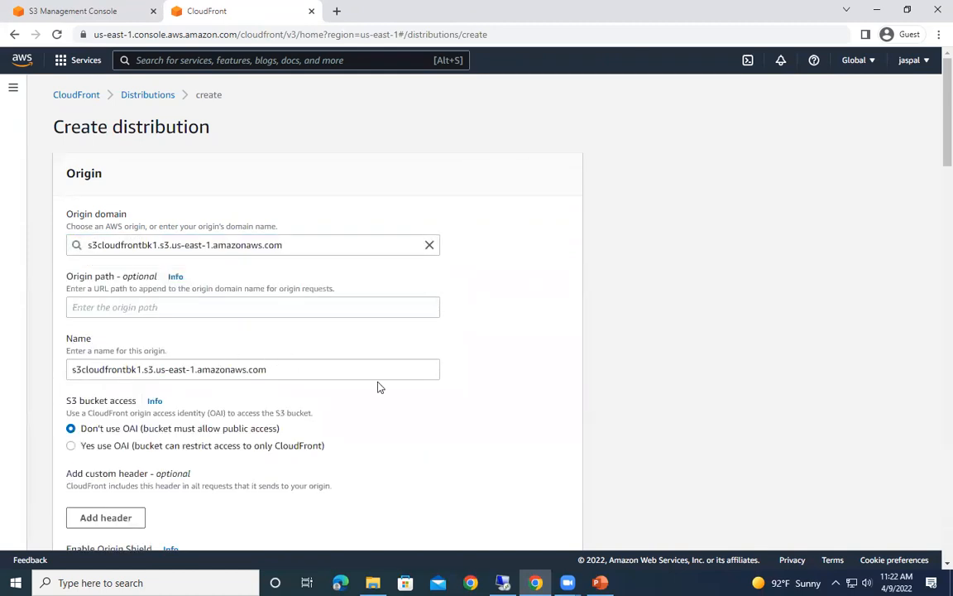
scroll(down, 3)
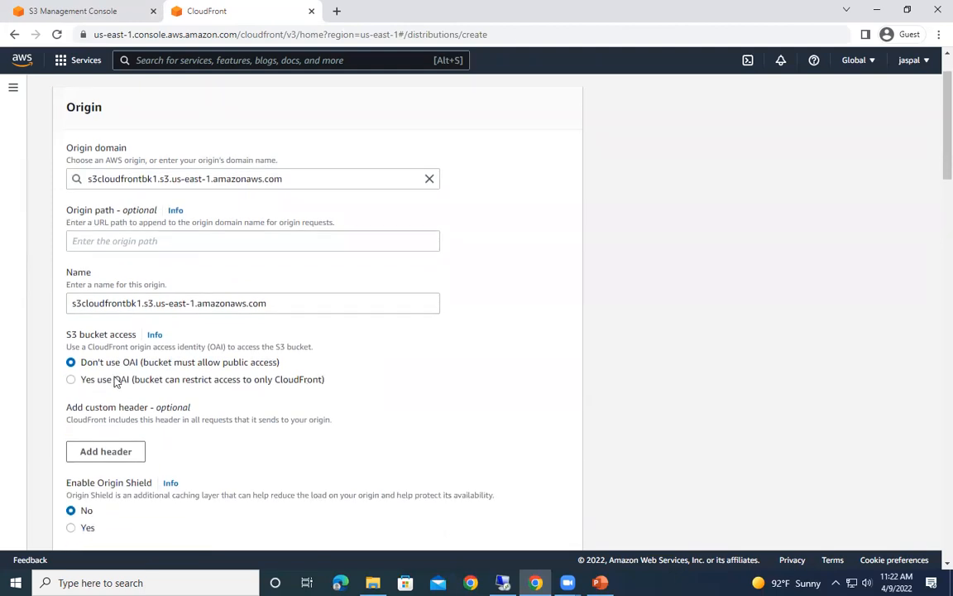
mouse_move(187, 374)
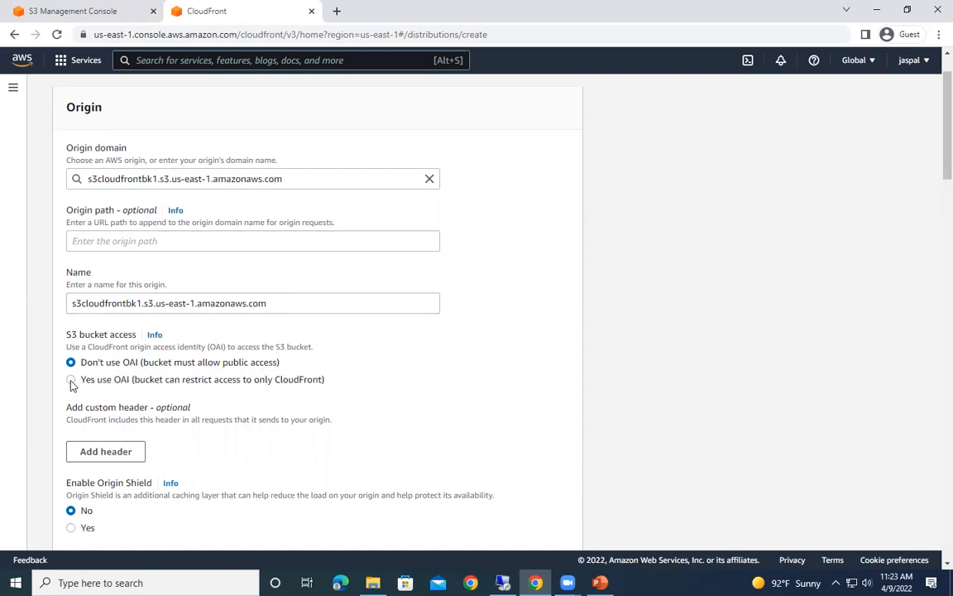
Step: Restrict the origin with a newly created origin access identity and auto-update the bucket policy
click(71, 379)
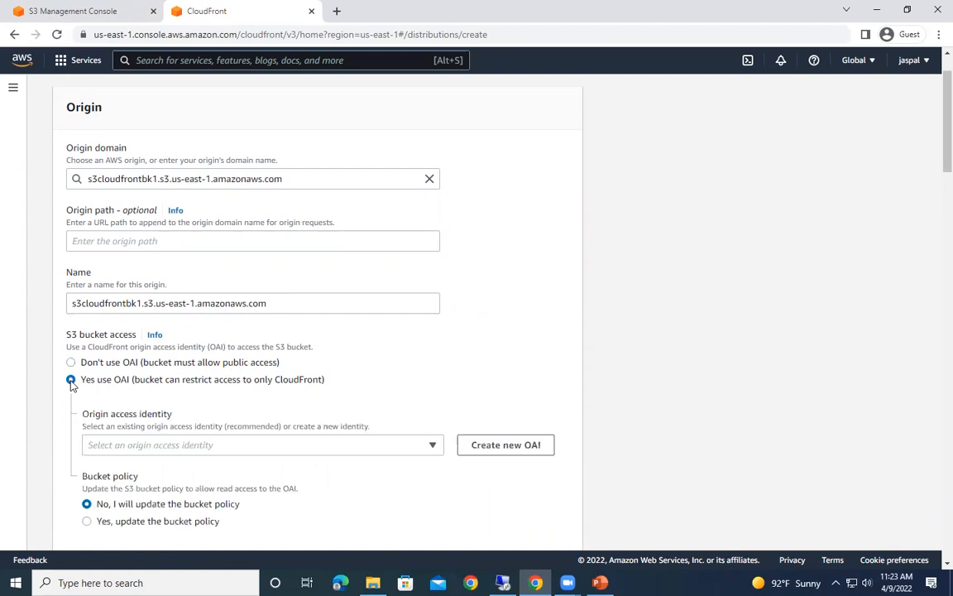
mouse_move(116, 389)
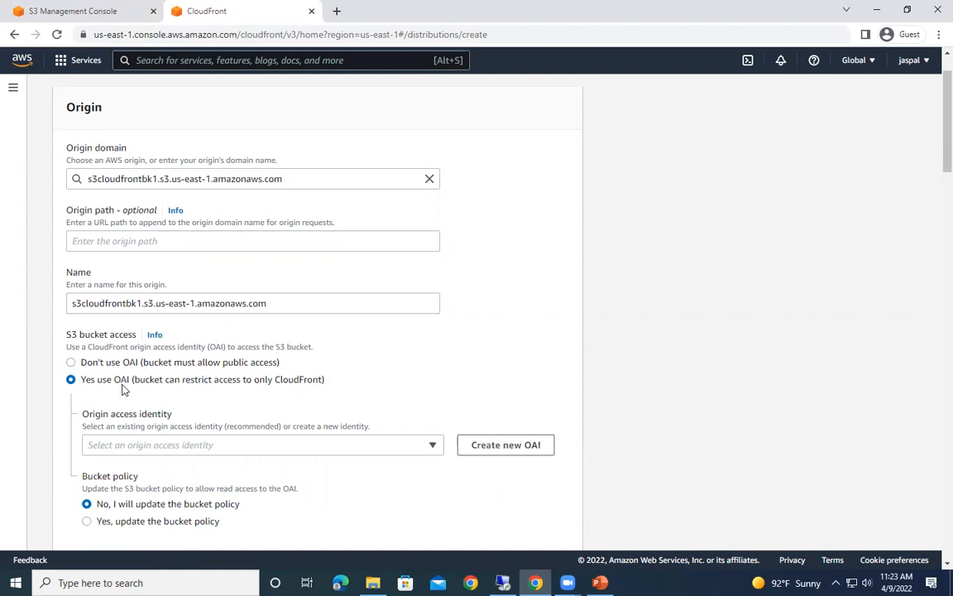
mouse_move(302, 390)
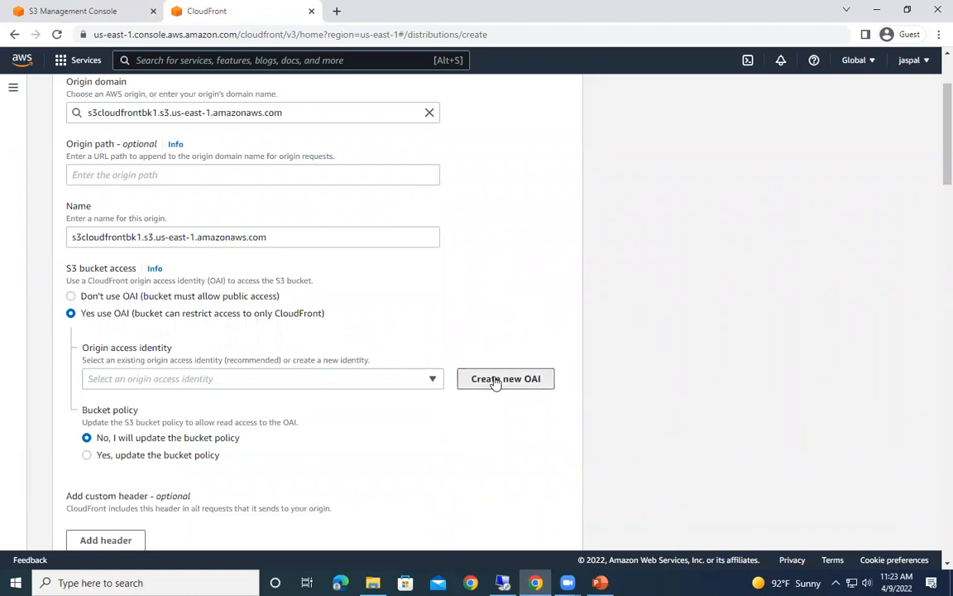
click(505, 378)
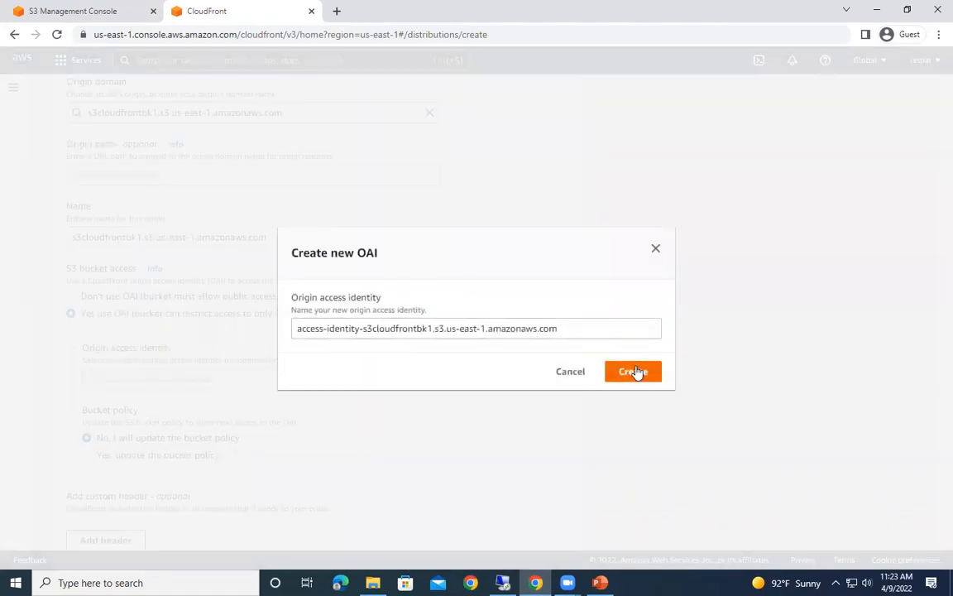
click(634, 370)
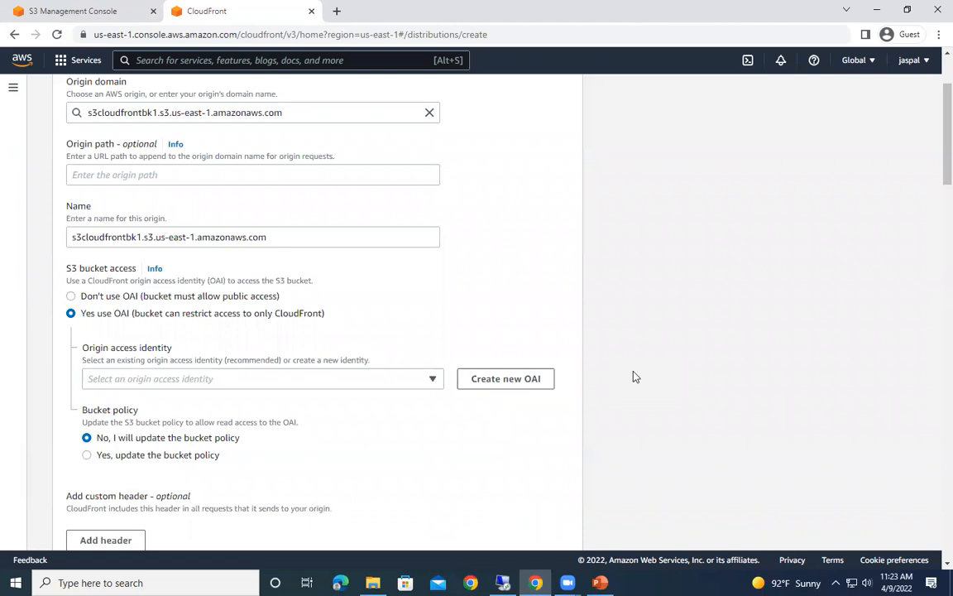
click(262, 378)
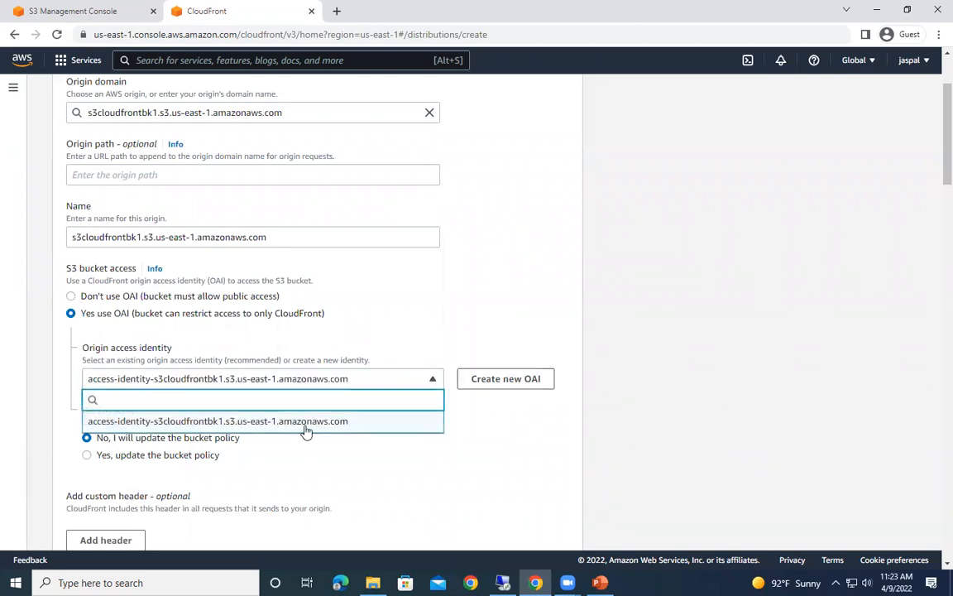
click(218, 420)
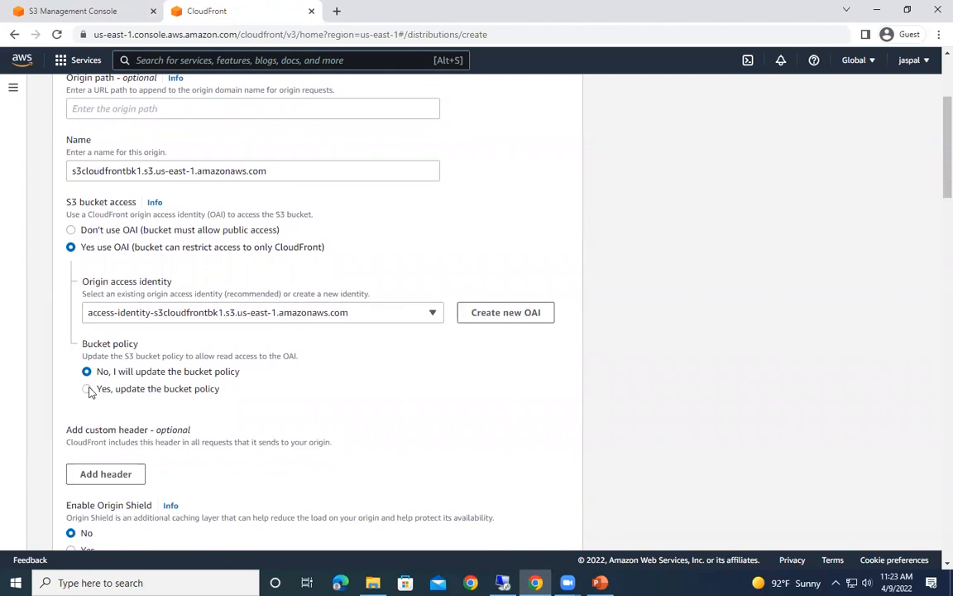
click(86, 388)
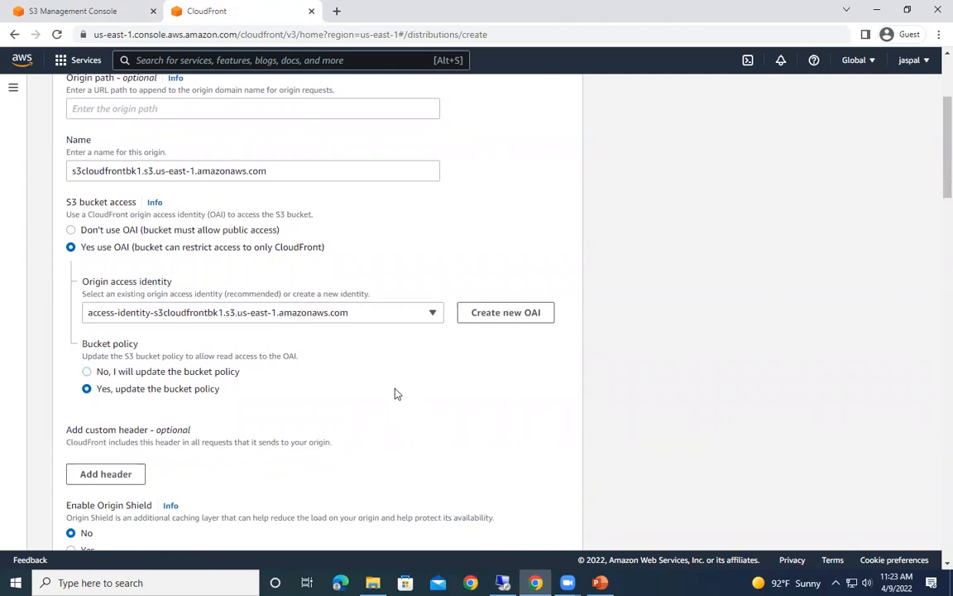
scroll(down, 3)
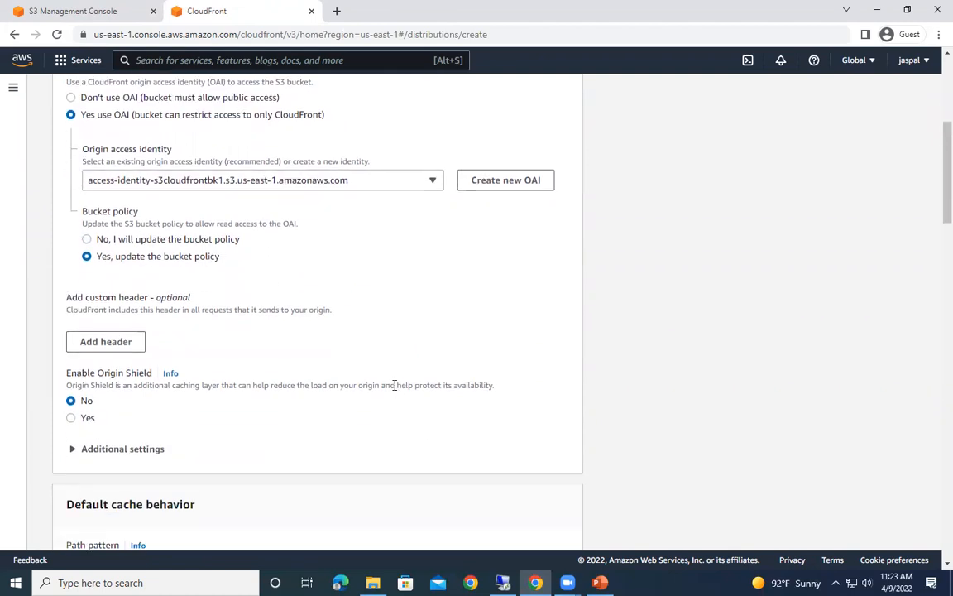
scroll(down, 3)
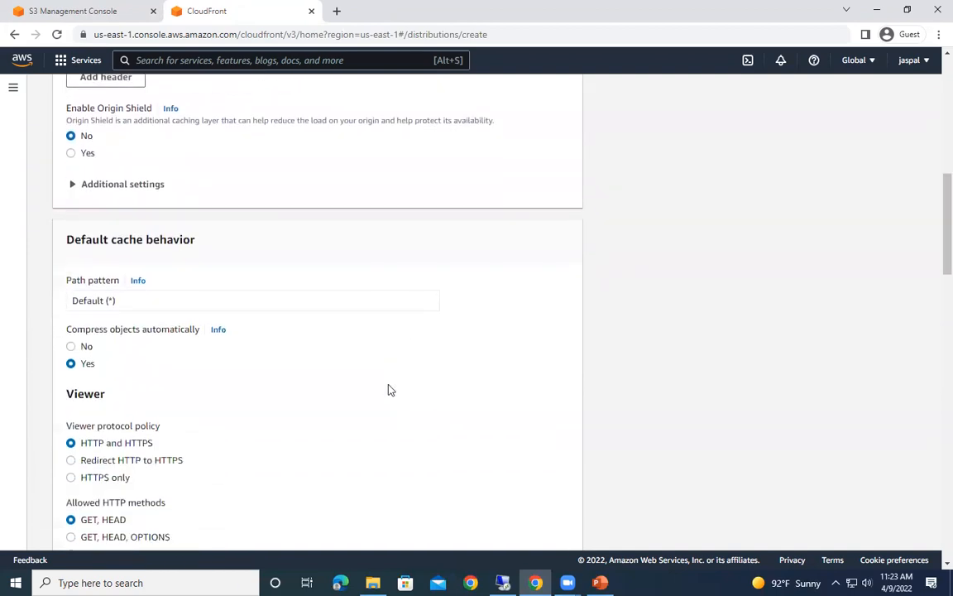
scroll(down, 3)
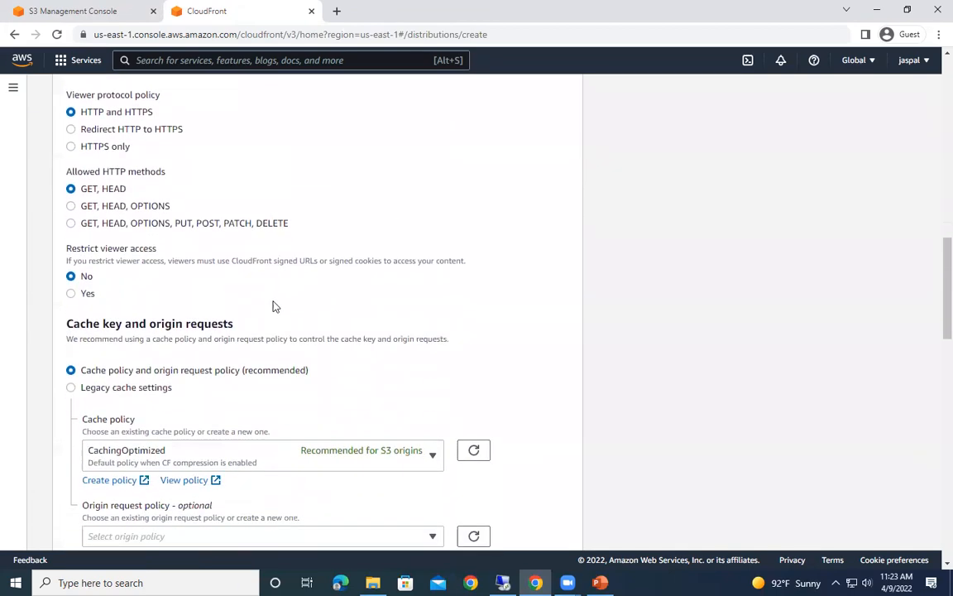
scroll(down, 3)
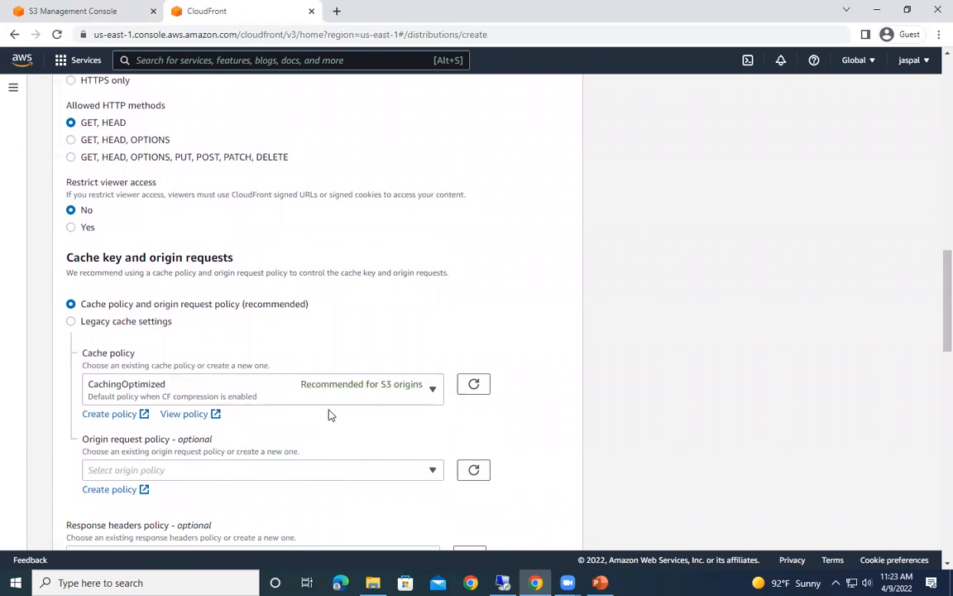
scroll(down, 3)
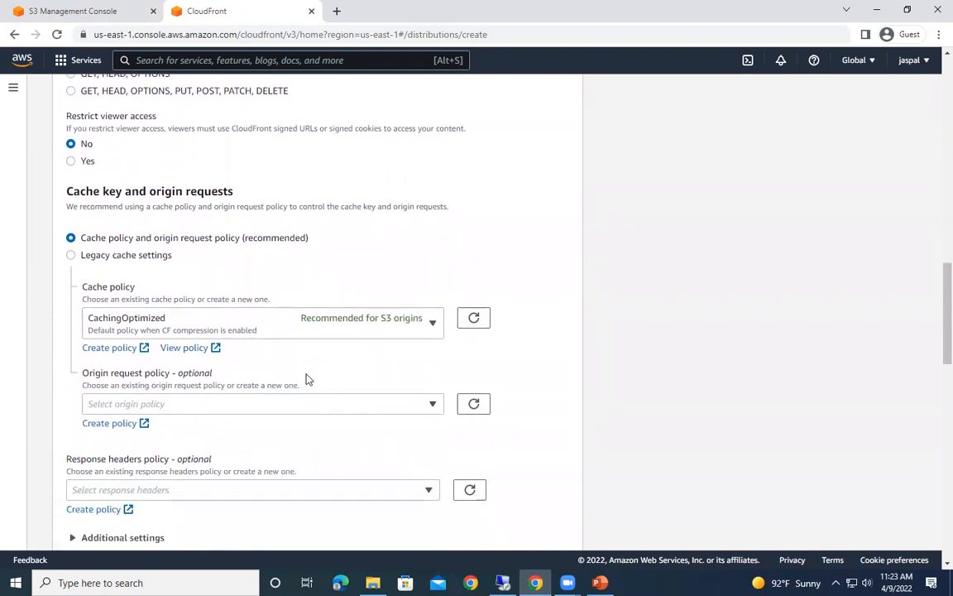
scroll(down, 3)
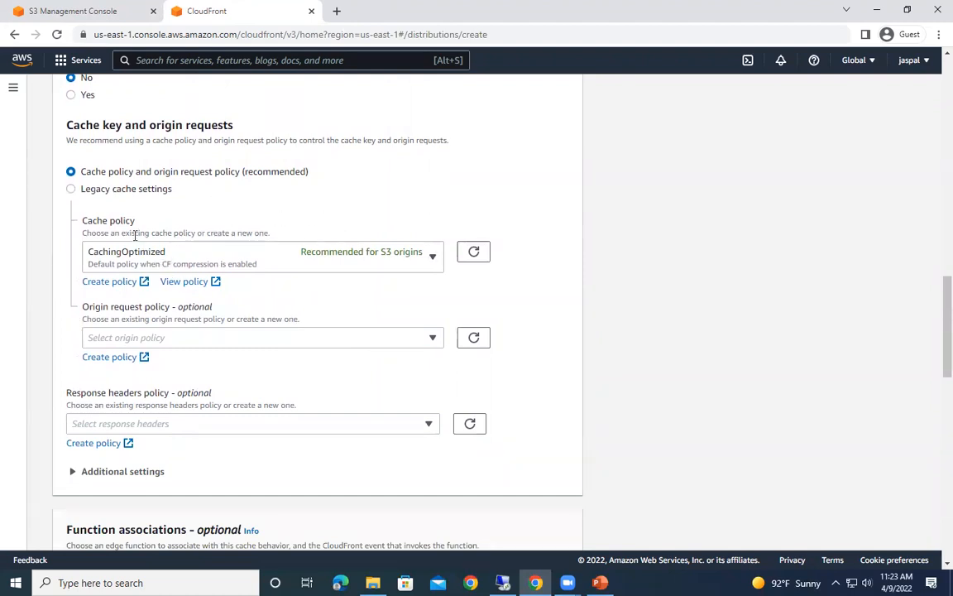
mouse_move(204, 205)
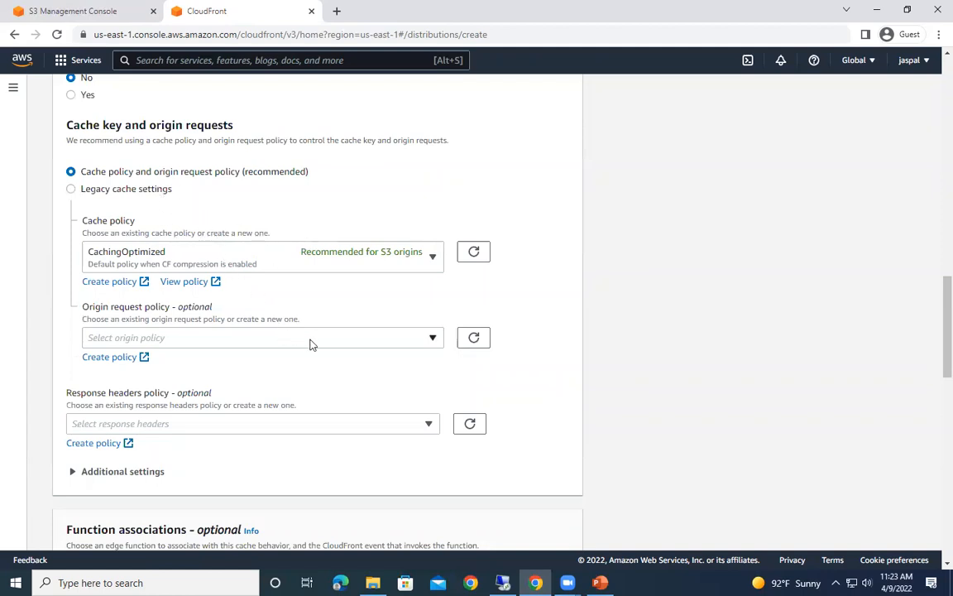
scroll(down, 3)
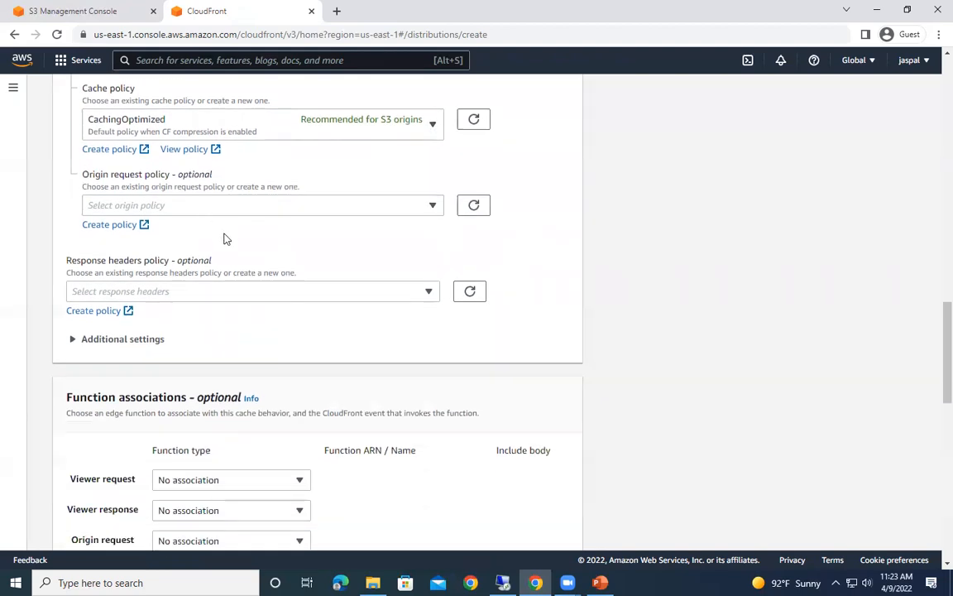
mouse_move(251, 360)
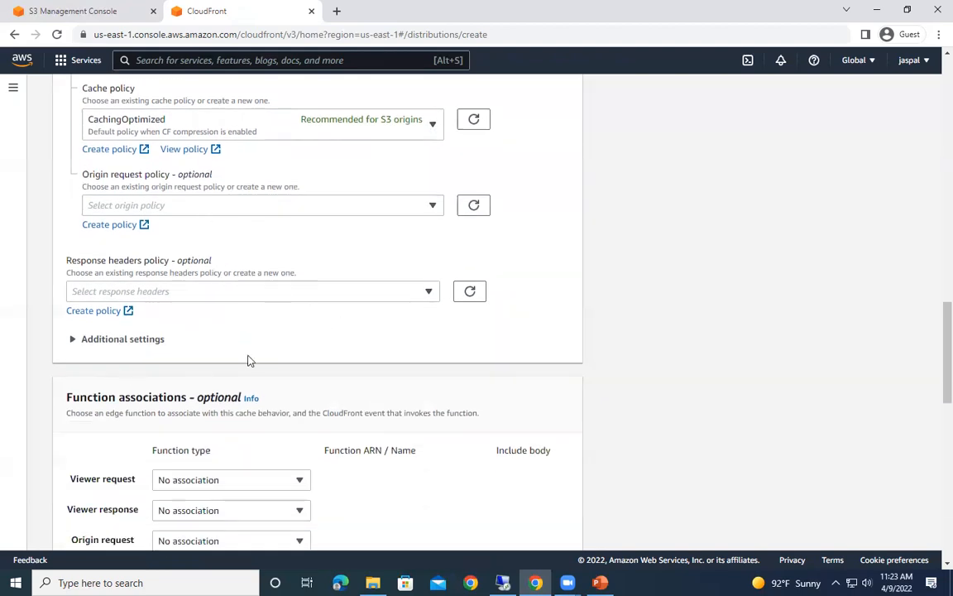
mouse_move(291, 233)
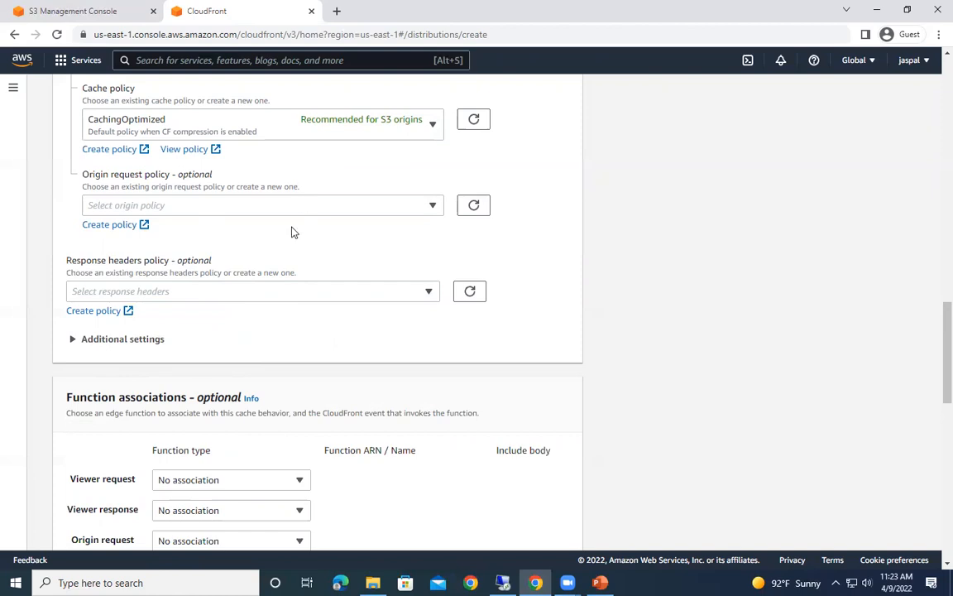
scroll(down, 3)
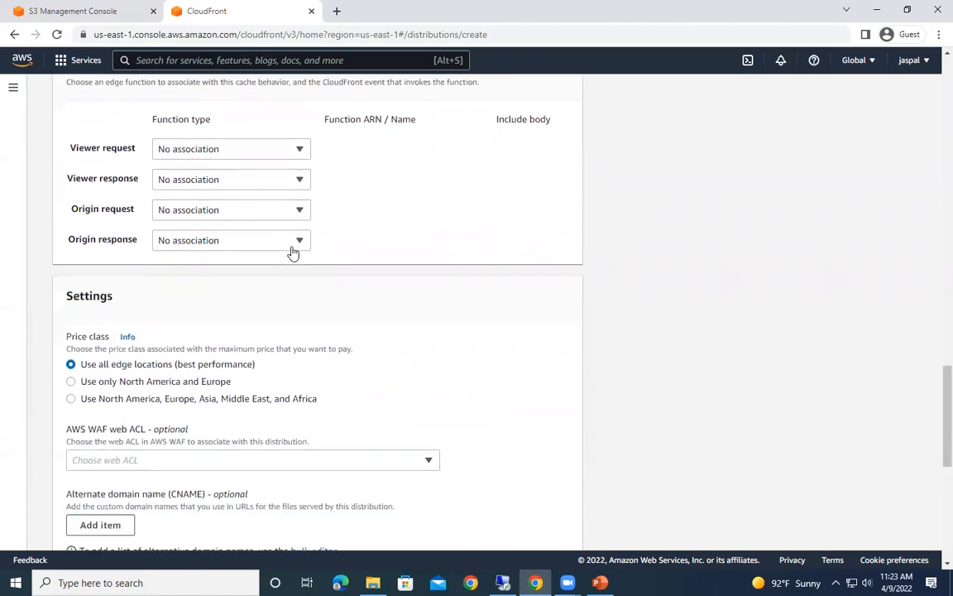
scroll(down, 3)
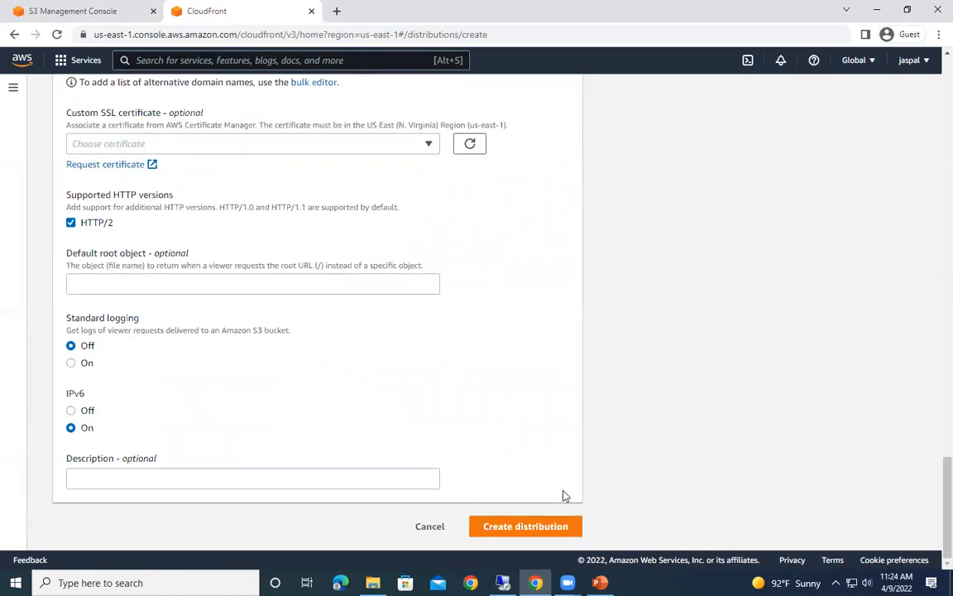
Step: Create distribution E2O6YFLLIHLS2A and recheck its details until deployment finishes and it shows Enabled
click(526, 526)
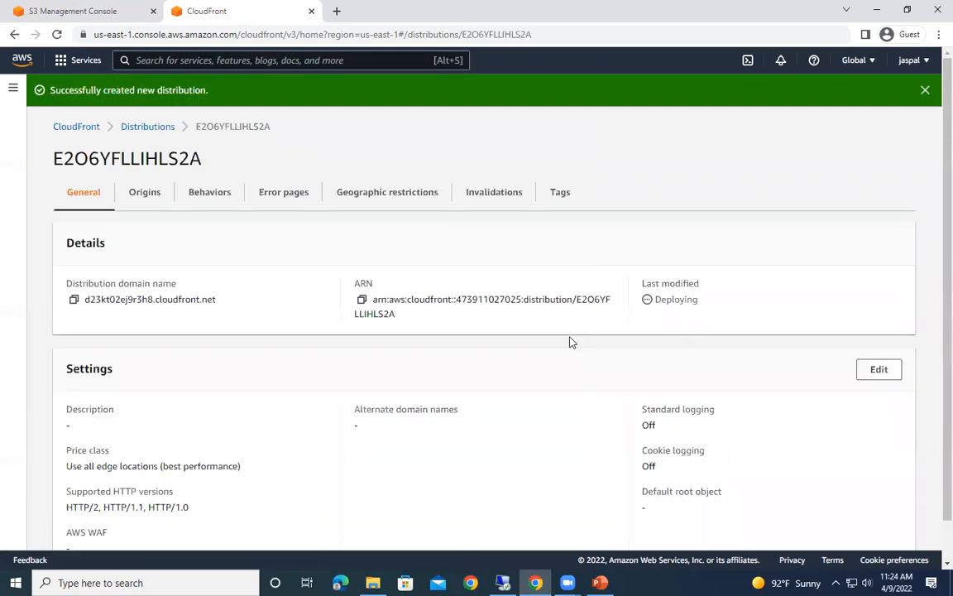
mouse_move(731, 546)
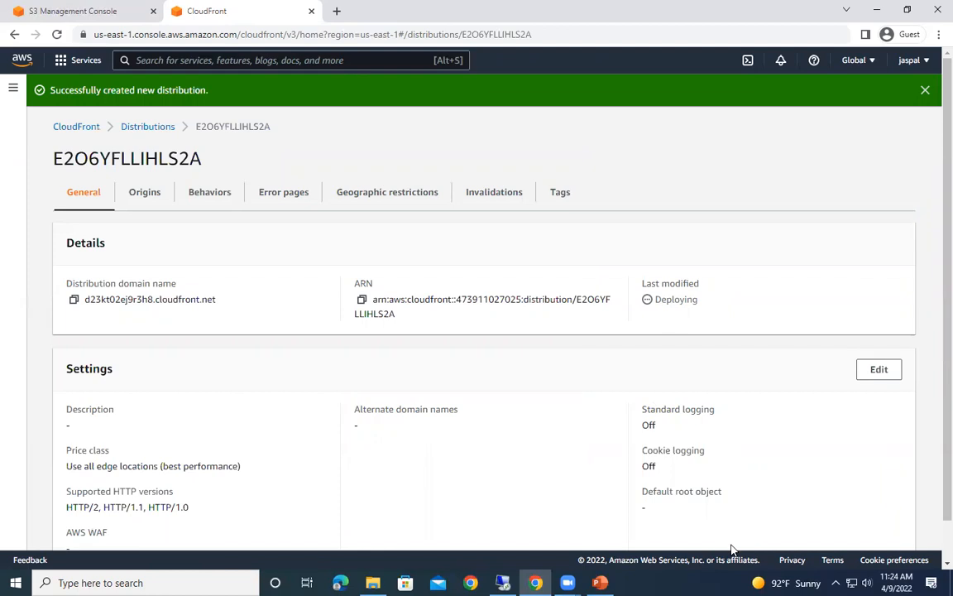
mouse_move(145, 197)
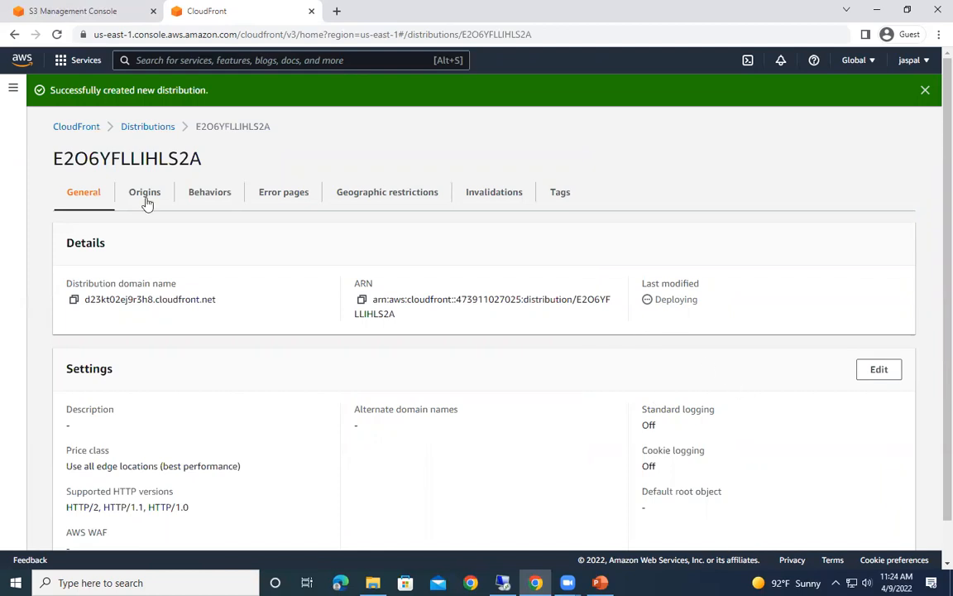
click(148, 126)
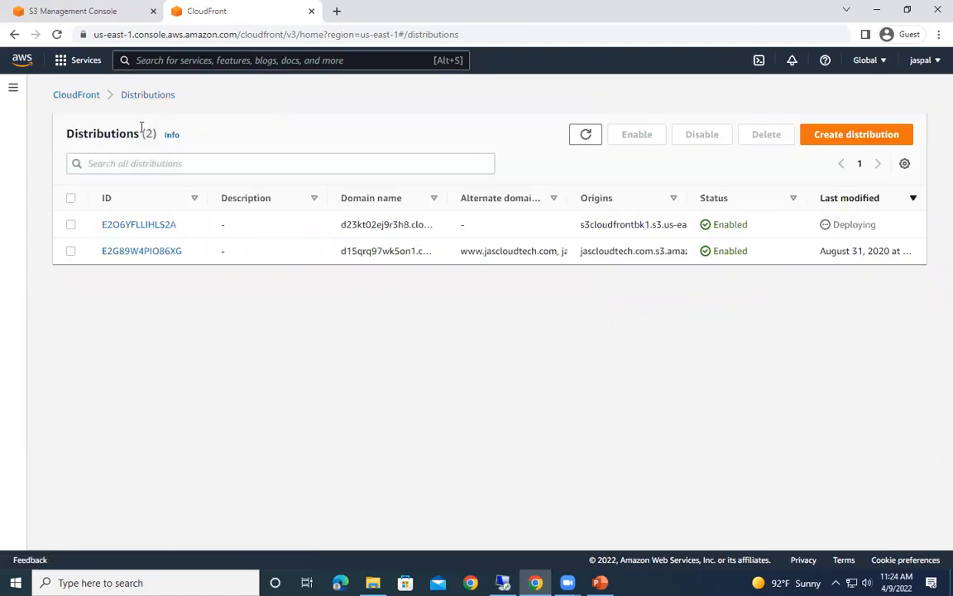
mouse_move(138, 225)
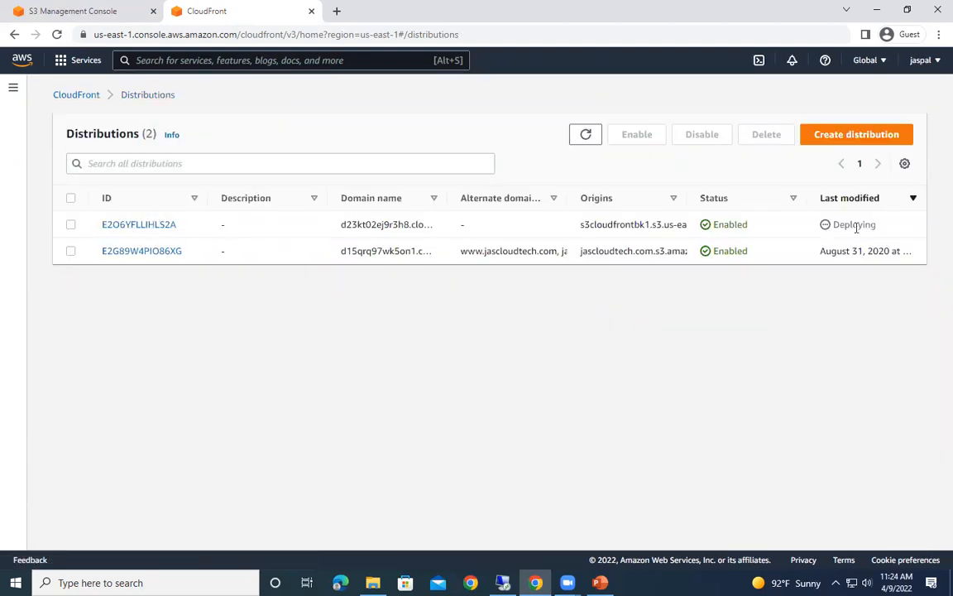
click(138, 224)
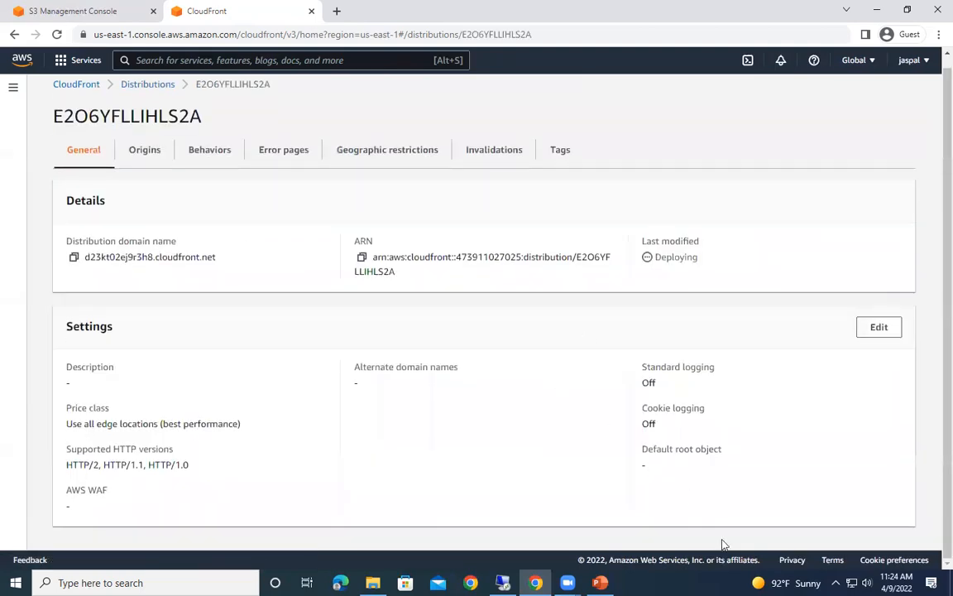
mouse_move(834, 370)
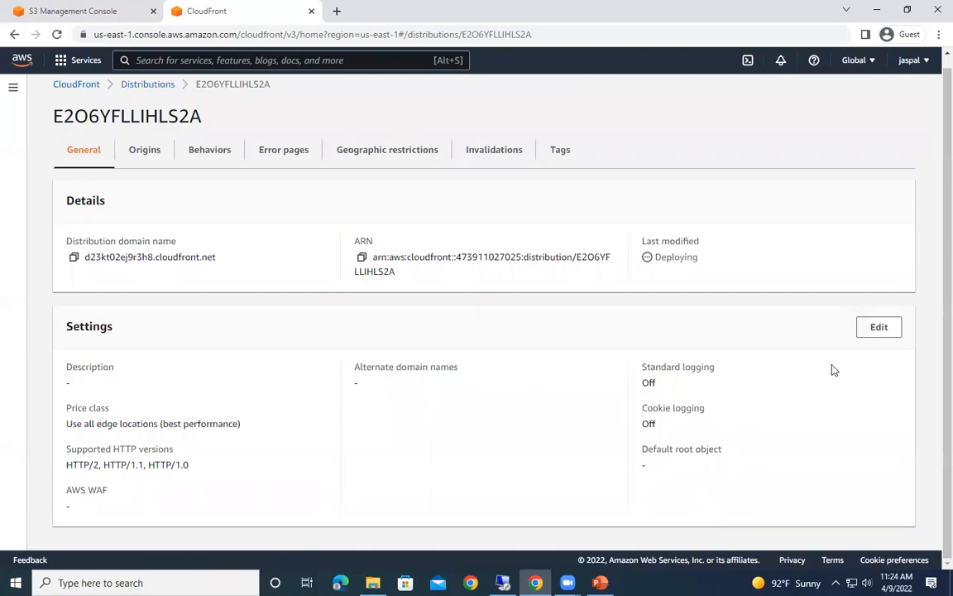
click(148, 84)
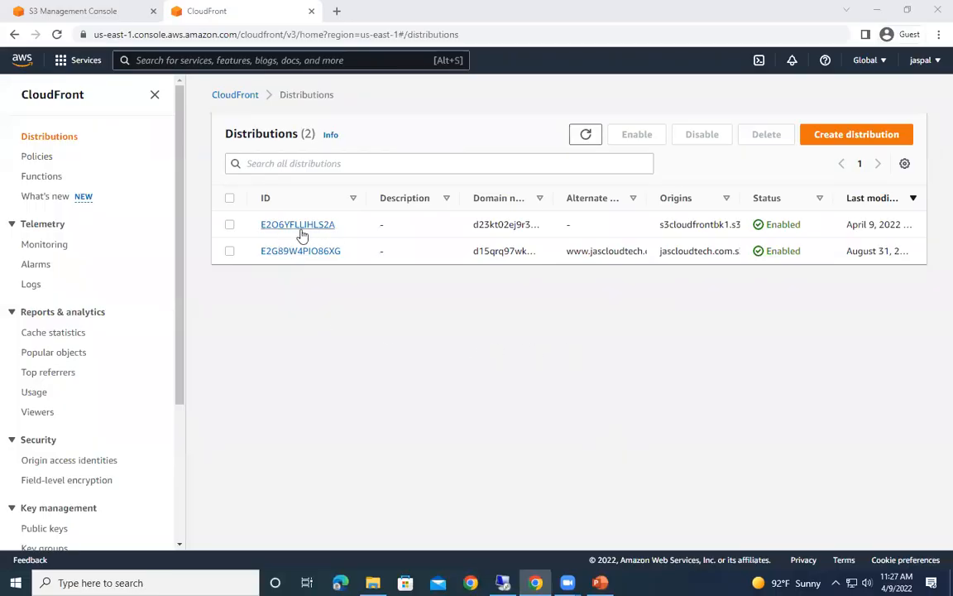
mouse_move(421, 327)
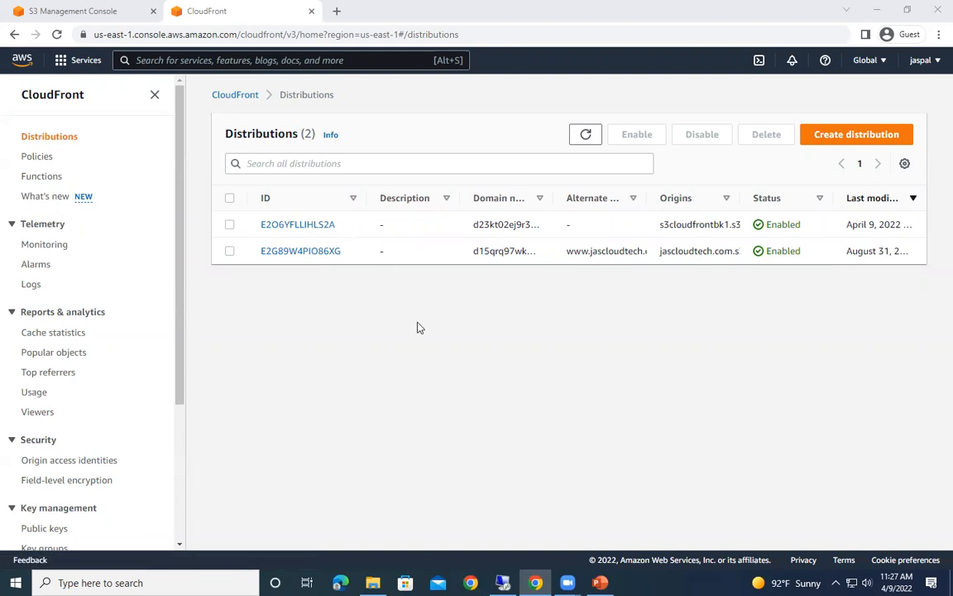
mouse_move(297, 224)
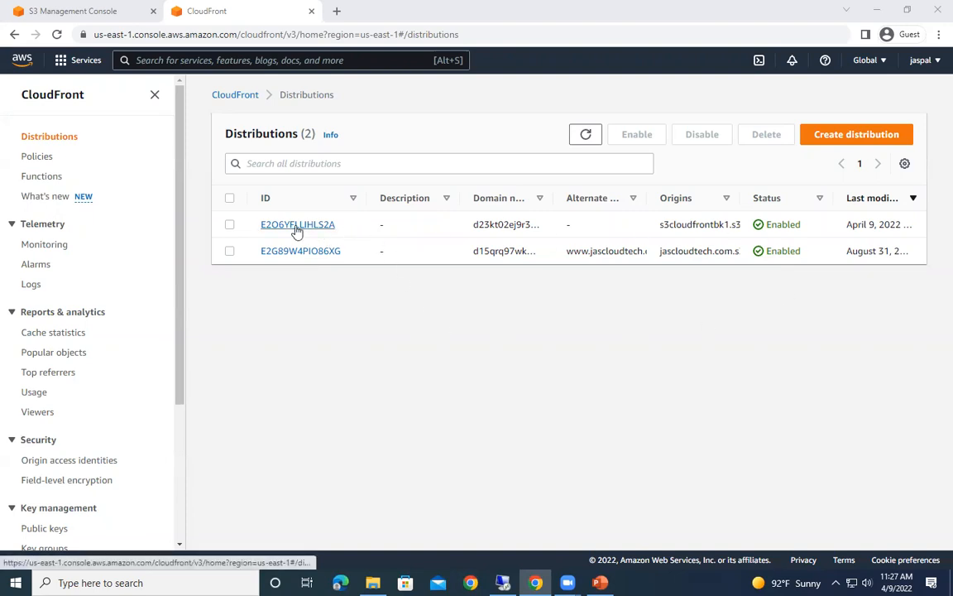
click(297, 225)
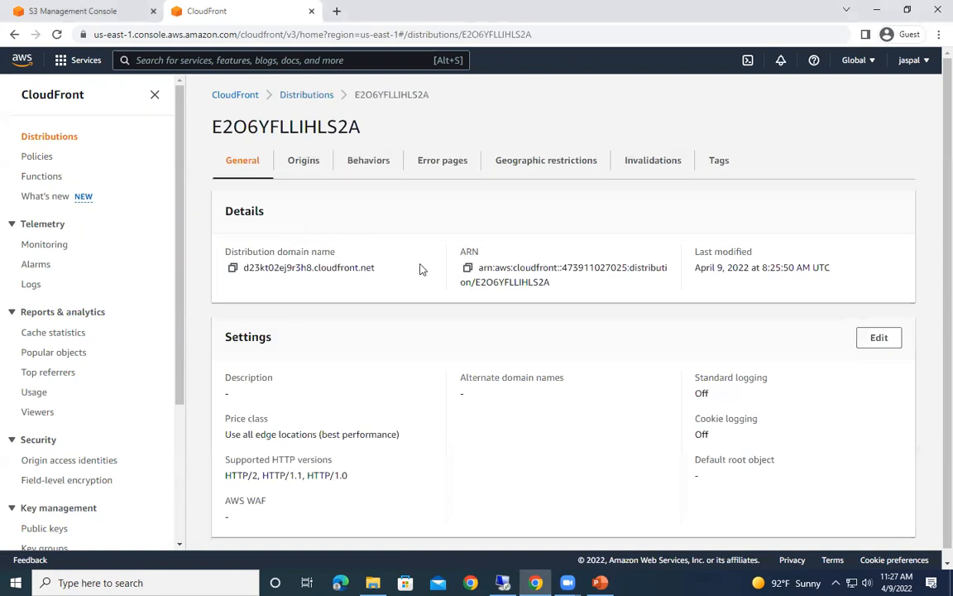
mouse_move(293, 242)
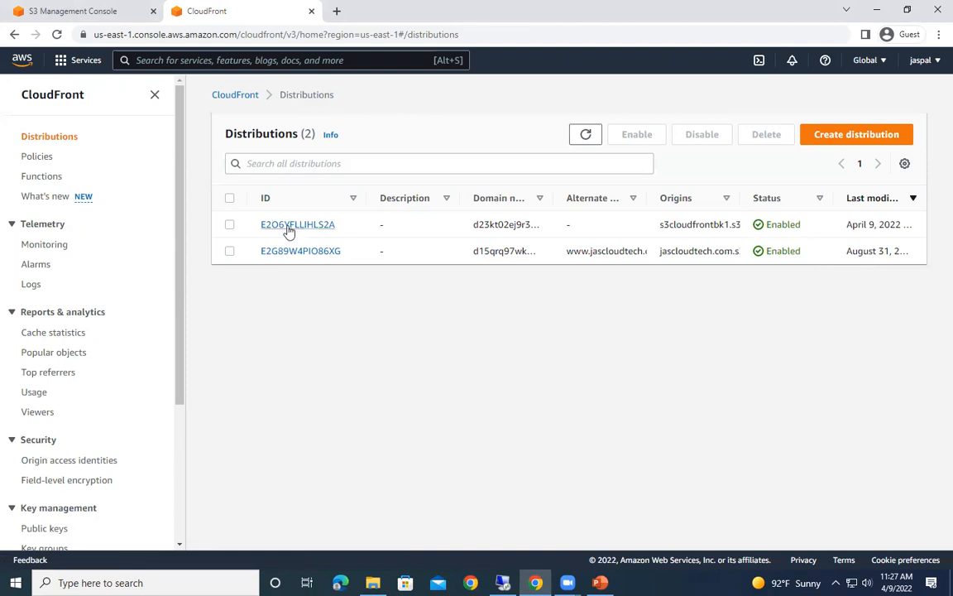
click(297, 224)
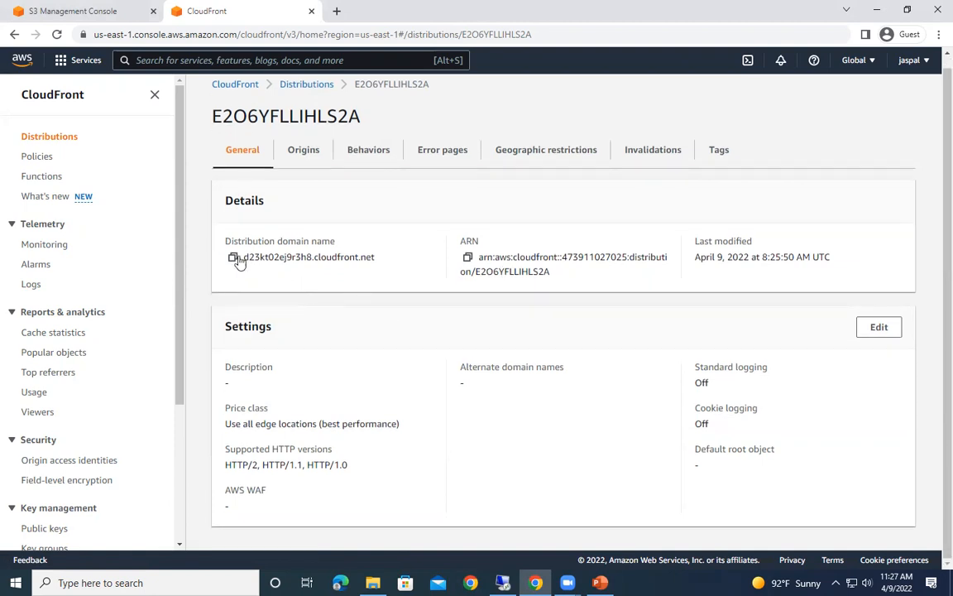
Step: Load domain d23kt02ej9r3h8.cloudfront.net in a new tab and get Access Denied, then return to settings
click(232, 258)
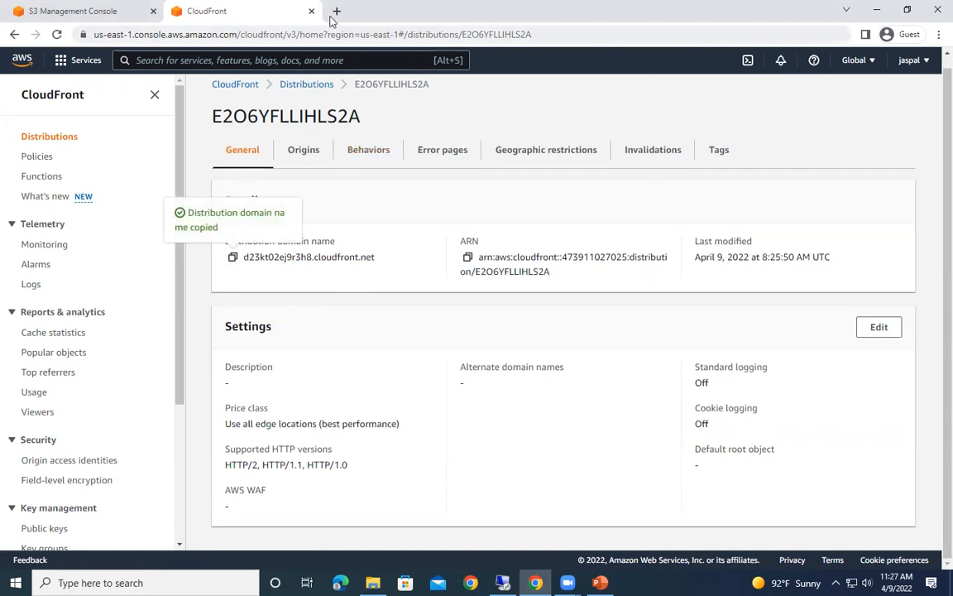
click(336, 11)
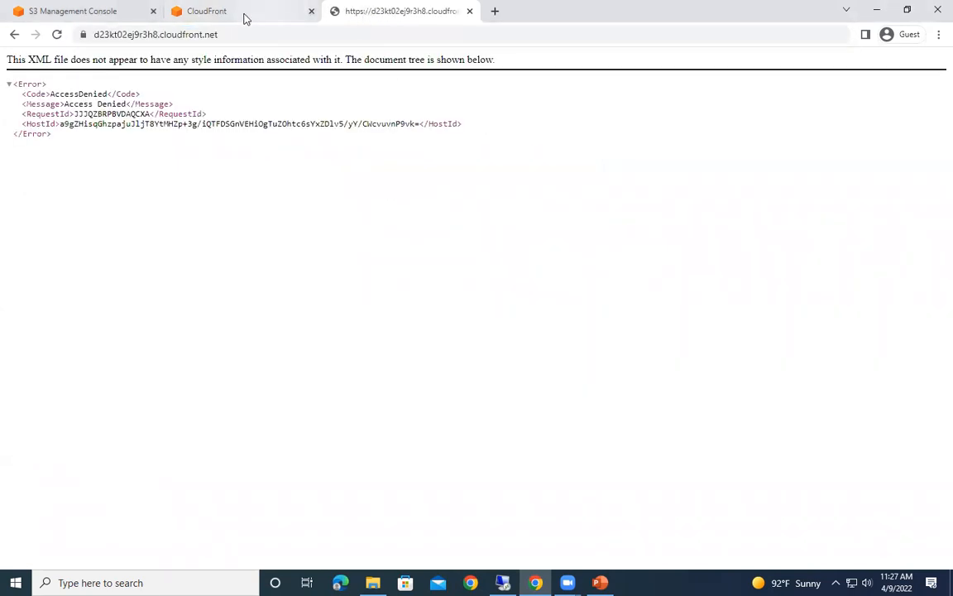
click(206, 11)
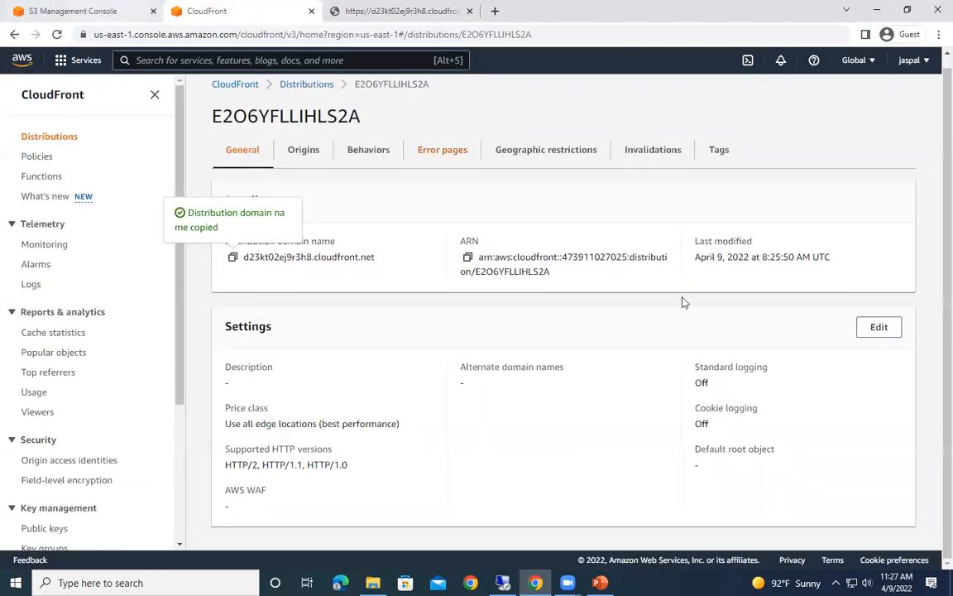
mouse_move(580, 549)
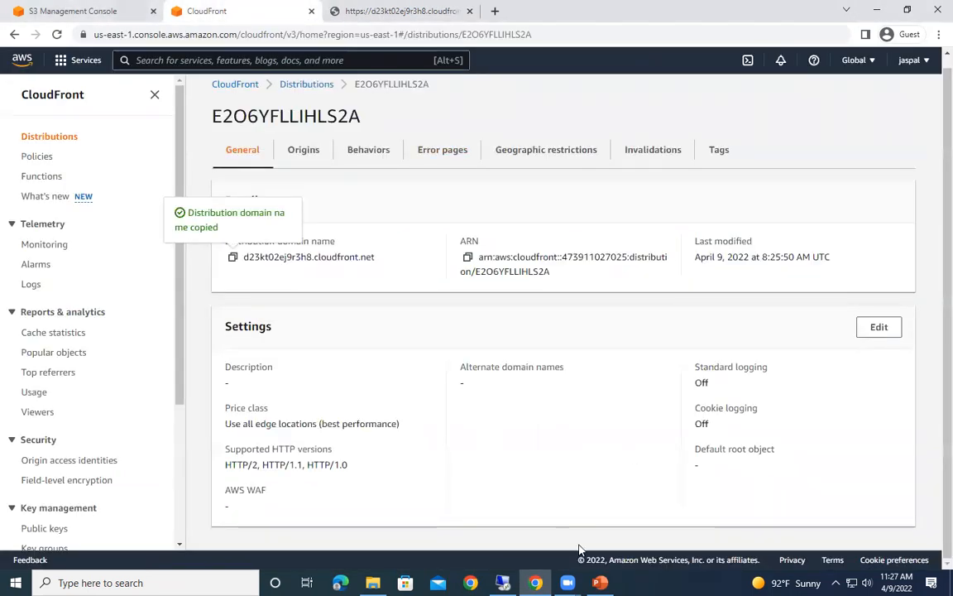
click(401, 10)
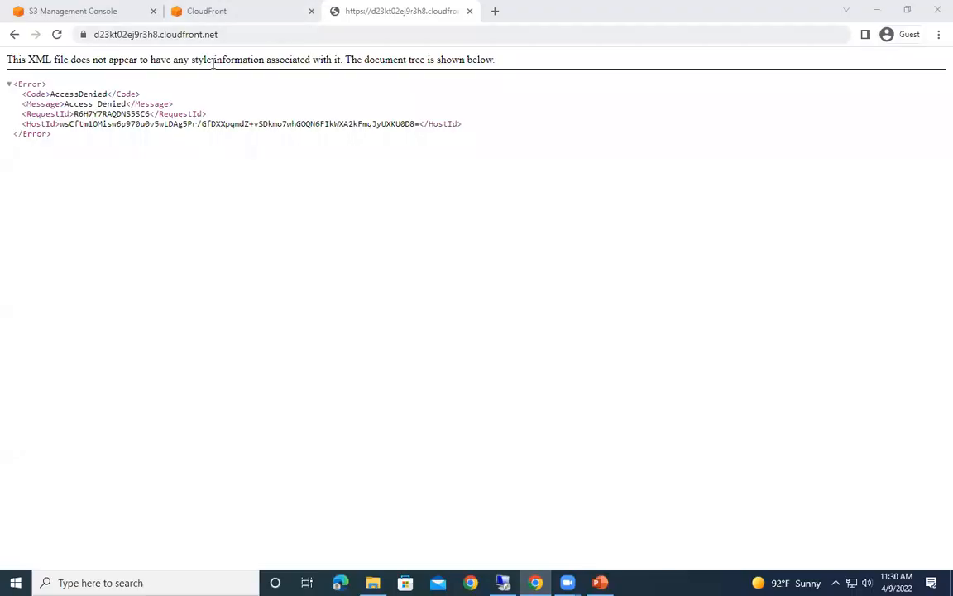
click(57, 34)
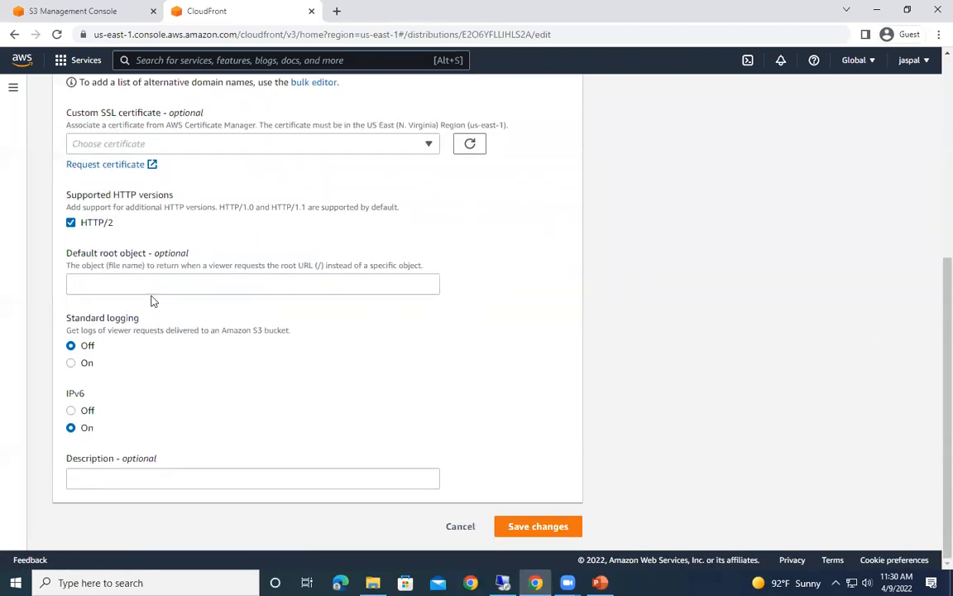
Step: Set the distribution's default root object to index.html, save, and return to Distributions
click(252, 284)
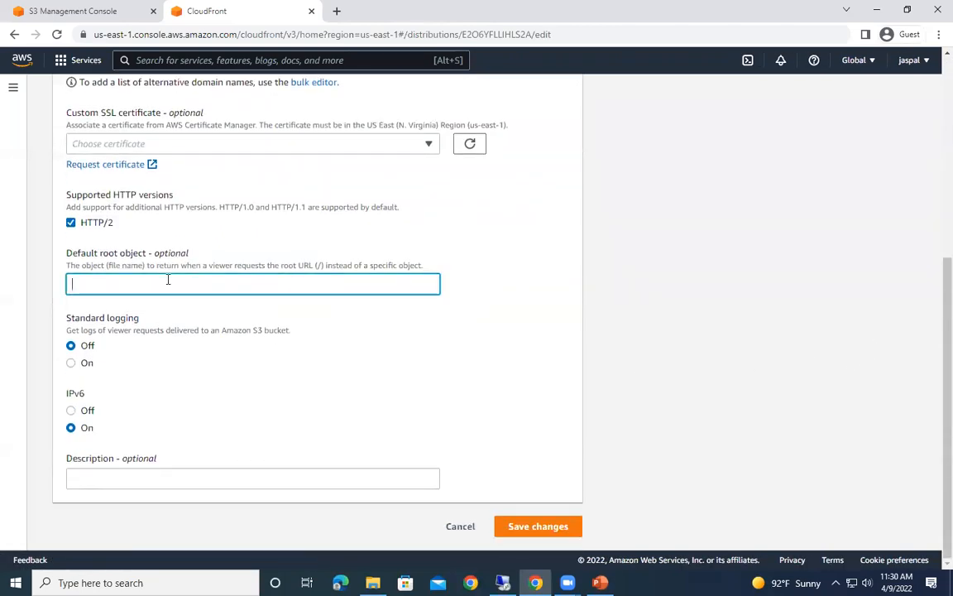
text(index.)
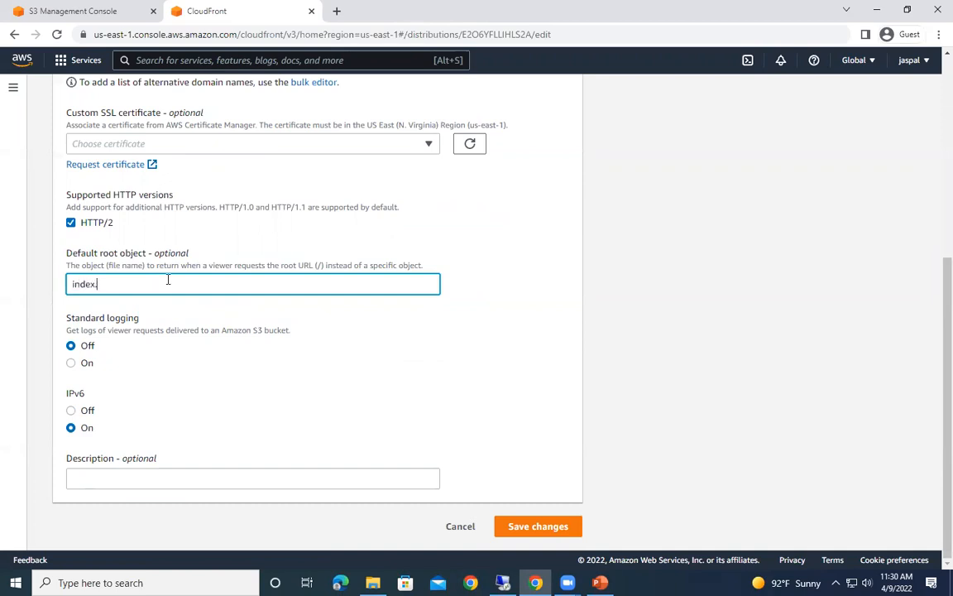
text(html)
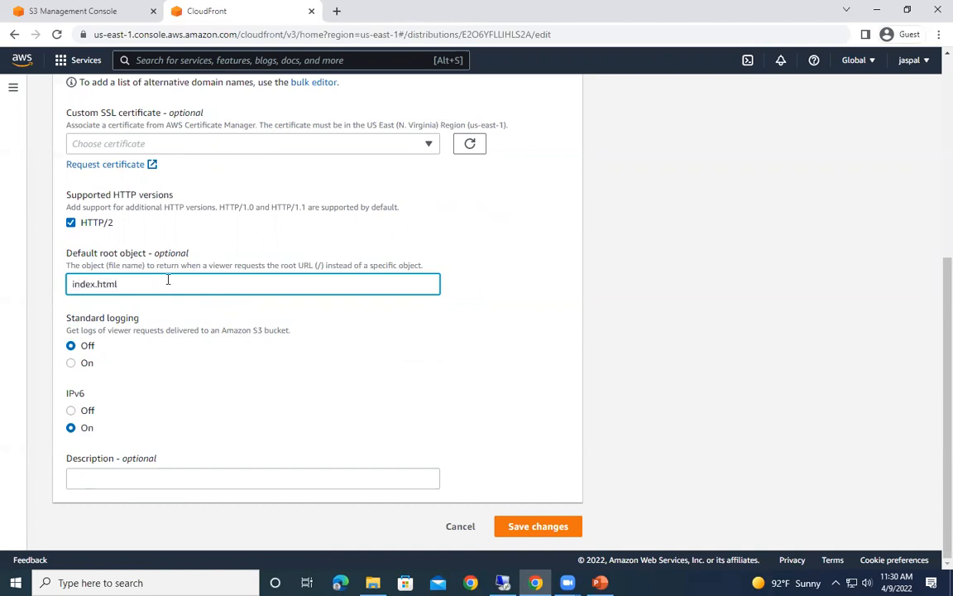
mouse_move(538, 526)
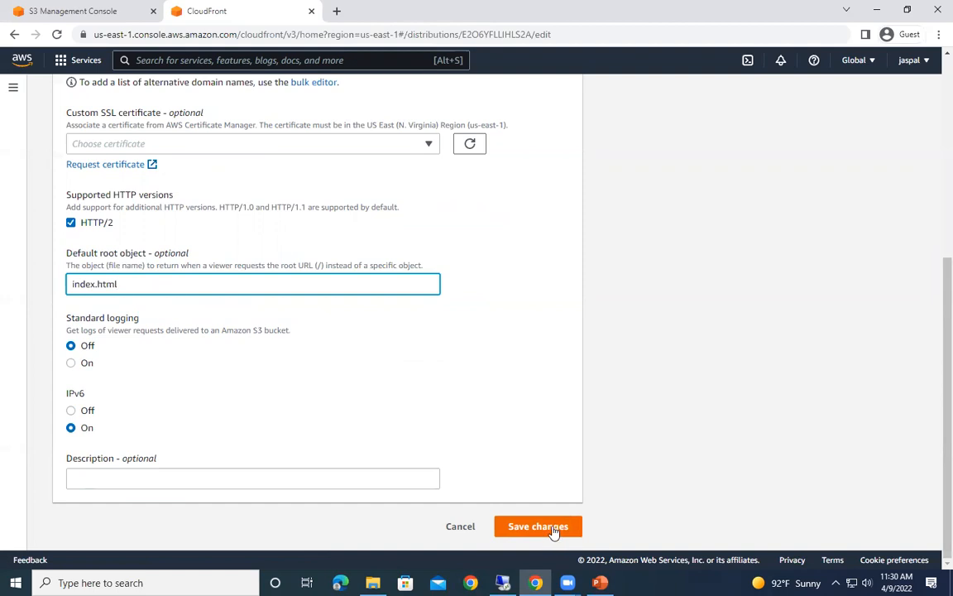
click(538, 526)
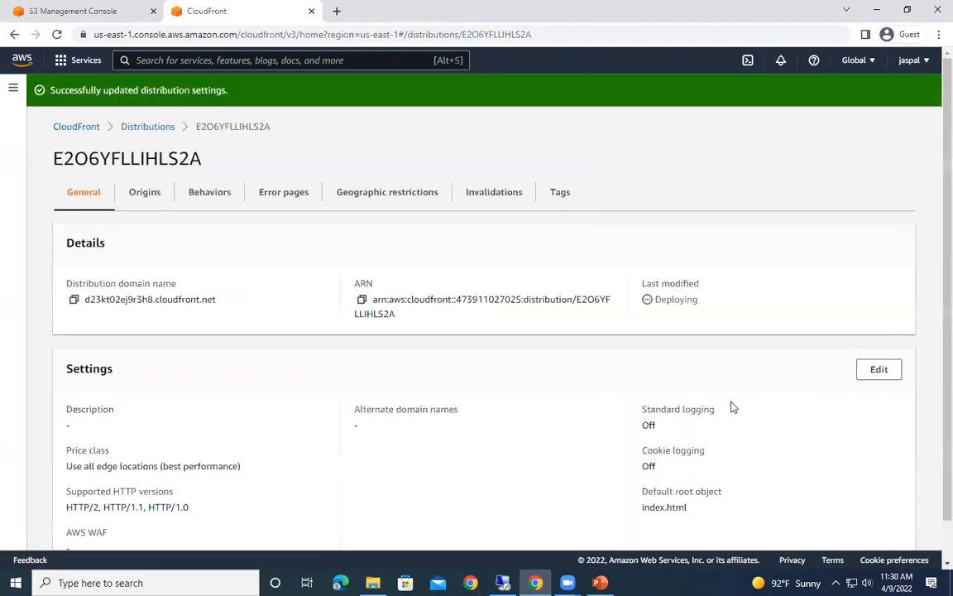
click(147, 126)
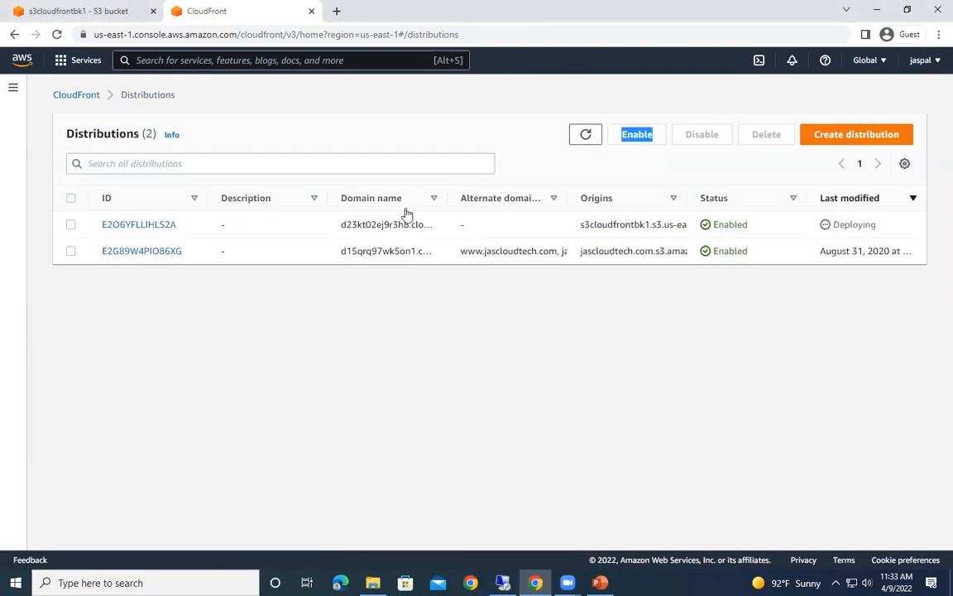
Step: Load the E2O6YFLLIHLS2A domain in a new tab and request /jascloudtech.png, which is denied
click(138, 224)
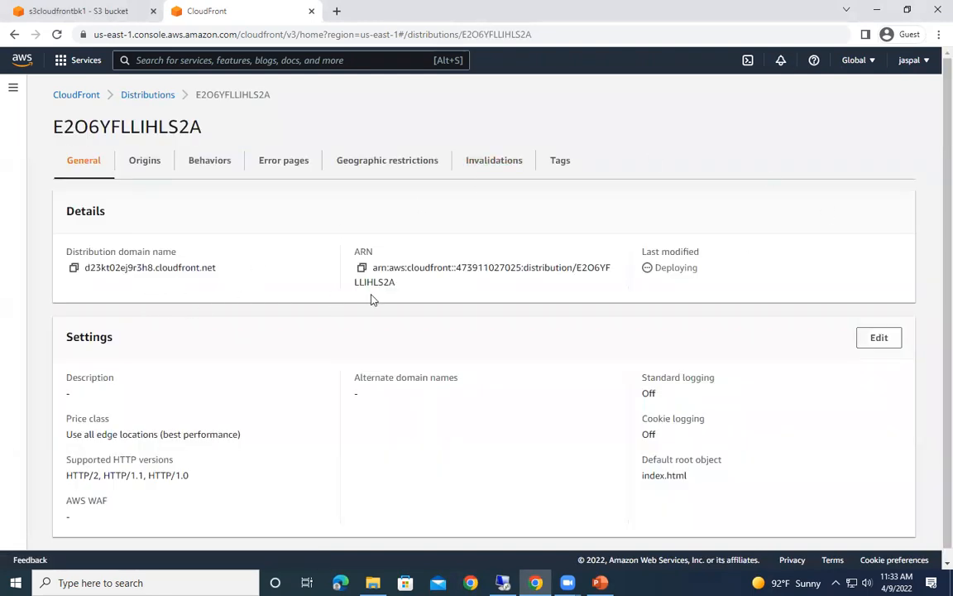
click(73, 267)
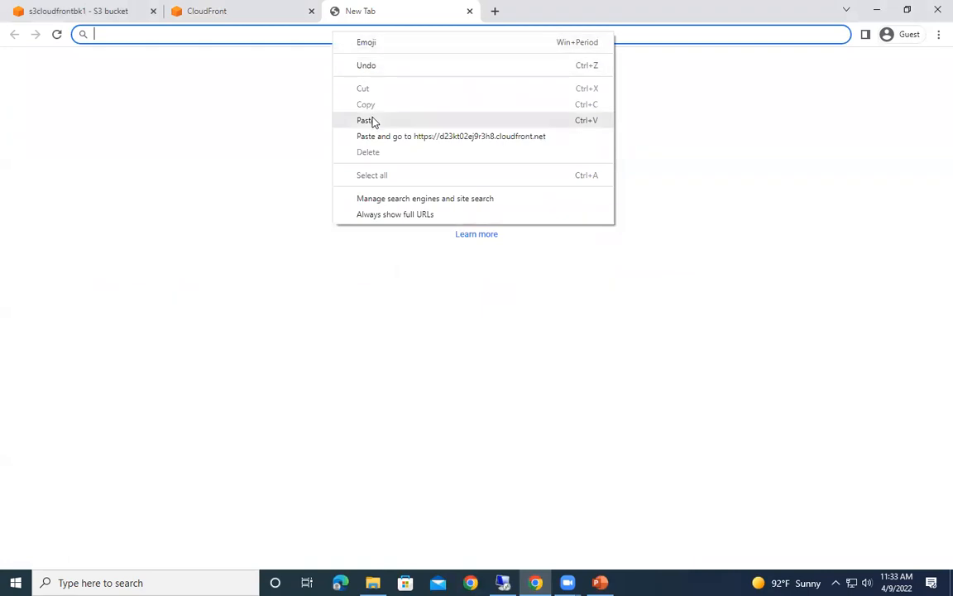
click(365, 120)
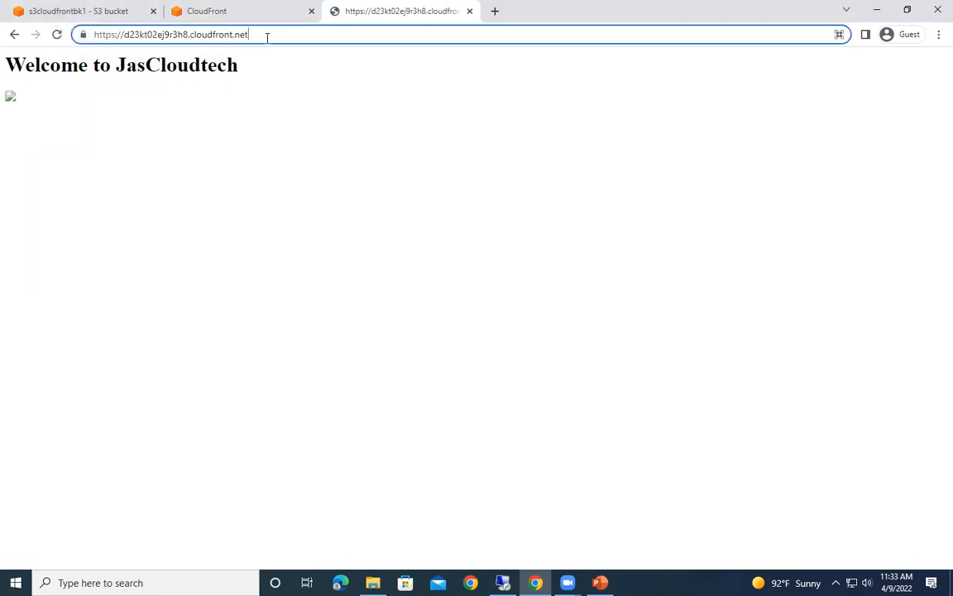
text(/jas)
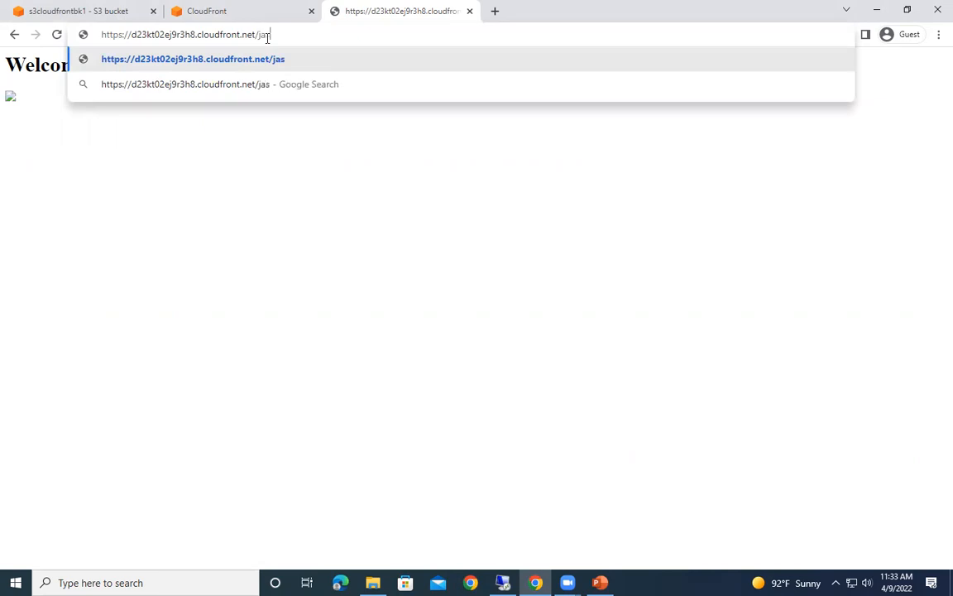
text(cloudtec)
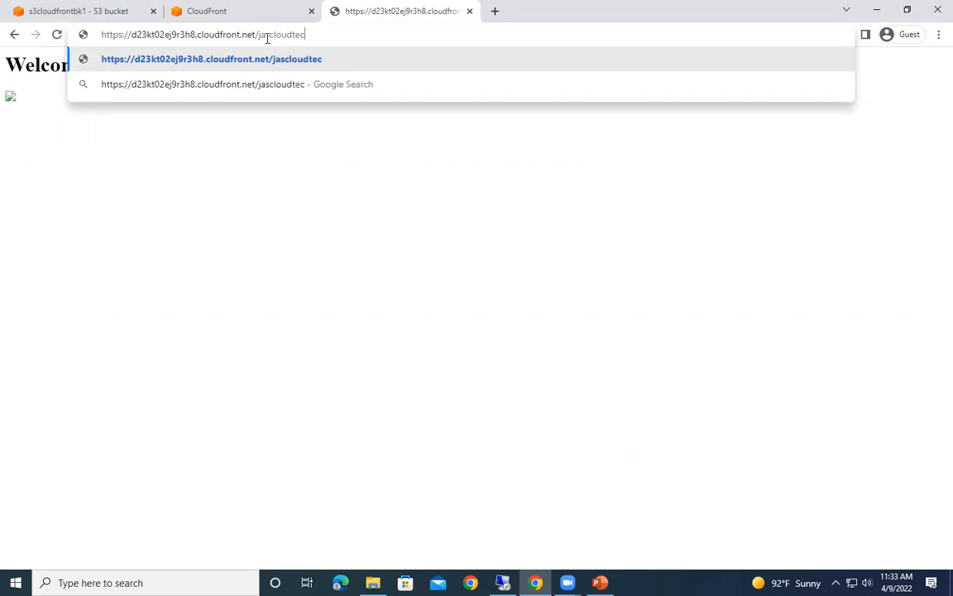
text(h.png)
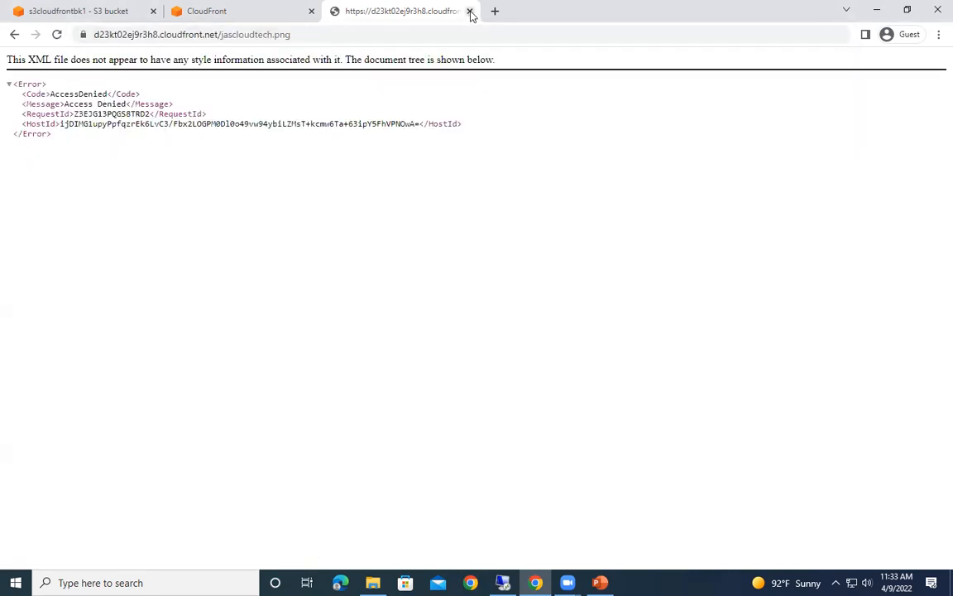
click(207, 34)
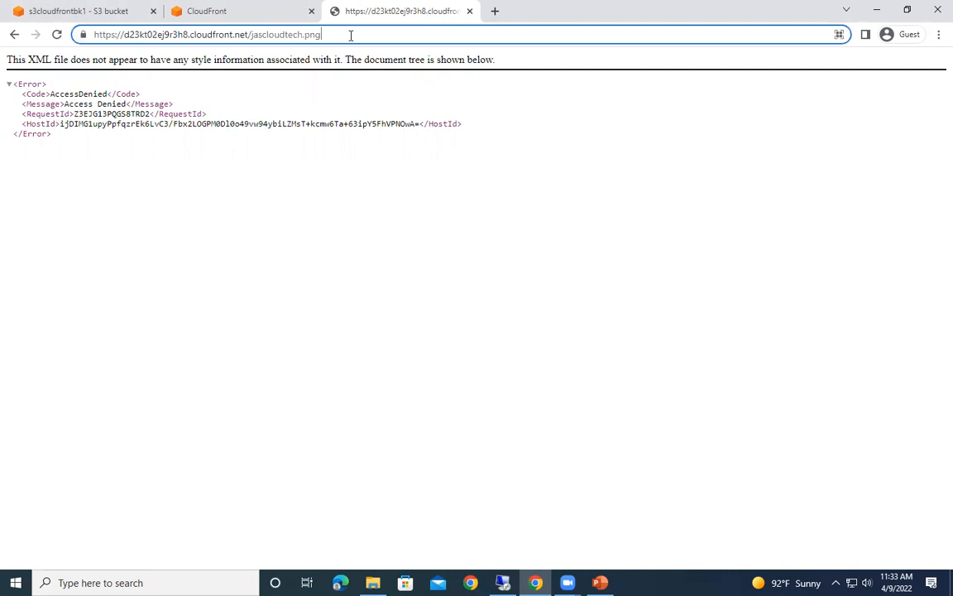
Step: Check the distribution's deployment status, then reload the domain to see the Welcome page
click(207, 11)
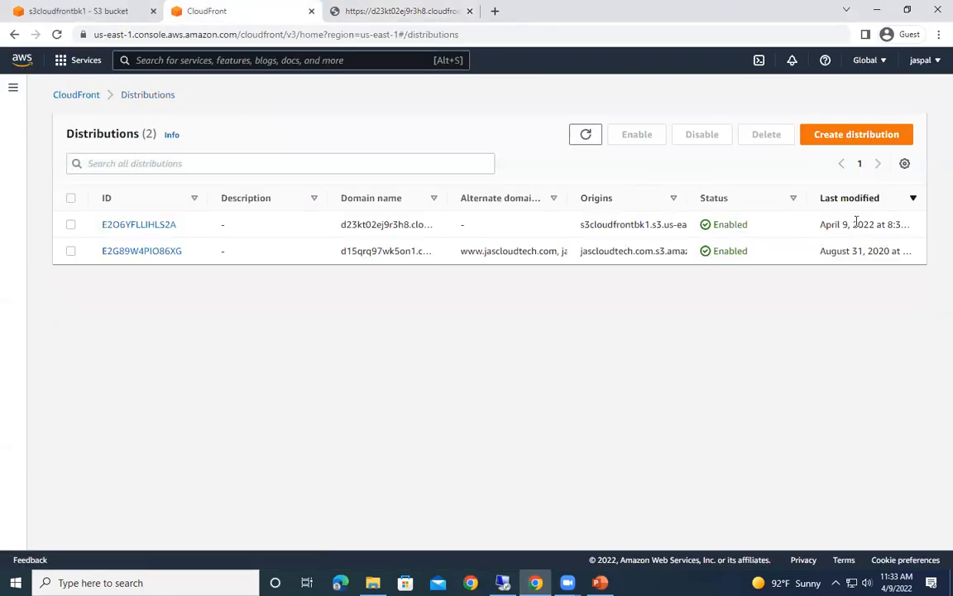
click(401, 11)
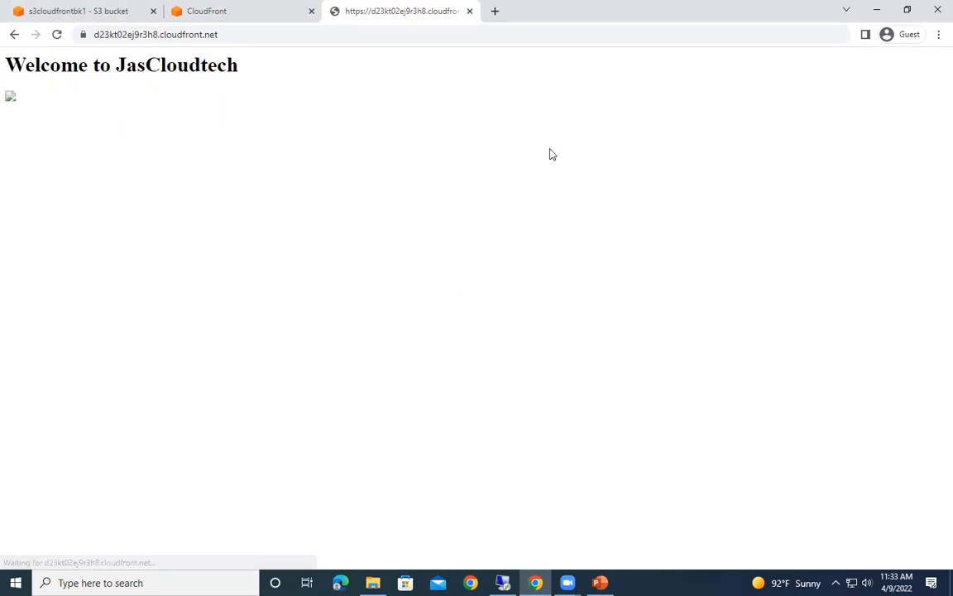
click(232, 34)
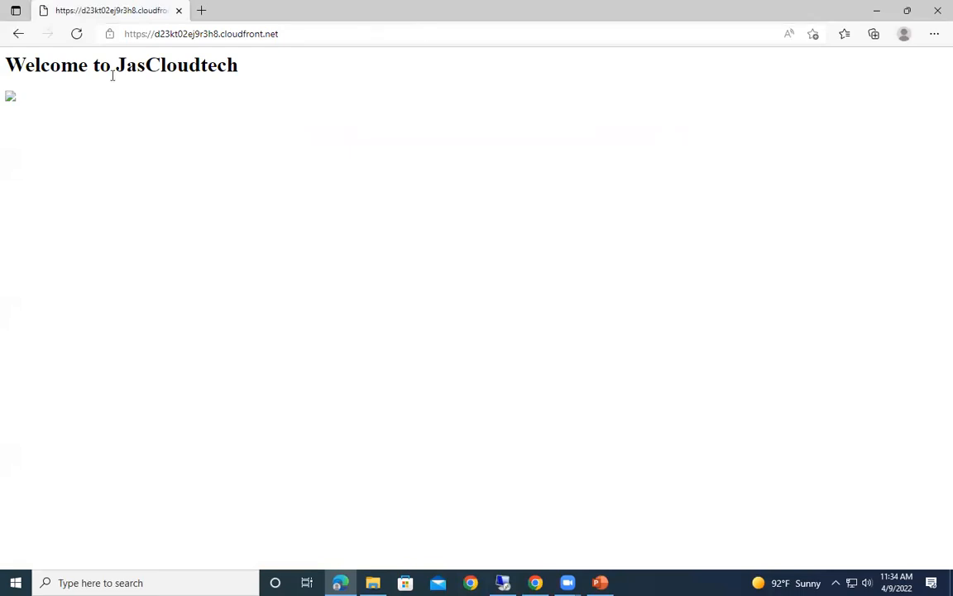
mouse_move(186, 53)
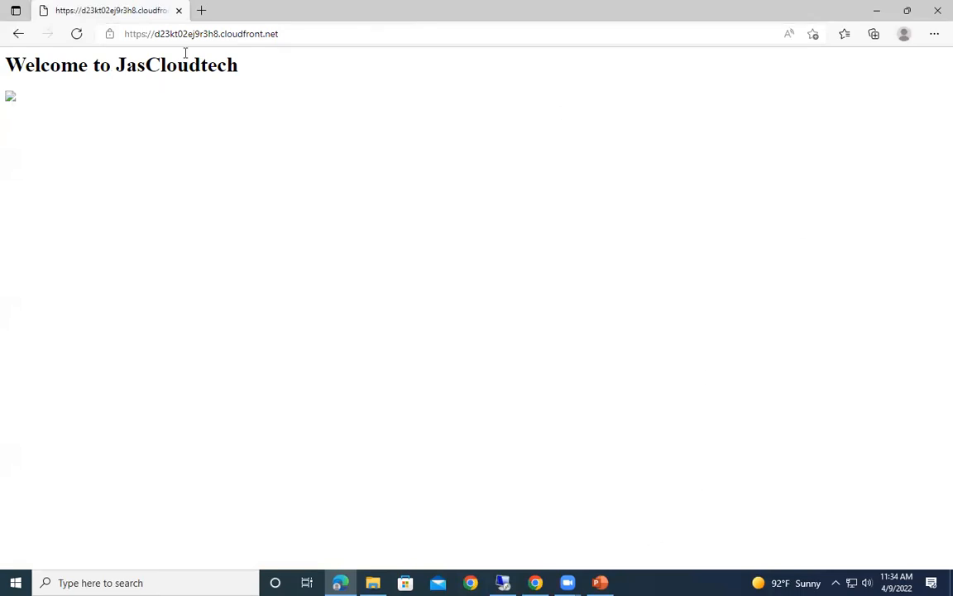
mouse_move(880, 550)
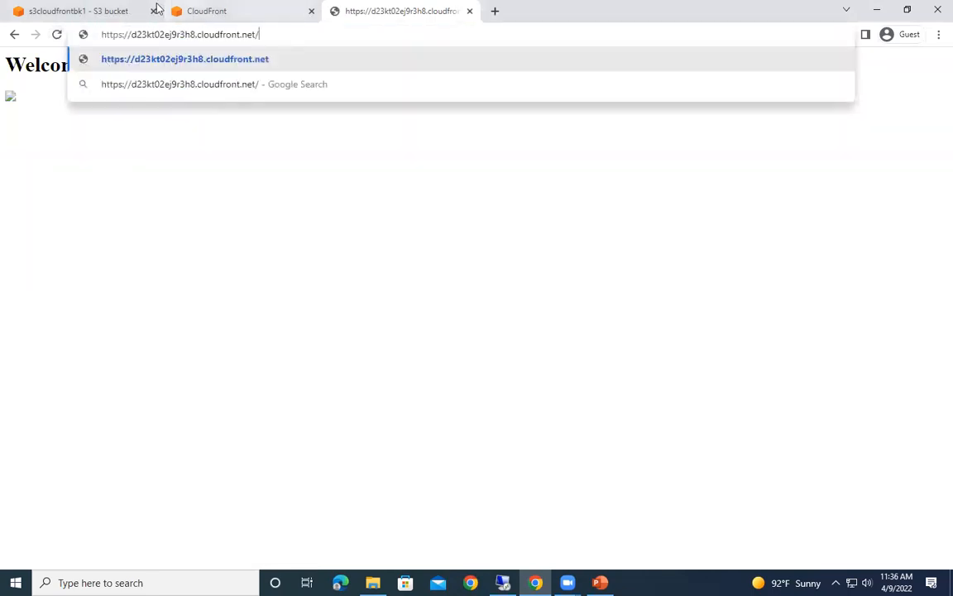
Step: Copy the exact name JasCloudTech.png from the bucket and request it on the CloudFront domain
click(70, 10)
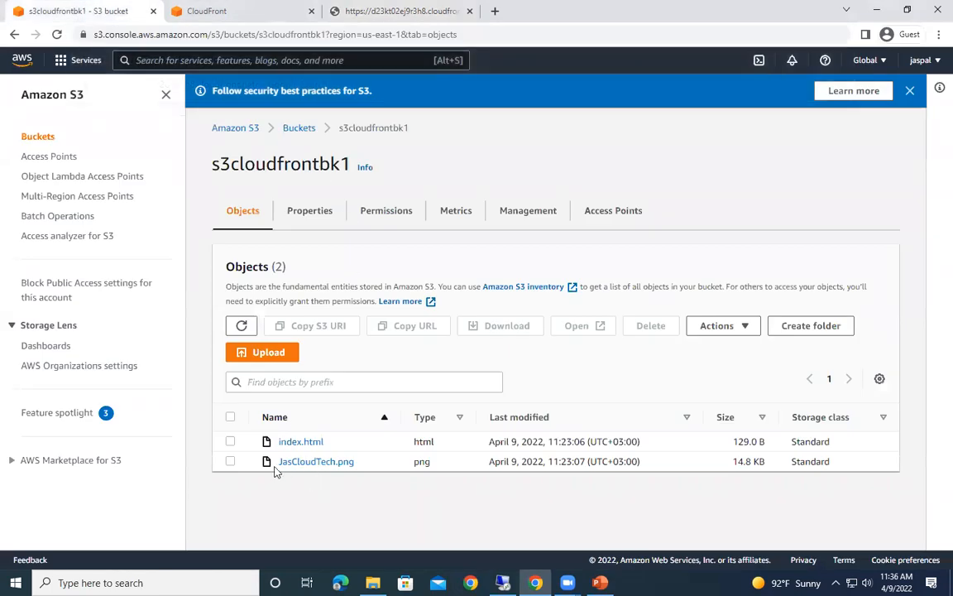
click(317, 461)
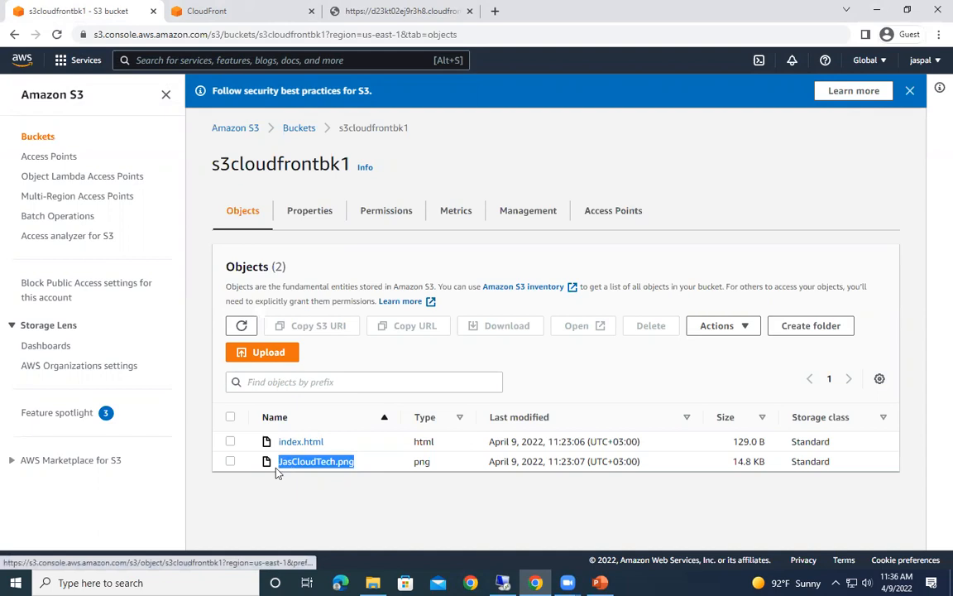
right_click(315, 461)
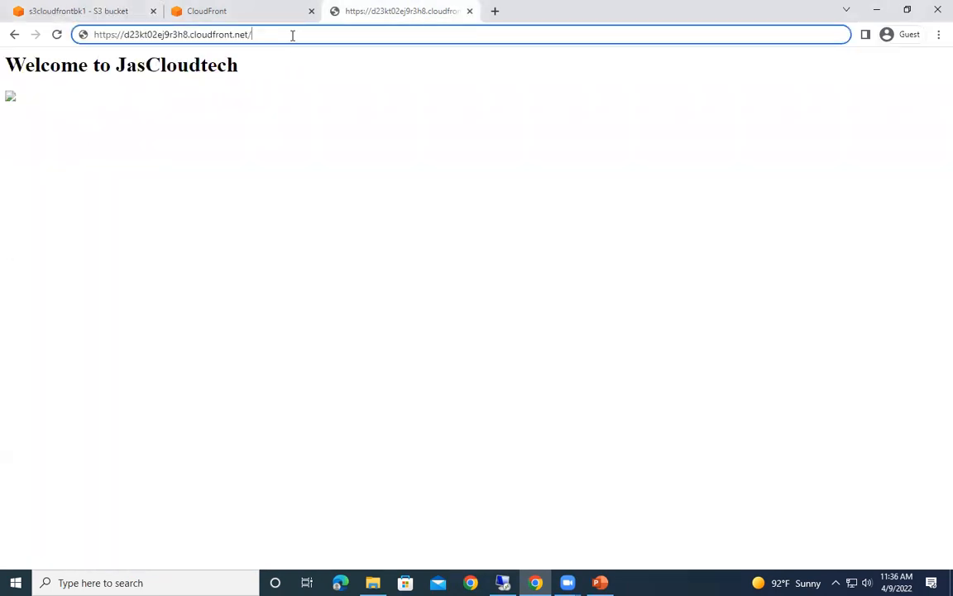
text(JasCloudTech.png)
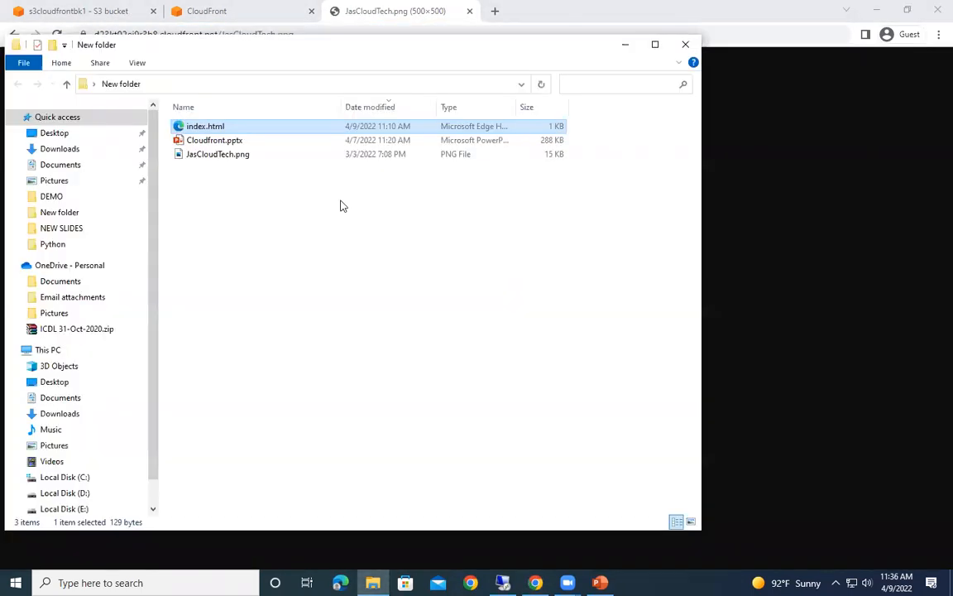
Step: Open the local index.html in Notepad and highlight its lowercase jascloudtech.png image reference
right_click(205, 126)
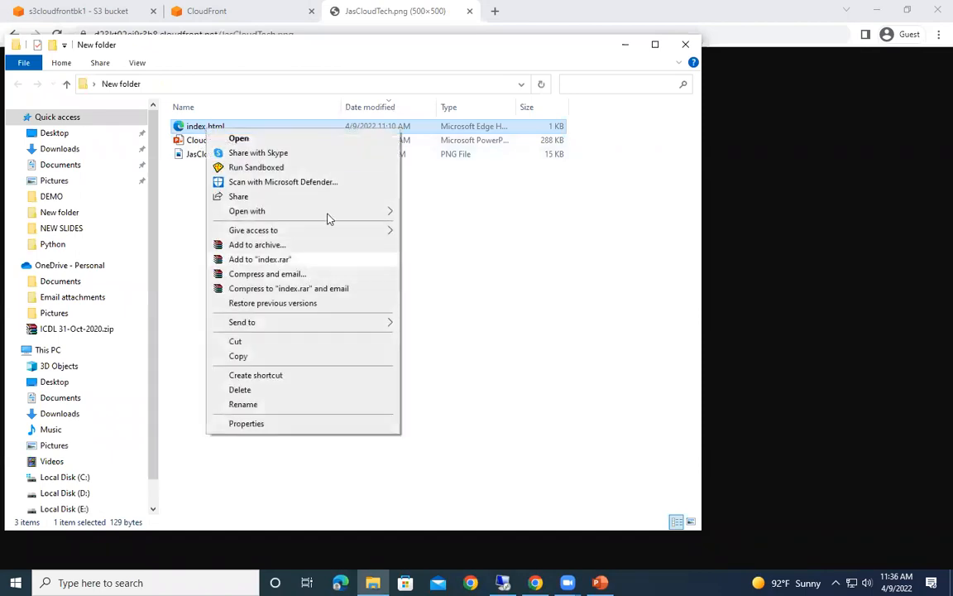
click(247, 212)
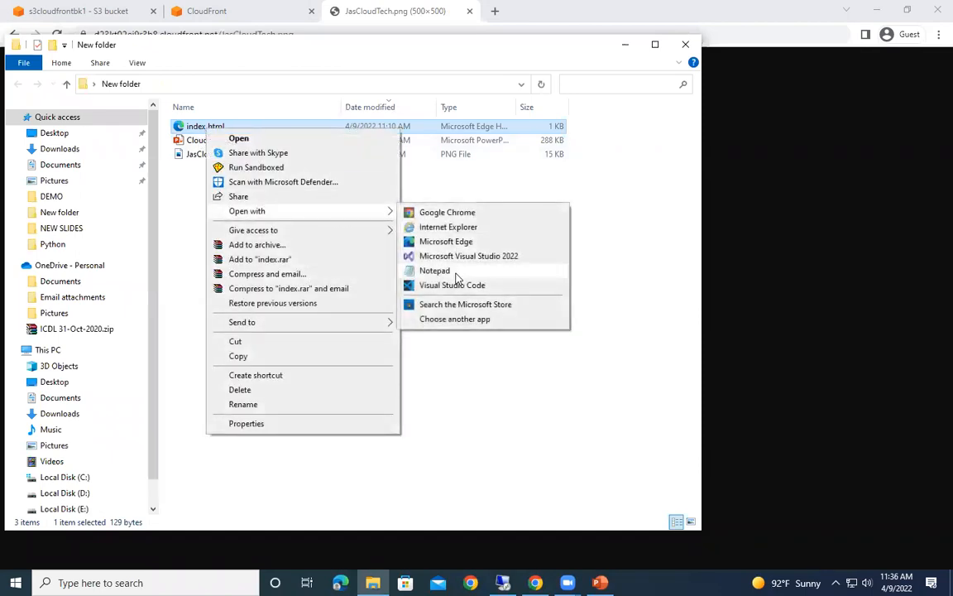
click(434, 271)
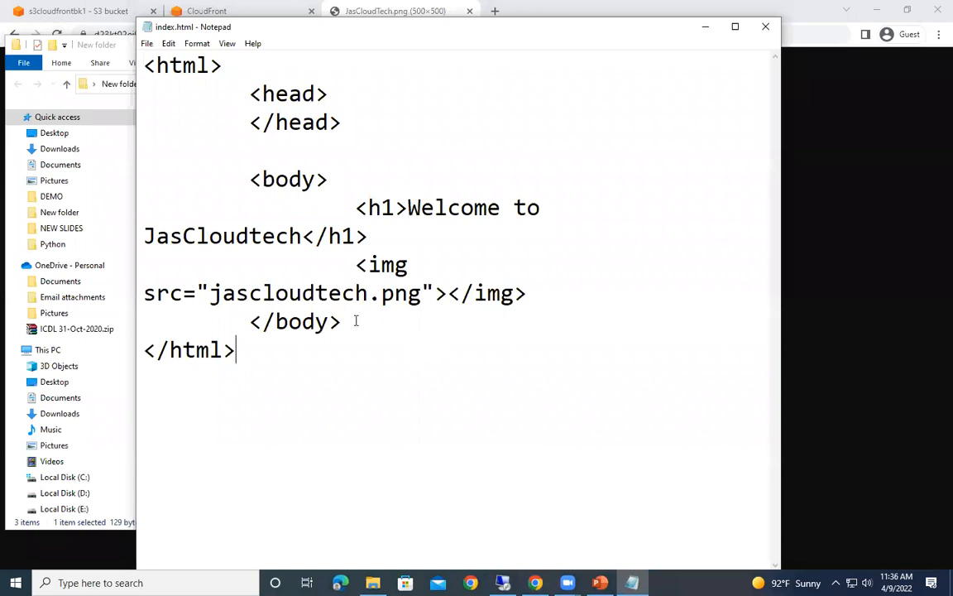
double_click(215, 293)
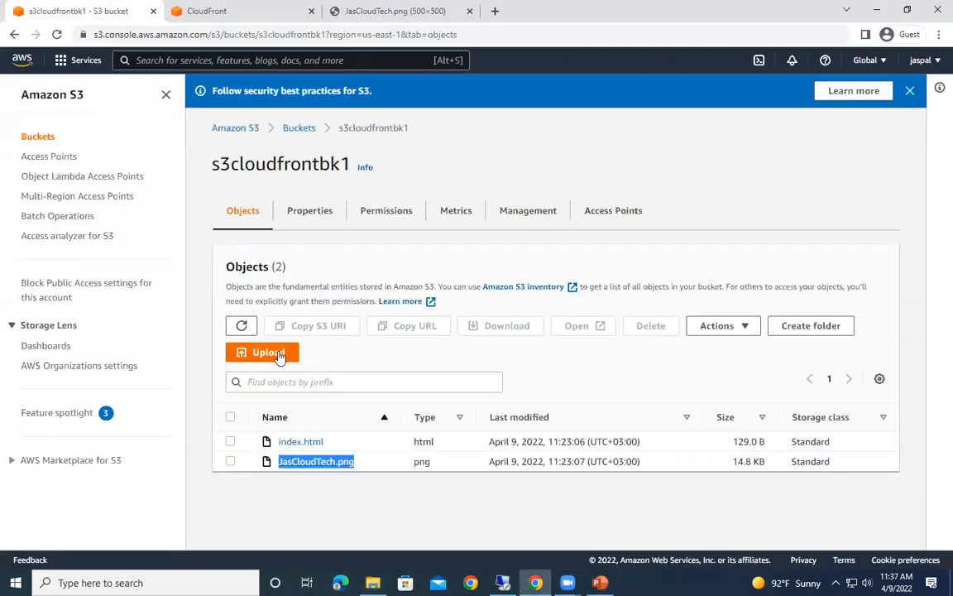
Step: Delete index.html from s3cloudfrontbk1, confirming with 'permanently delete', and close the dialog
click(262, 352)
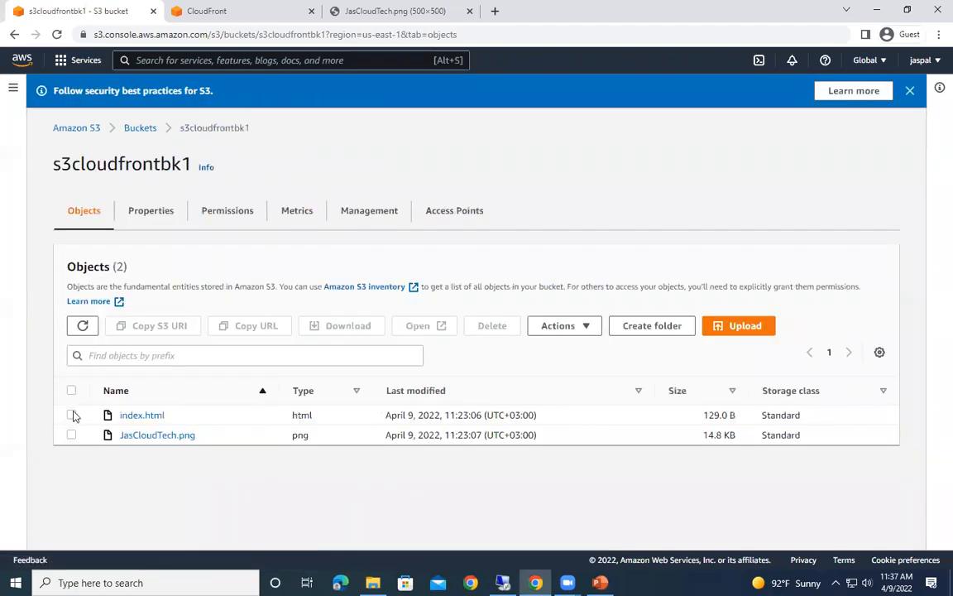
click(72, 415)
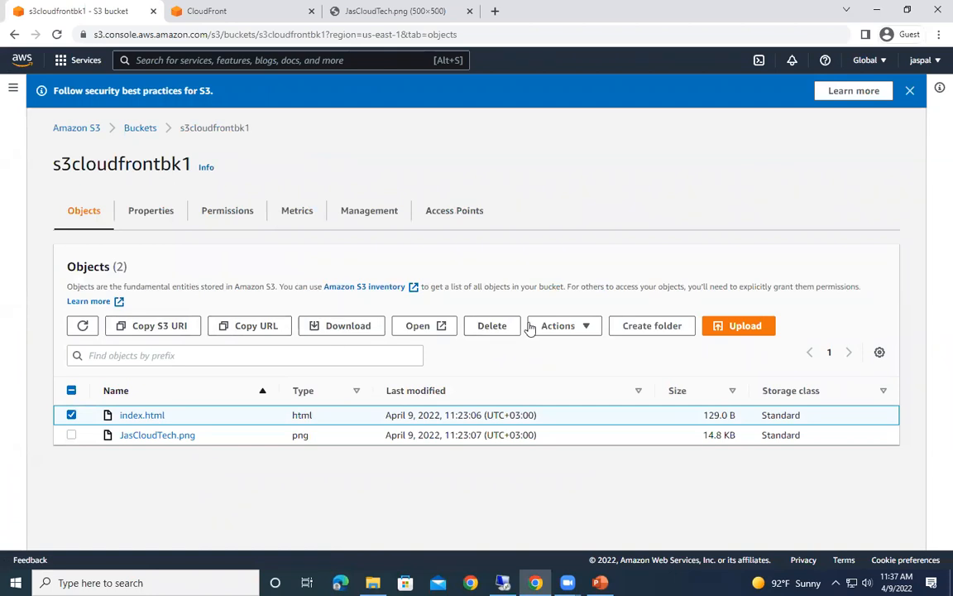
click(492, 325)
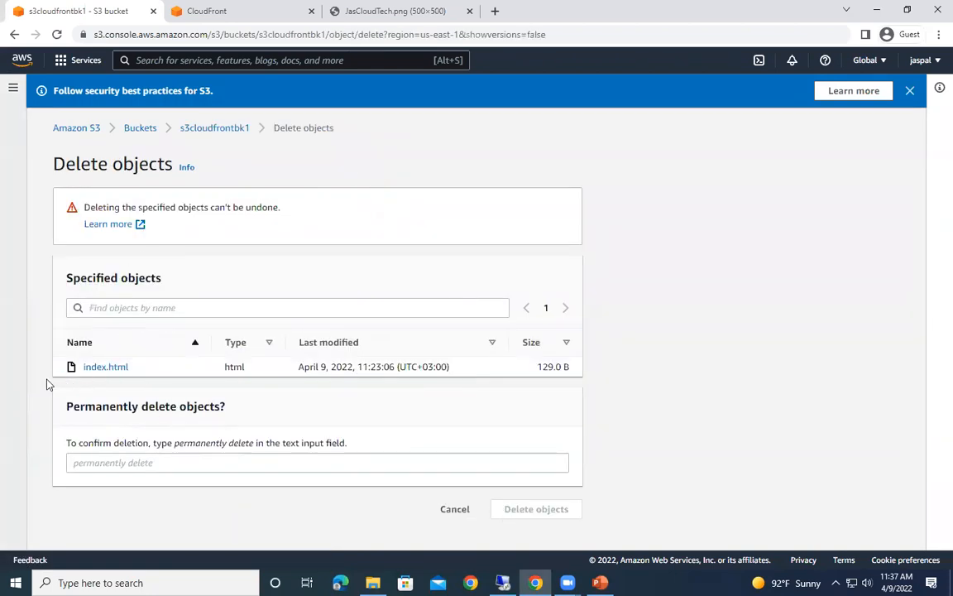
click(288, 307)
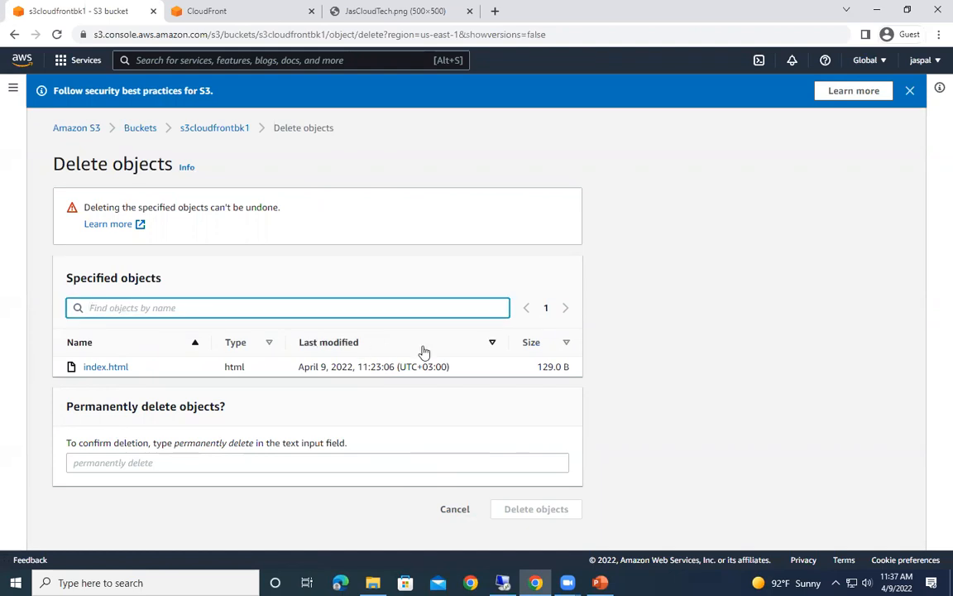
mouse_move(105, 367)
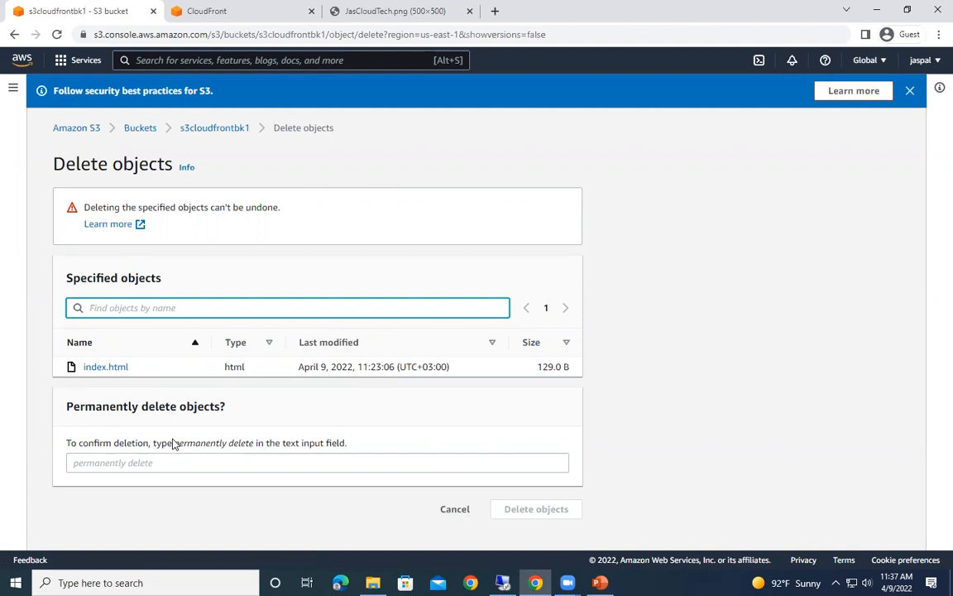
double_click(213, 443)
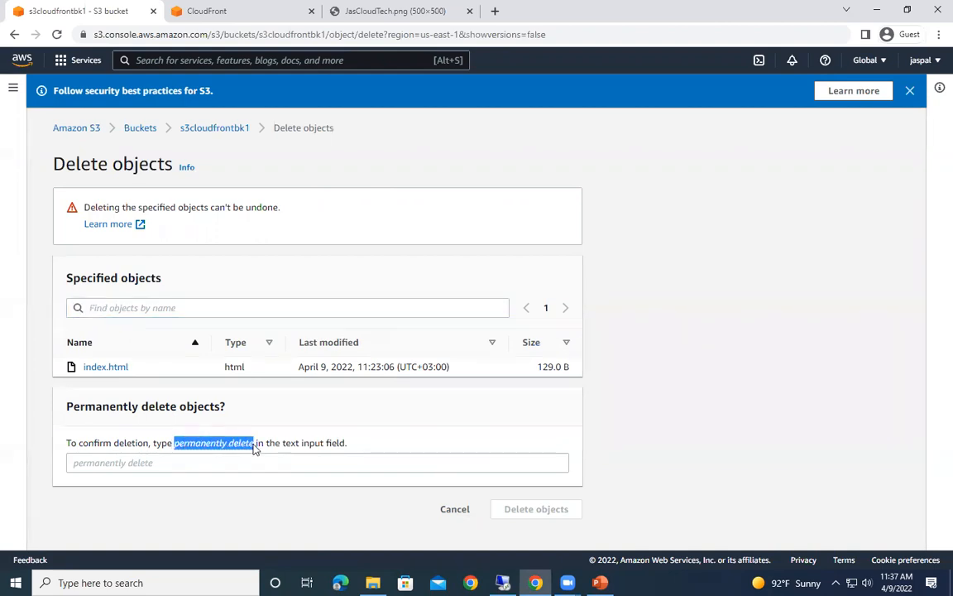
click(317, 462)
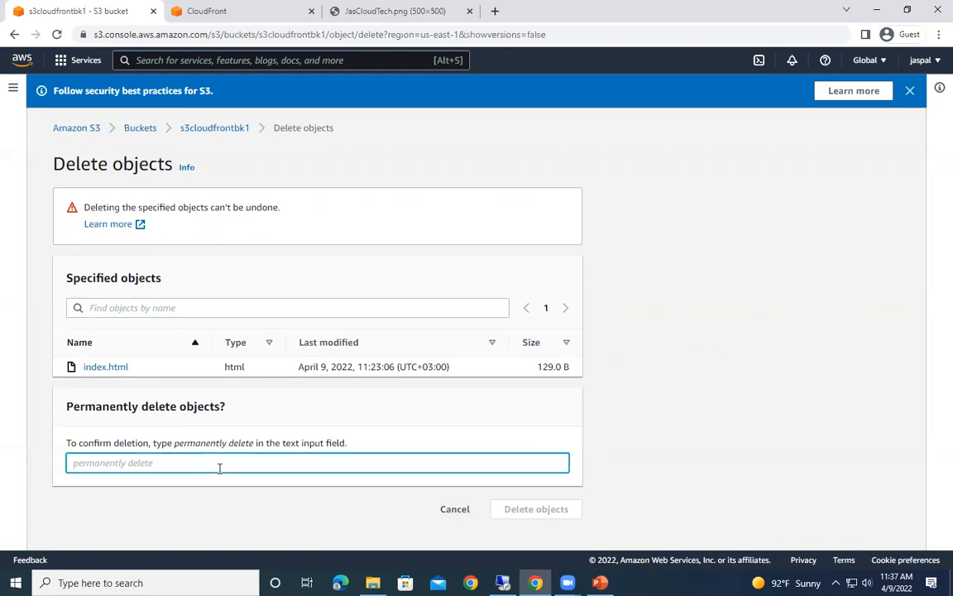
click(535, 509)
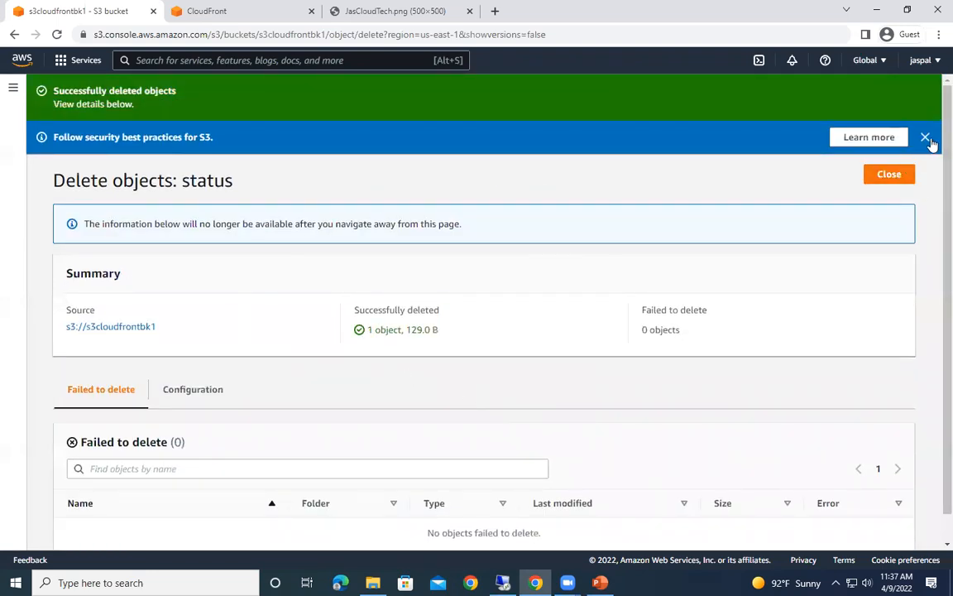
click(889, 174)
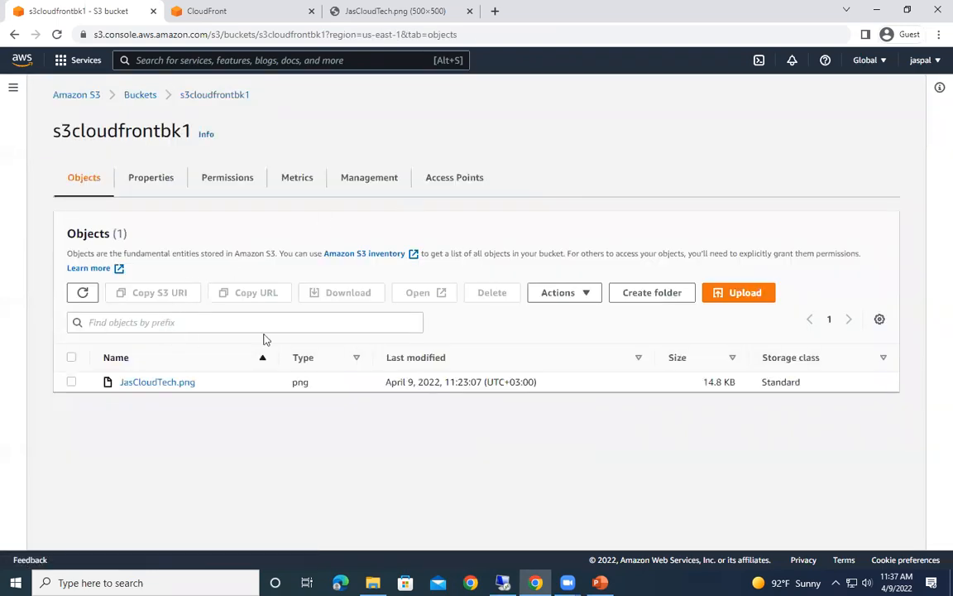
Step: Upload the edited index.html from Desktop > New folder to s3cloudfrontbk1, then view the site tab
click(737, 293)
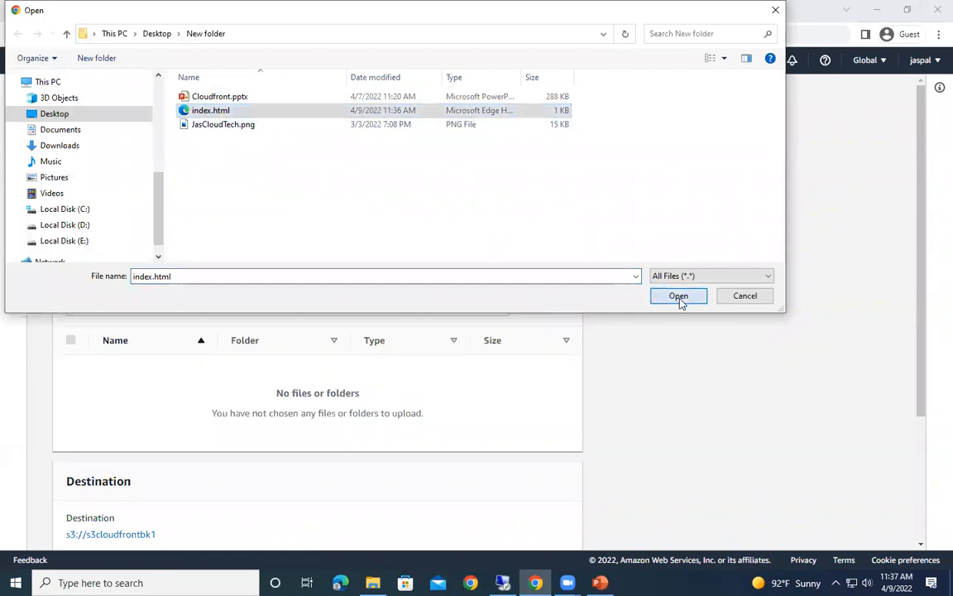
click(679, 297)
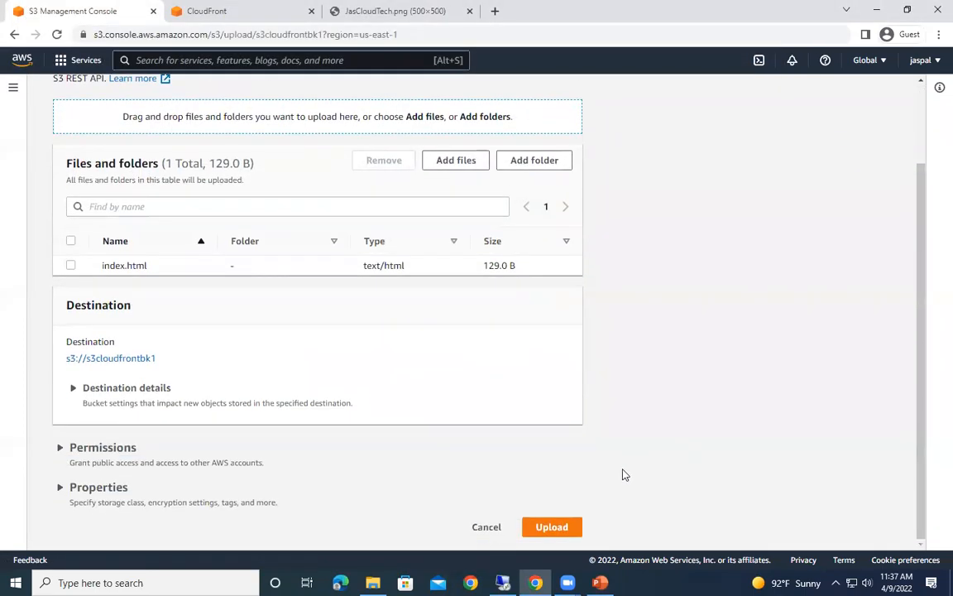
click(552, 527)
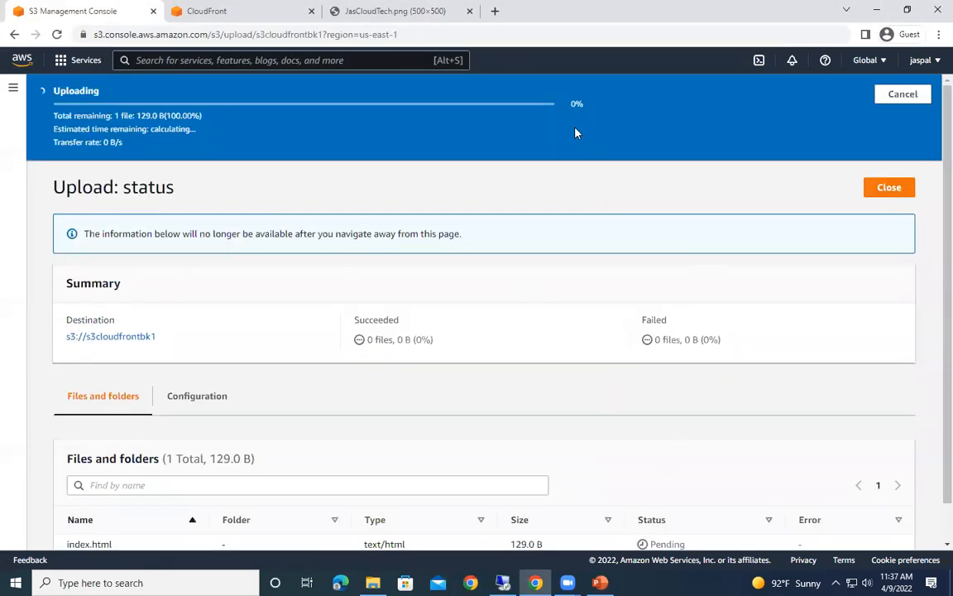
click(389, 11)
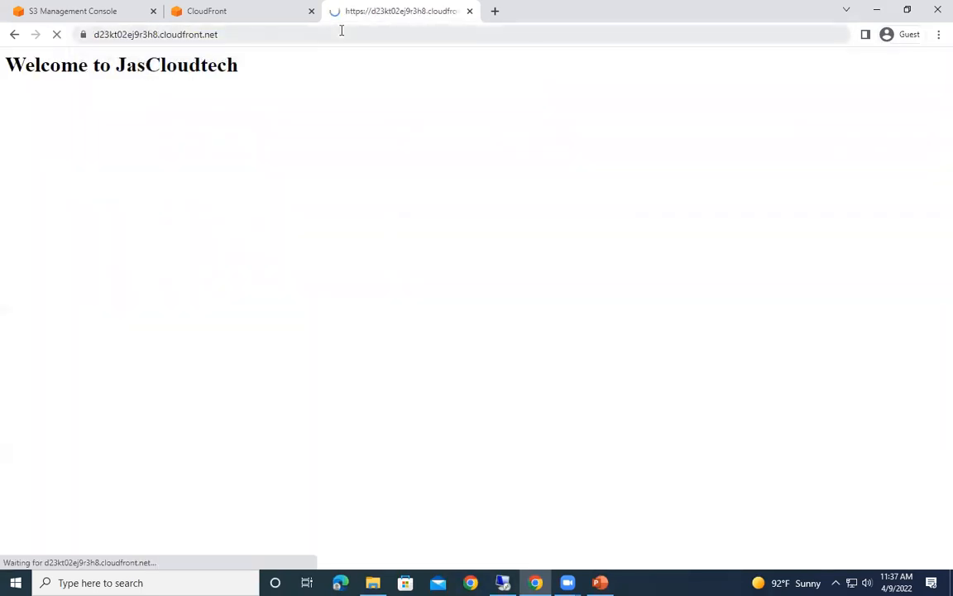
Step: Inspect the Default (*) behavior's CachingOptimized cache policy on distribution E2O6YFLLIHLS2A
click(207, 11)
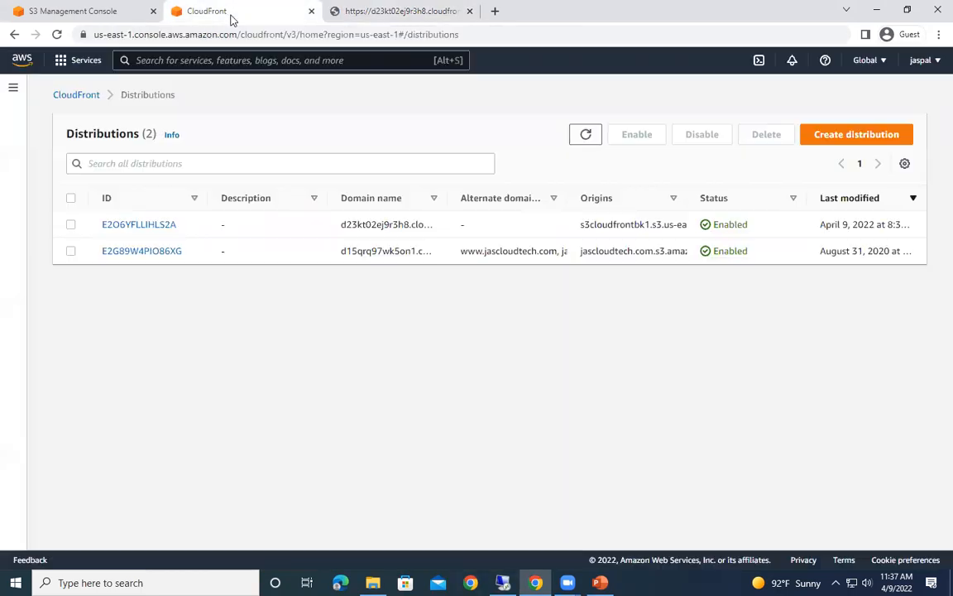
mouse_move(138, 224)
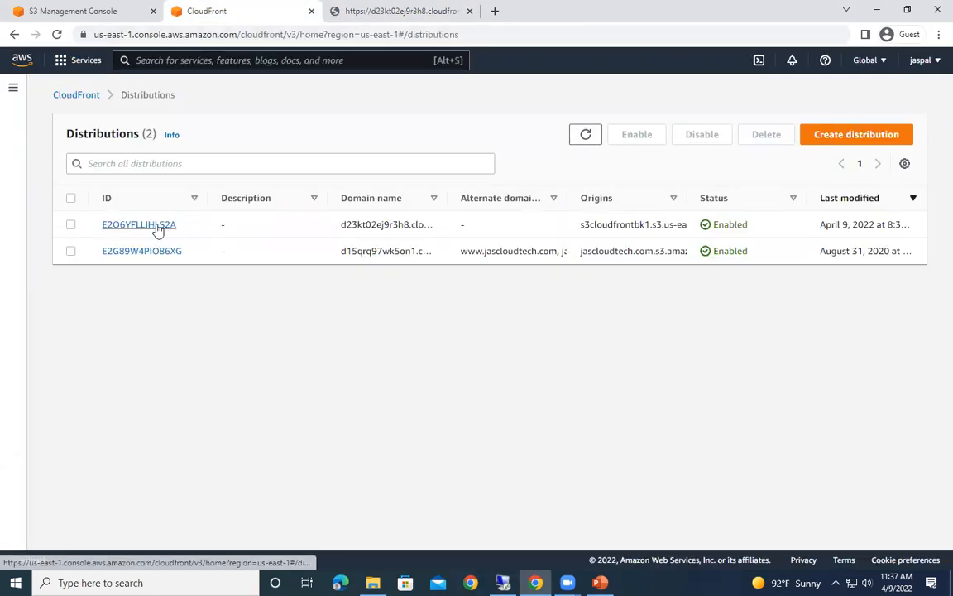
click(138, 224)
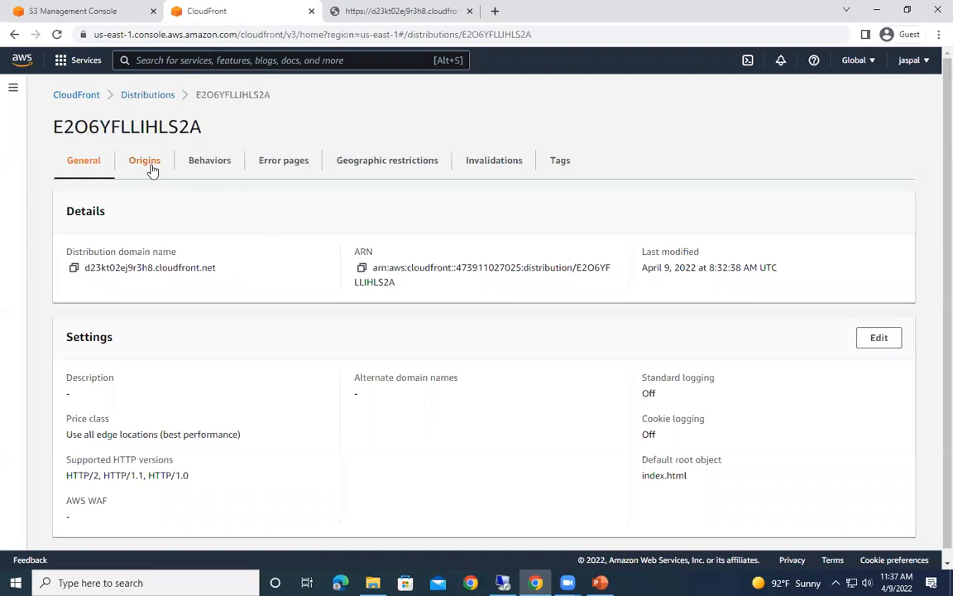
click(210, 159)
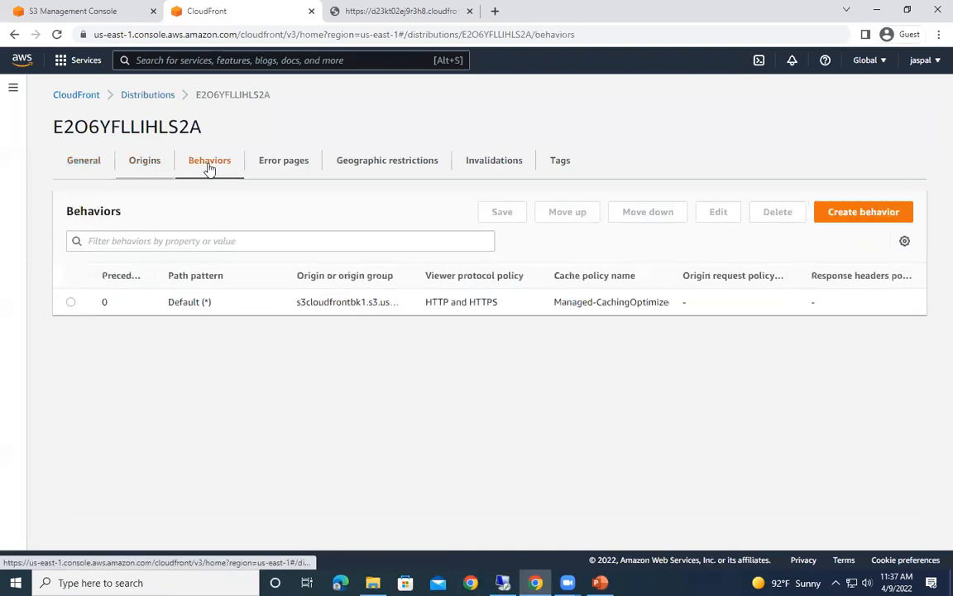
click(70, 302)
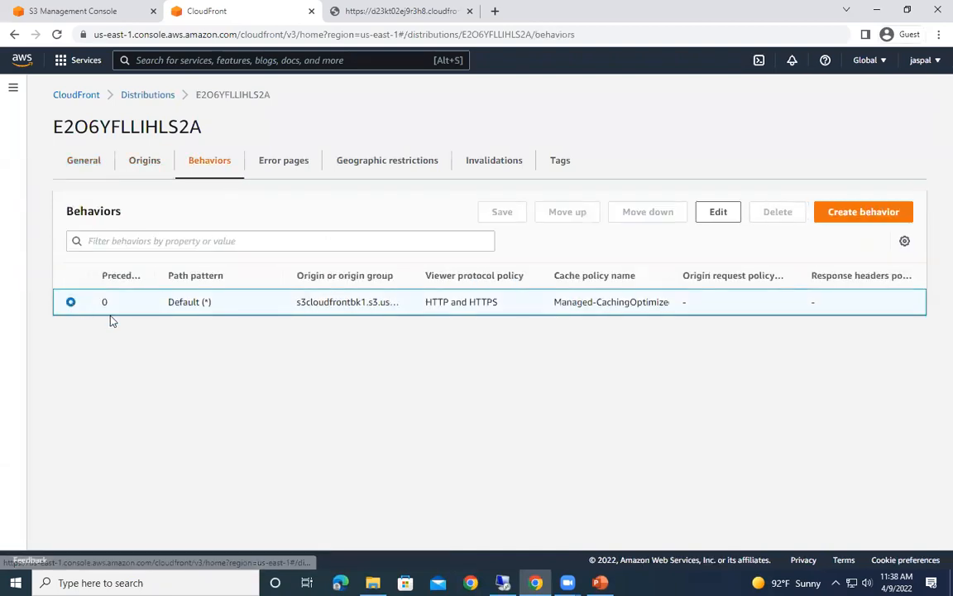
mouse_move(529, 247)
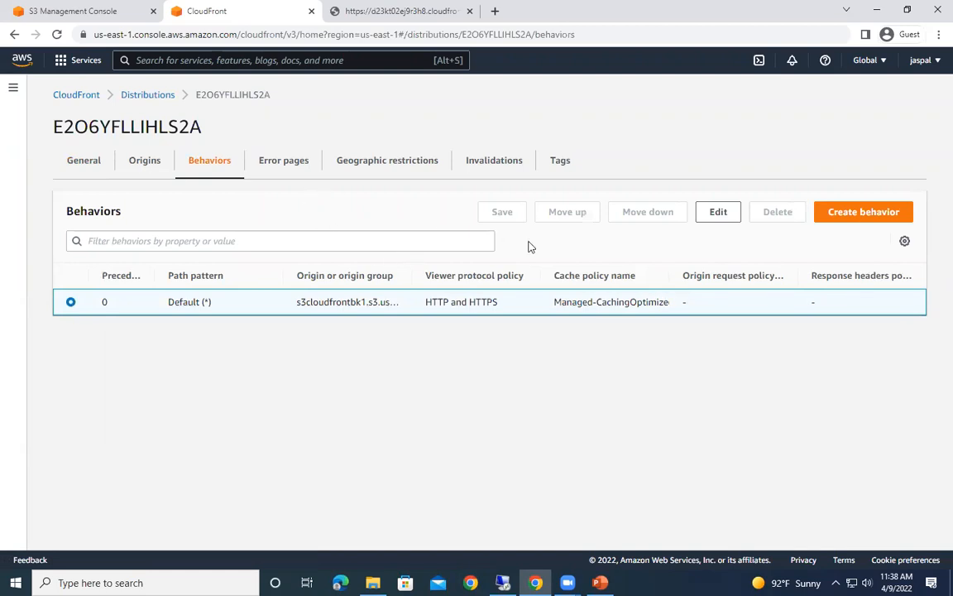
click(717, 211)
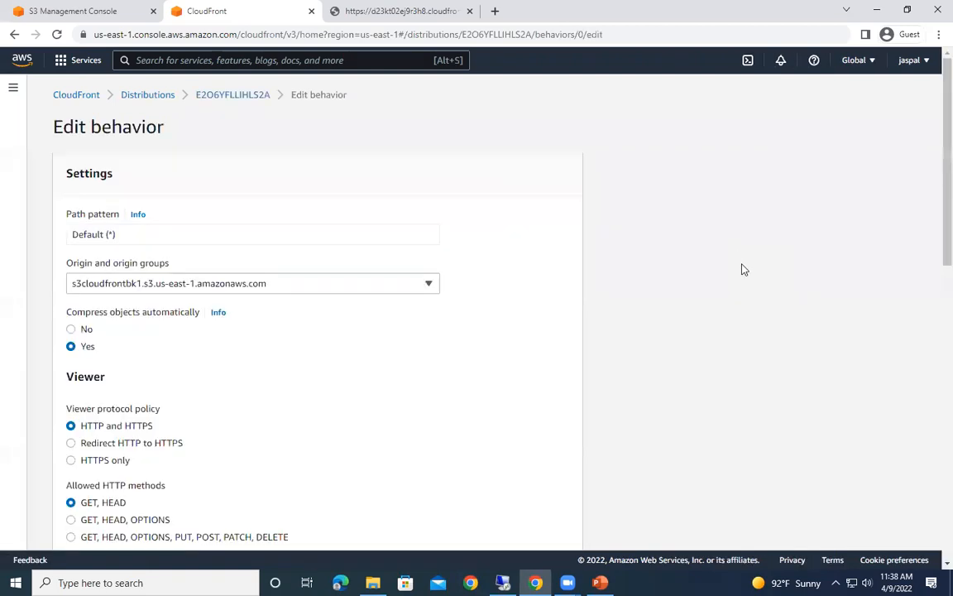
scroll(down, 3)
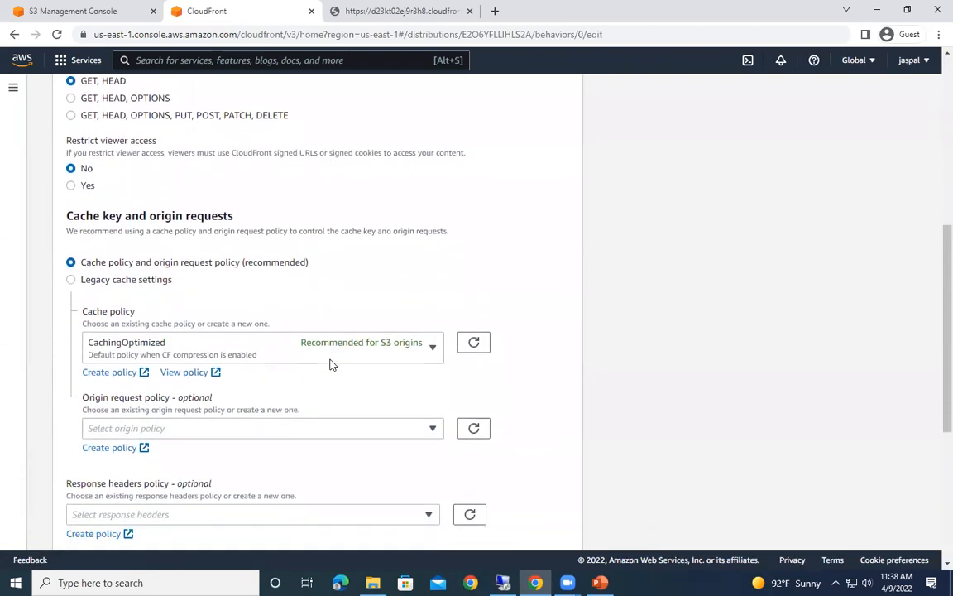
scroll(down, 3)
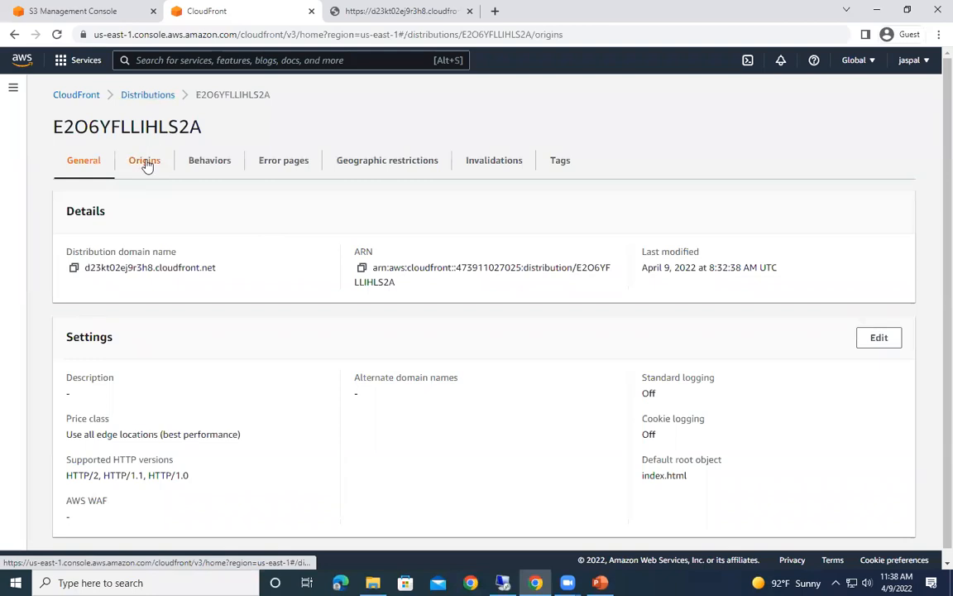
Step: Create a cache invalidation for path /* on the distribution
click(144, 160)
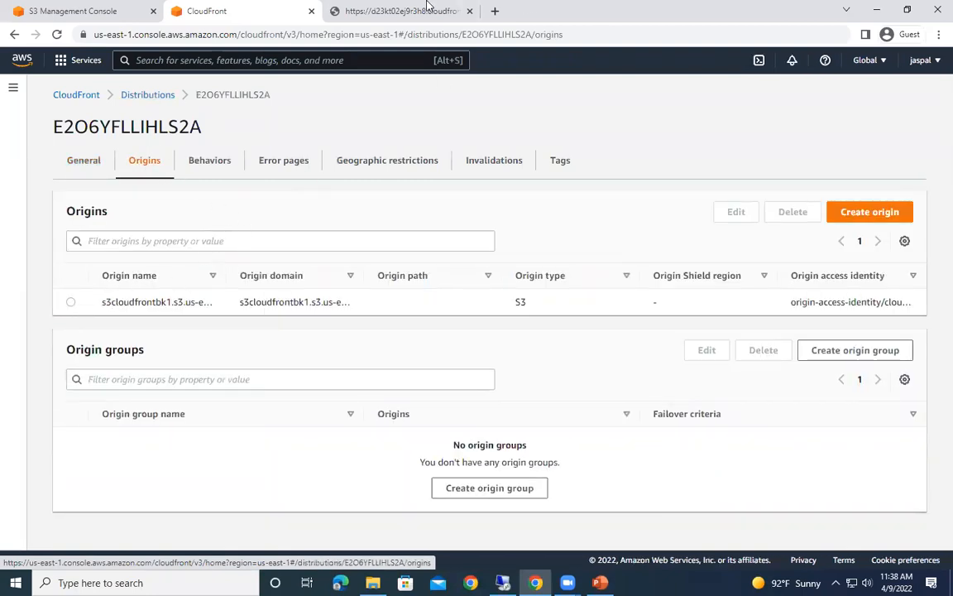
click(494, 159)
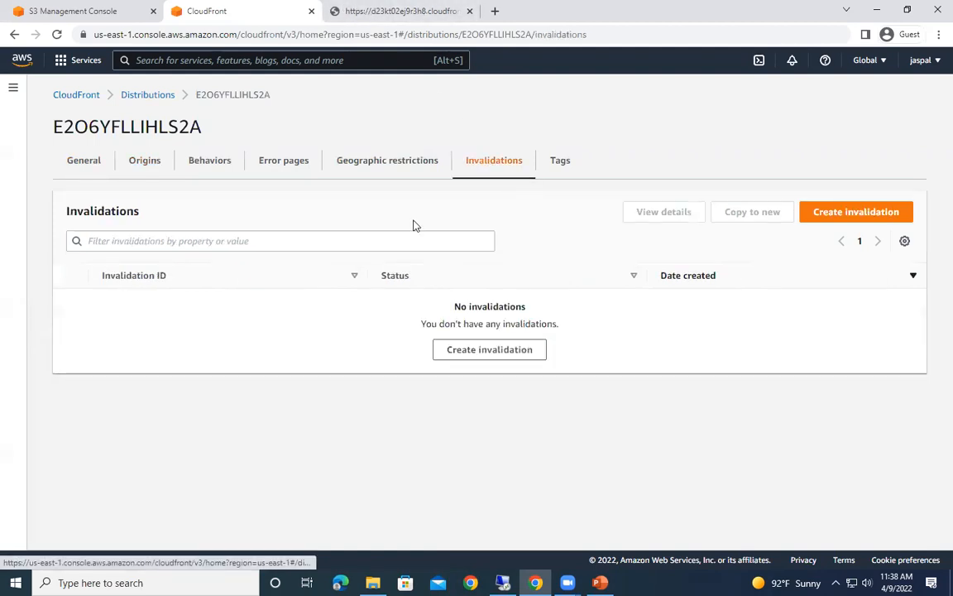
mouse_move(545, 264)
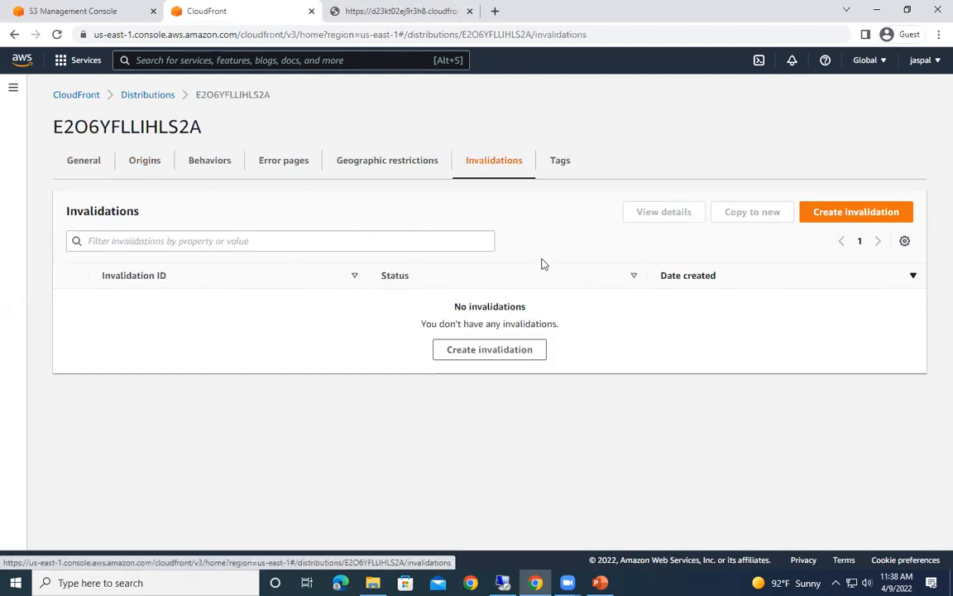
click(855, 211)
text(/)
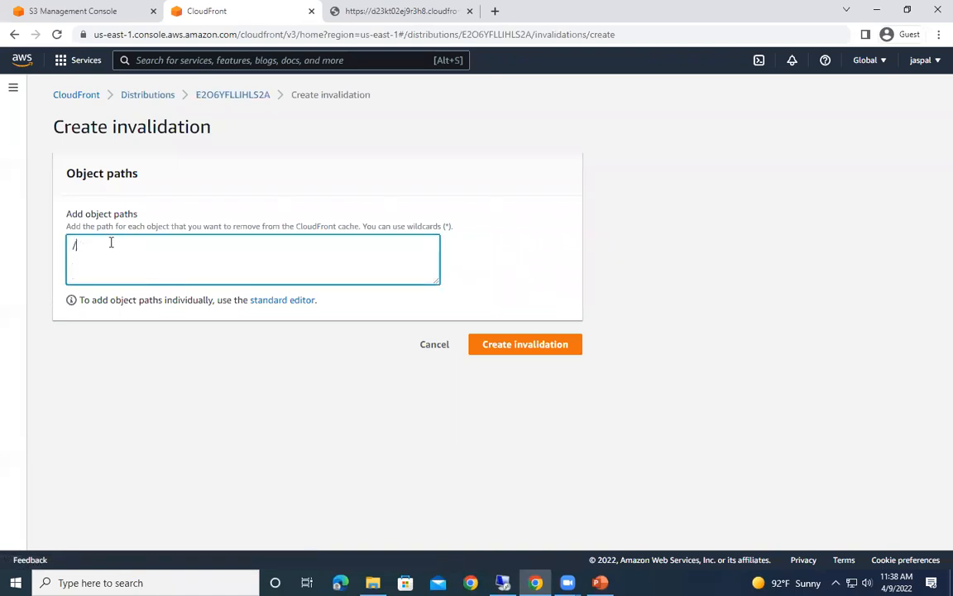
text(*)
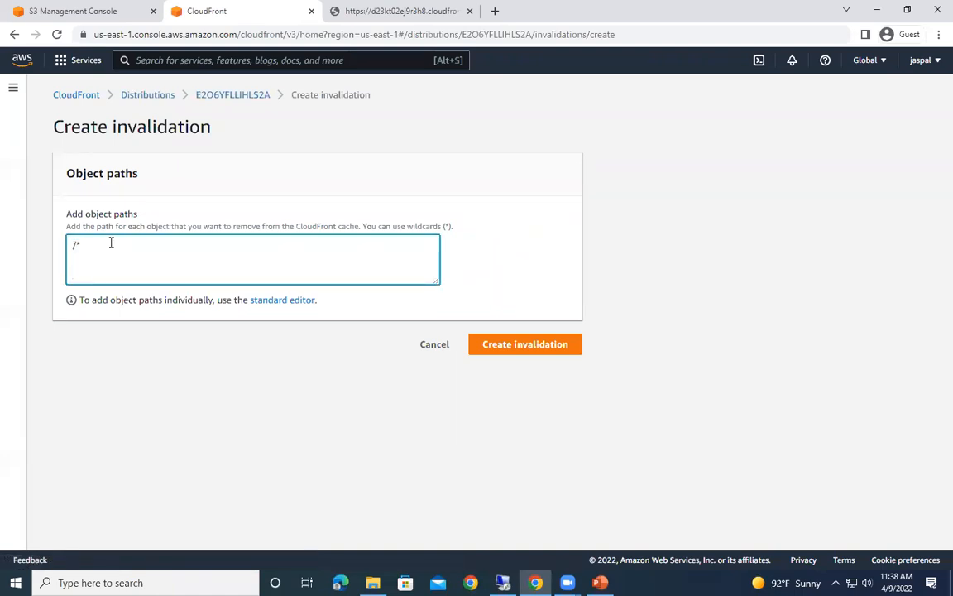
click(525, 343)
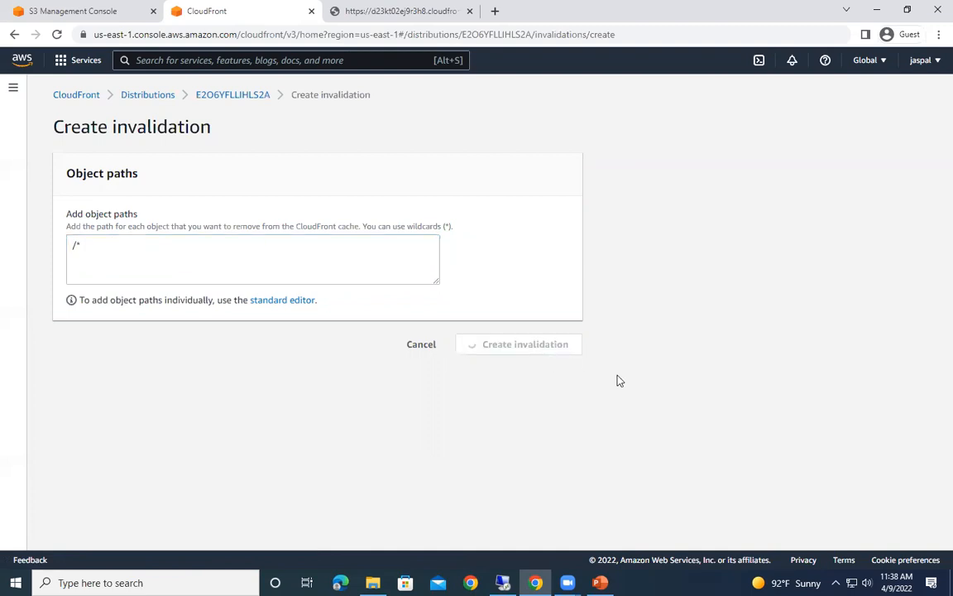
Step: Check the served site, then return to the distribution's details page
click(524, 344)
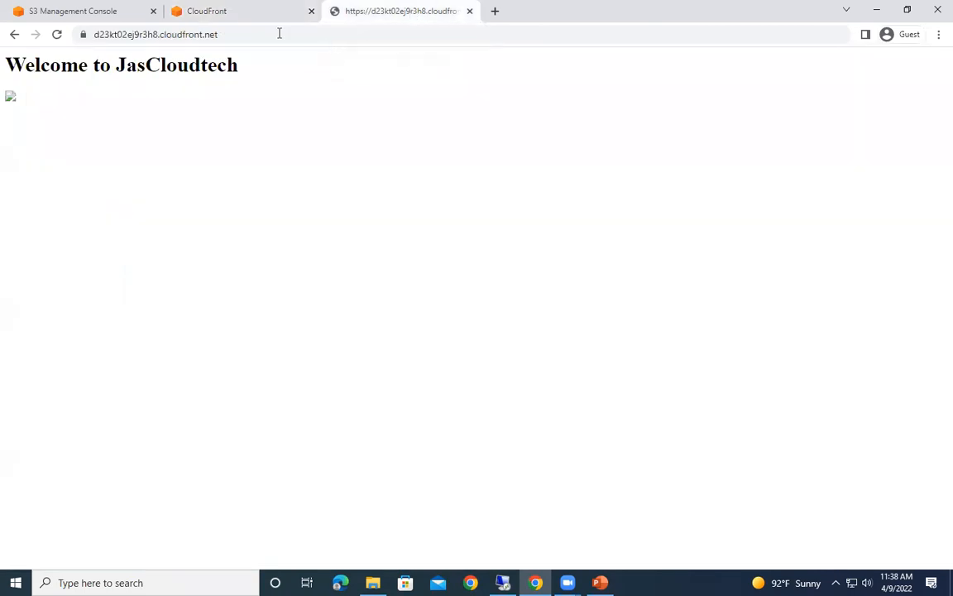
click(57, 34)
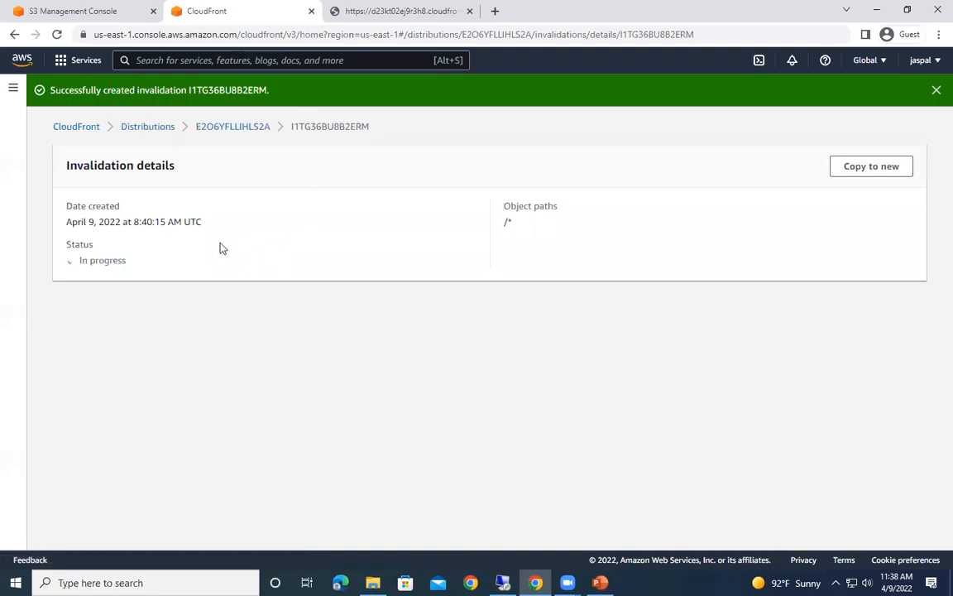
mouse_move(232, 126)
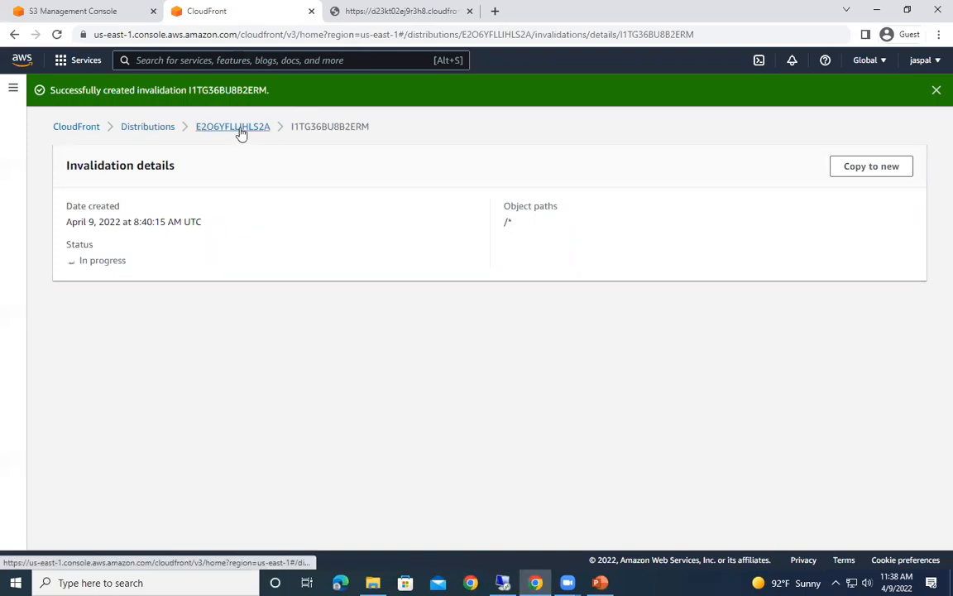
click(232, 125)
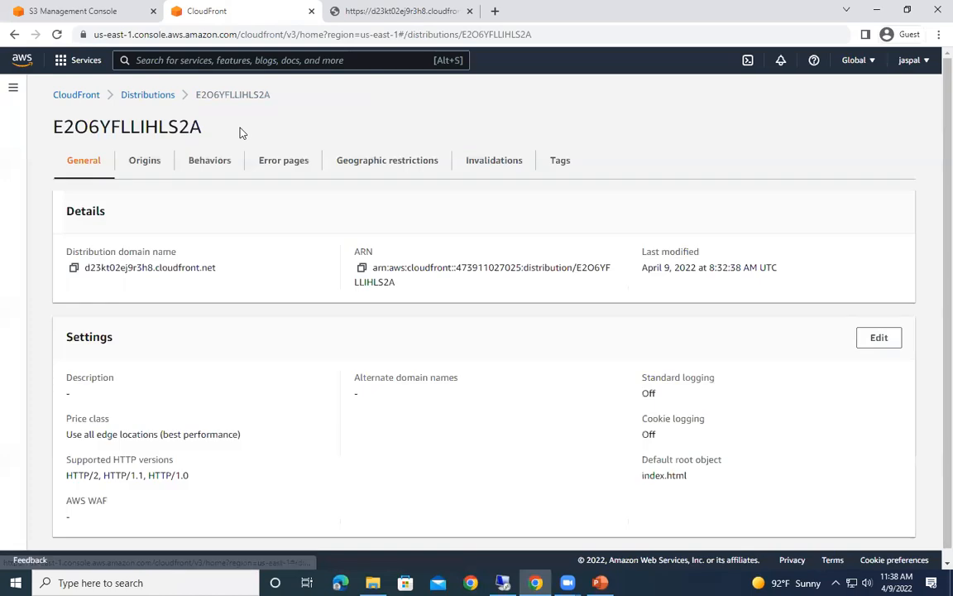
Step: Check the site tab, then select the in-progress invalidation I1TG36BU8B2ERM under Invalidations
click(401, 11)
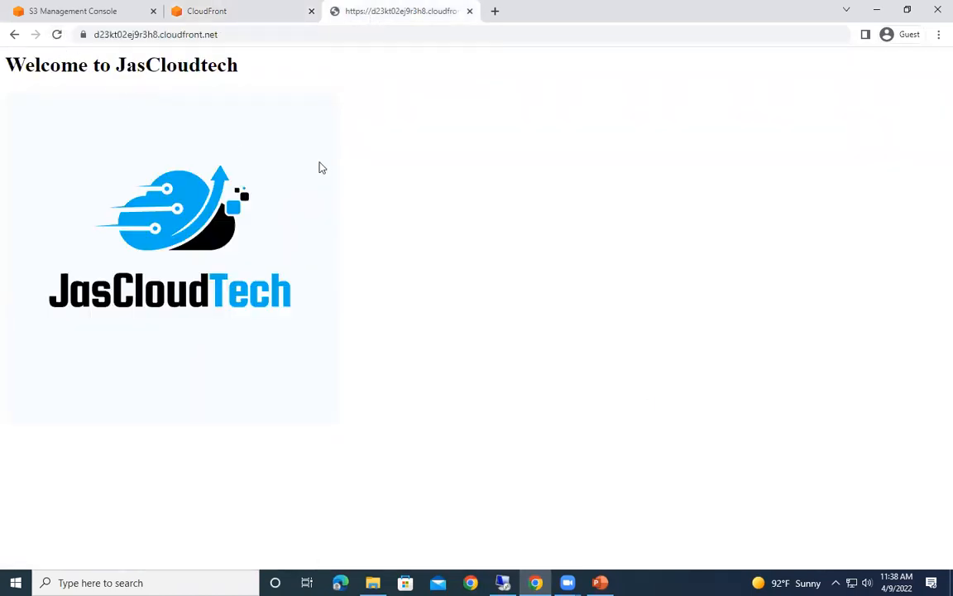
click(240, 11)
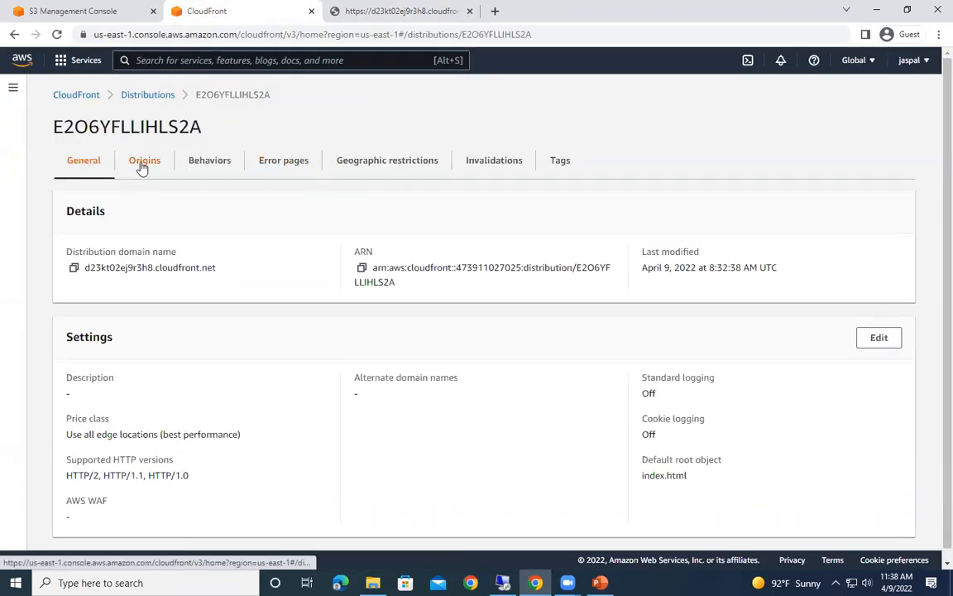
click(494, 160)
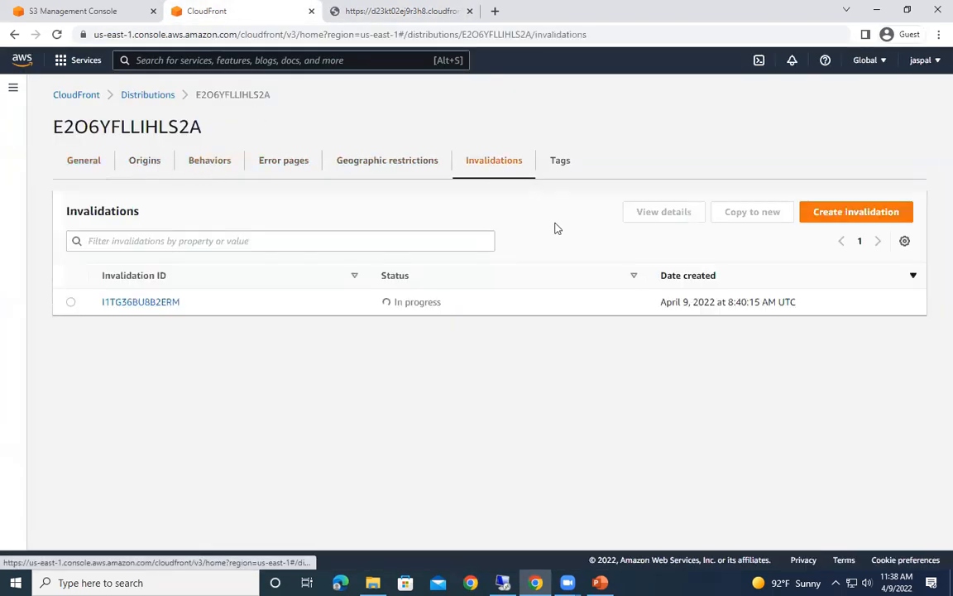
click(70, 301)
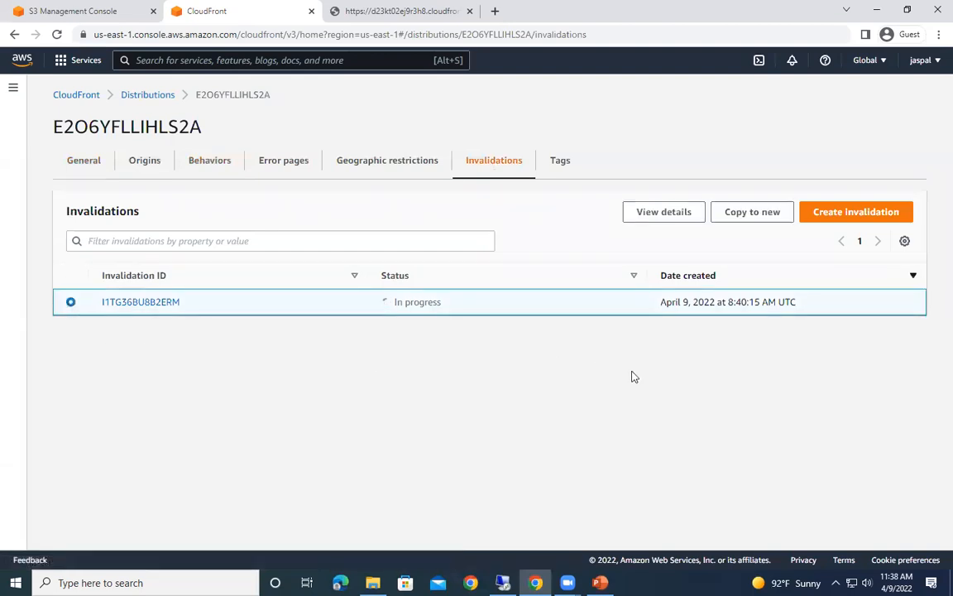
mouse_move(751, 296)
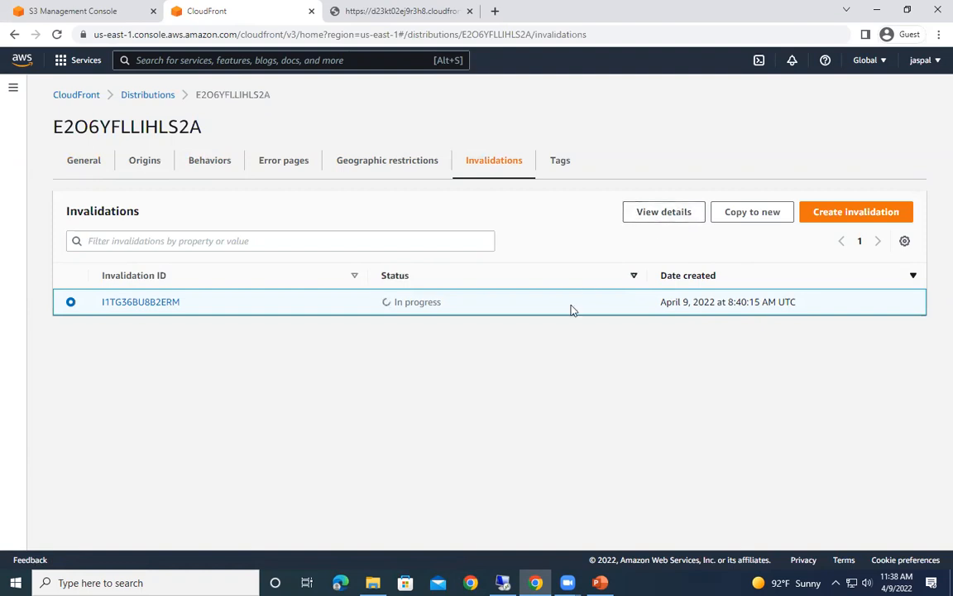
mouse_move(535, 464)
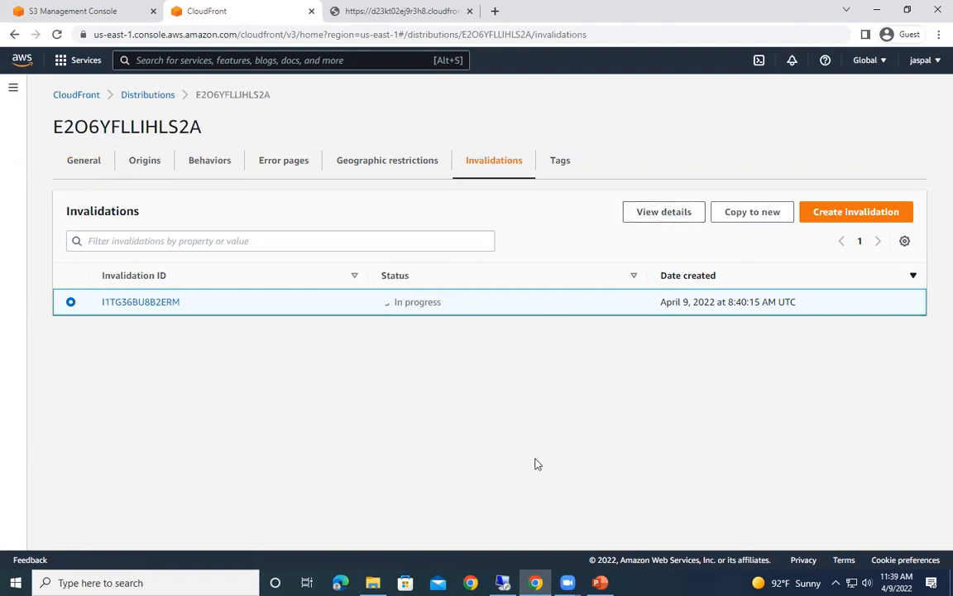
mouse_move(522, 126)
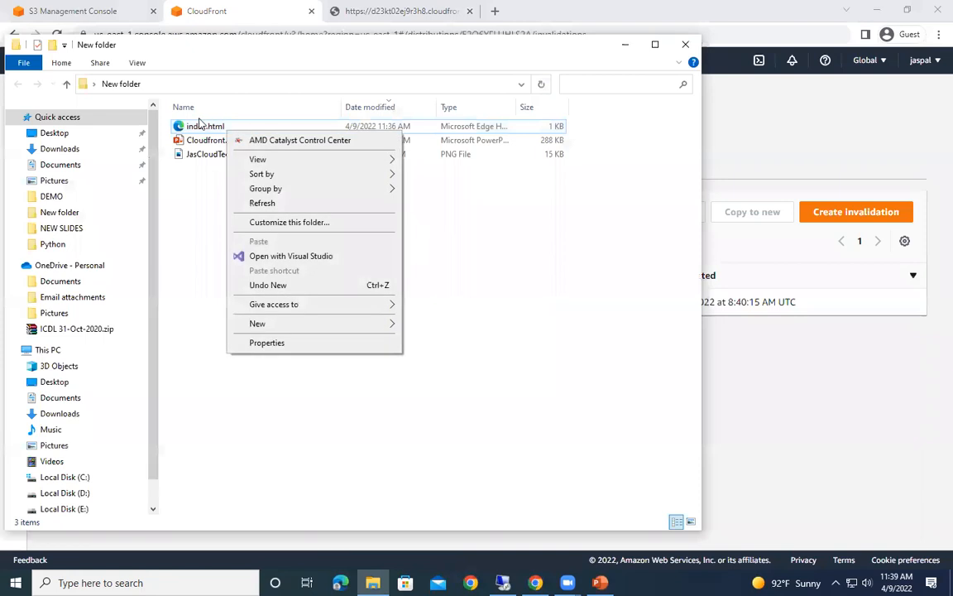
Step: Append ' Changed' to index.html's heading in Notepad, save, and close the file
right_click(206, 126)
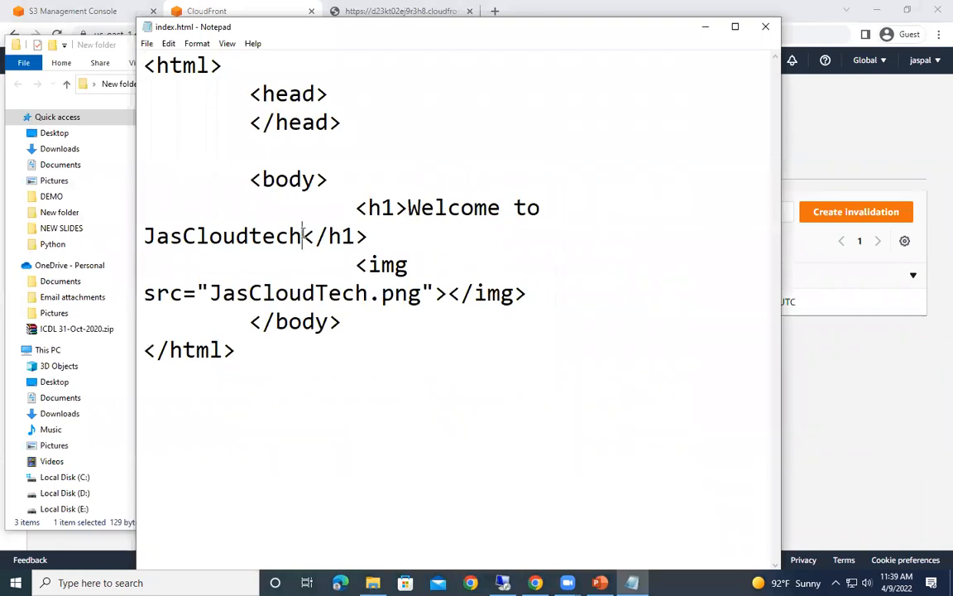
text(" ")
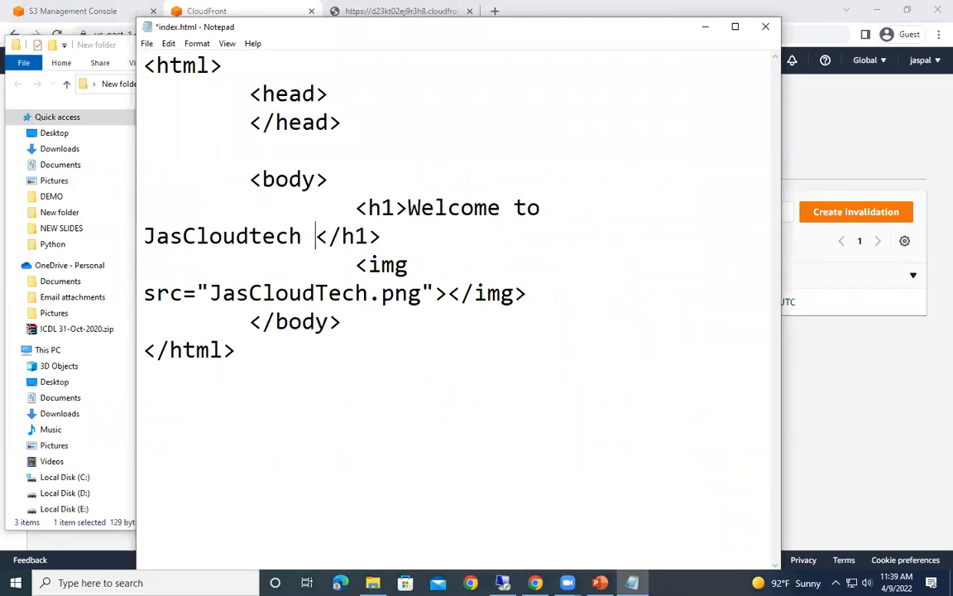
text(Changed)
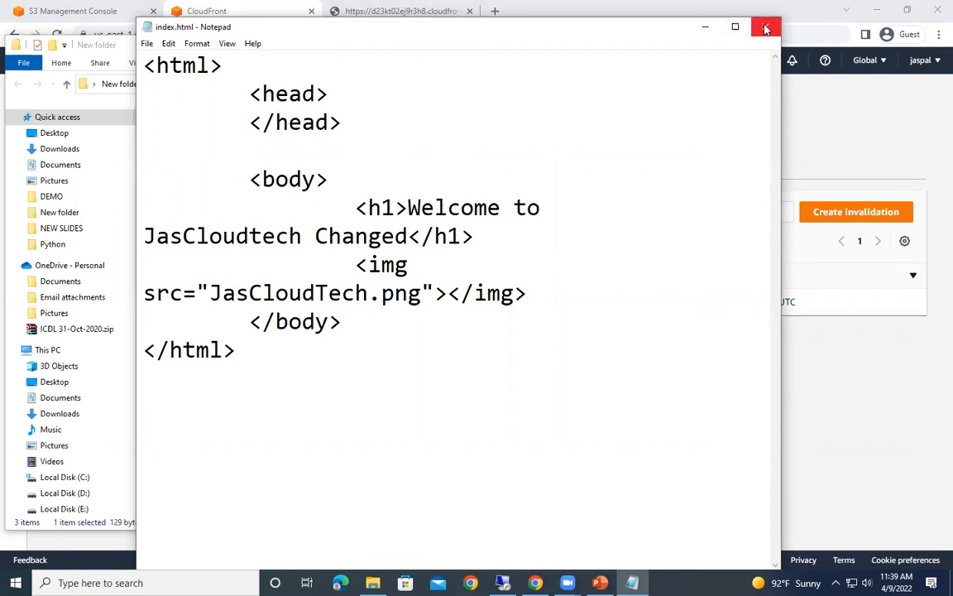
click(764, 26)
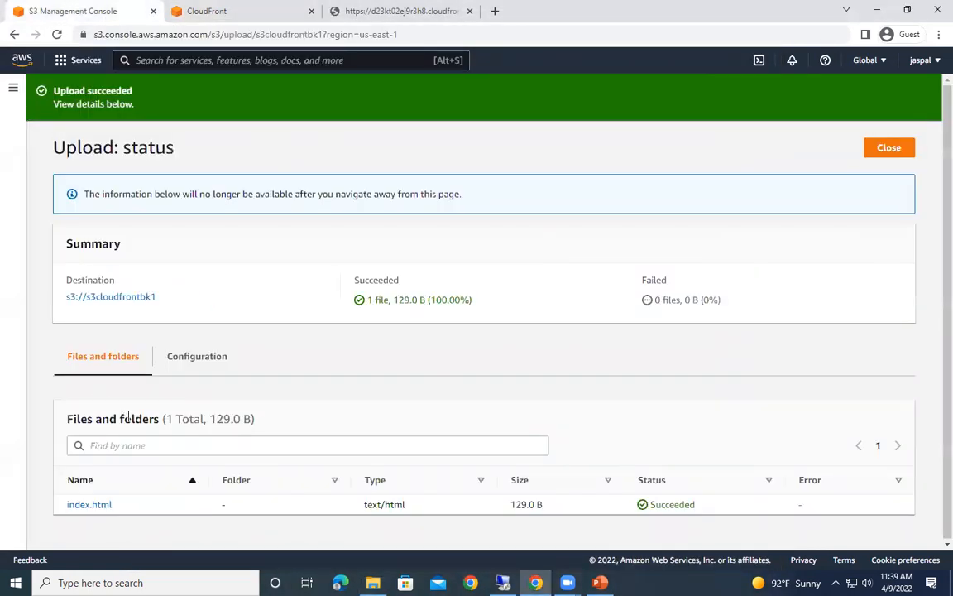
Step: Dismiss the upload status, start deleting index.html from s3cloudfrontbk1, then cancel the deletion
click(889, 147)
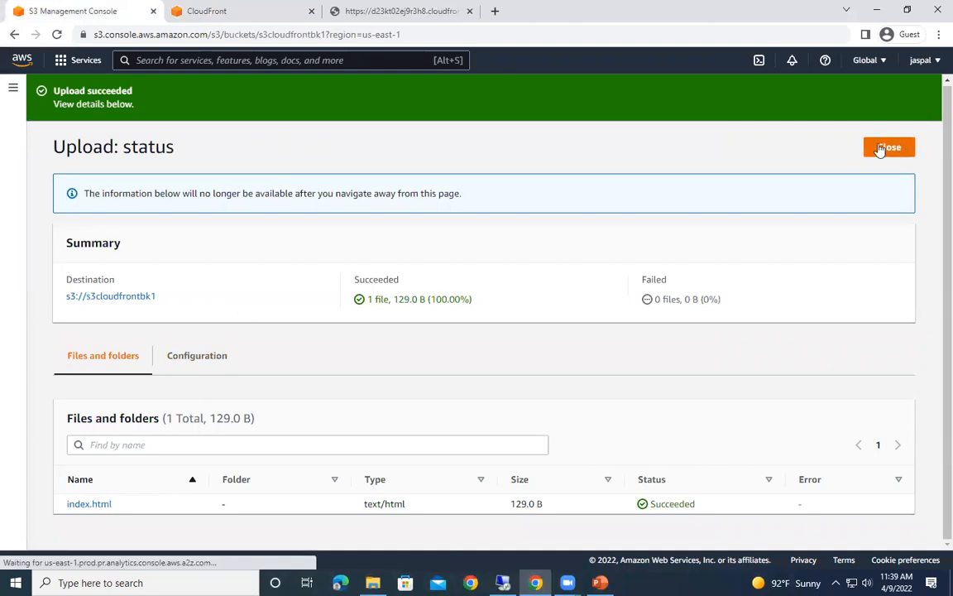
click(889, 147)
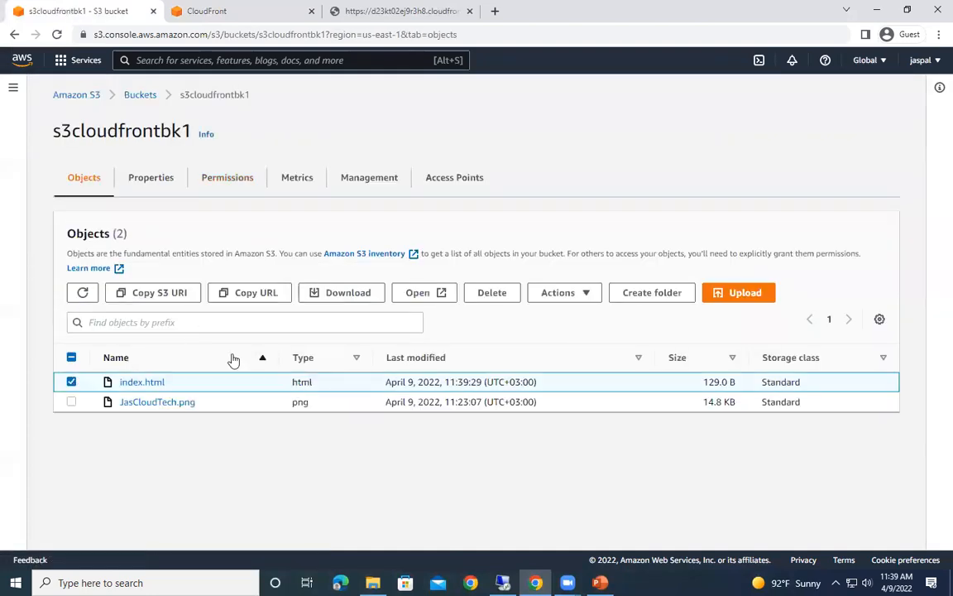
click(491, 292)
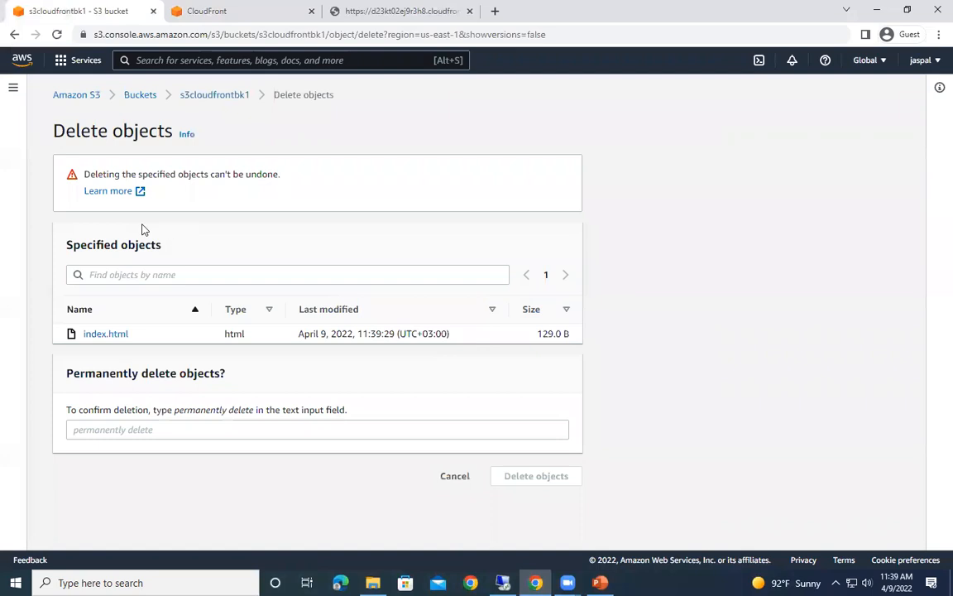
click(317, 429)
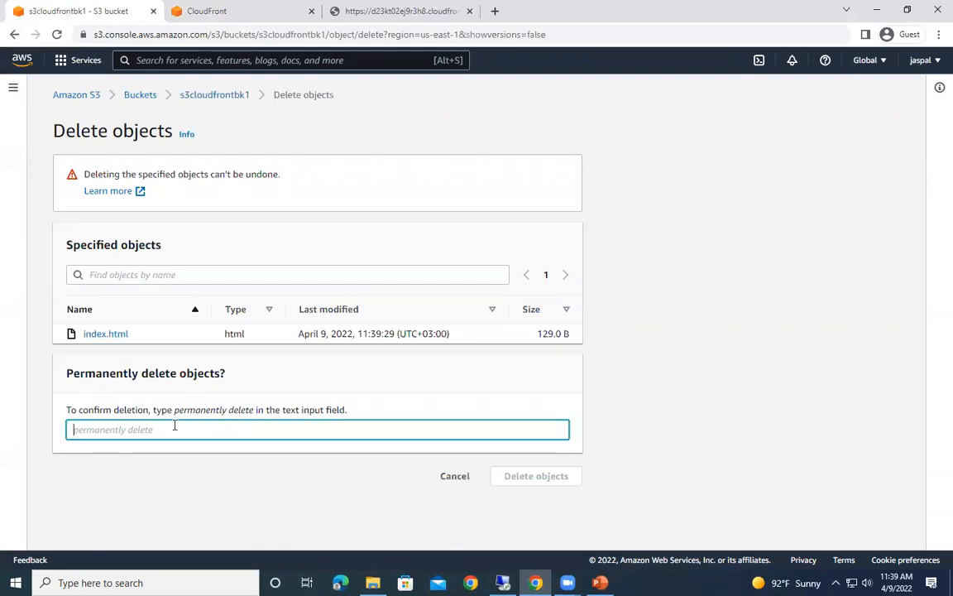
click(536, 475)
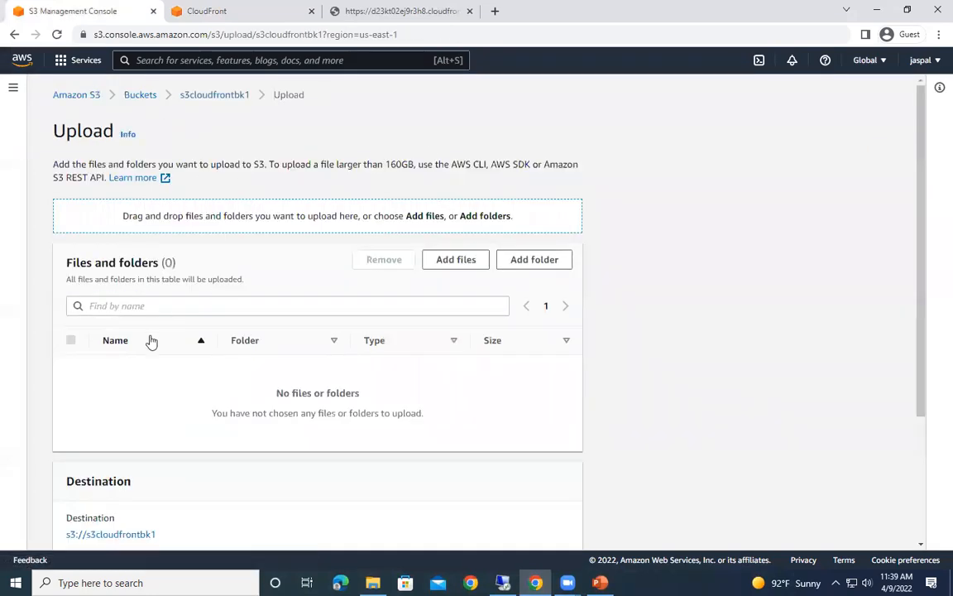
Step: Upload the edited 137-byte index.html to s3cloudfrontbk1 and dismiss the upload status
click(456, 259)
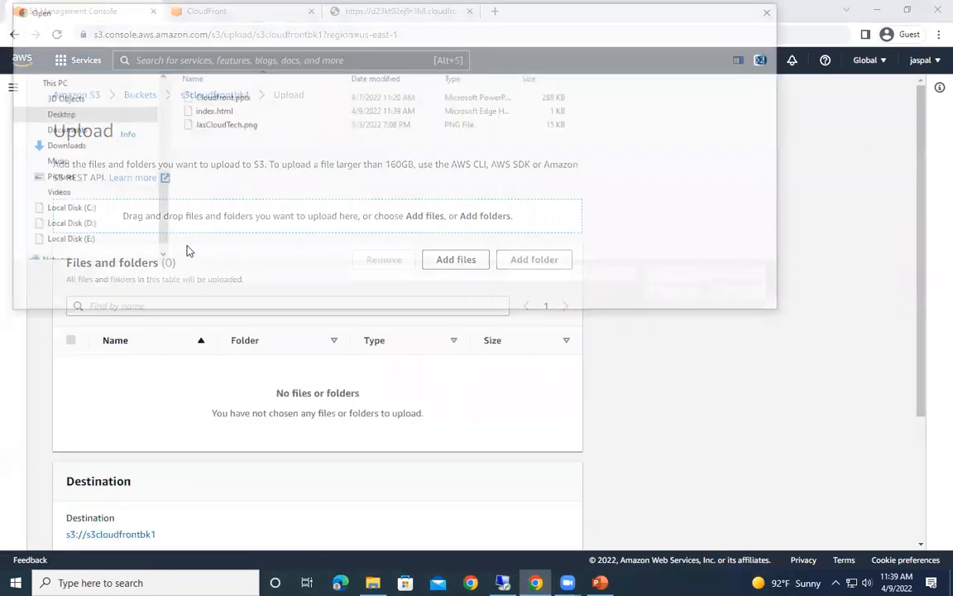
double_click(214, 110)
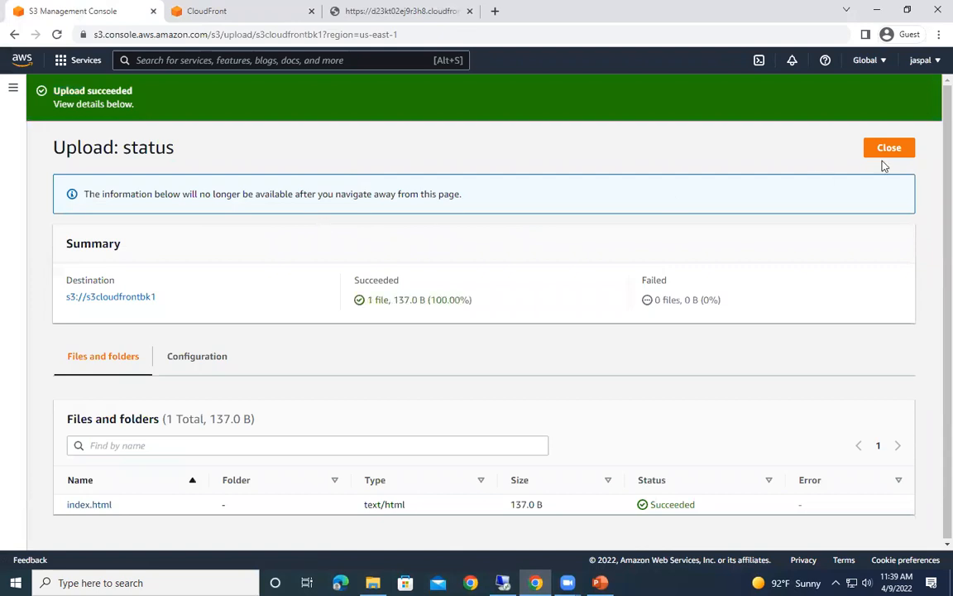
click(889, 148)
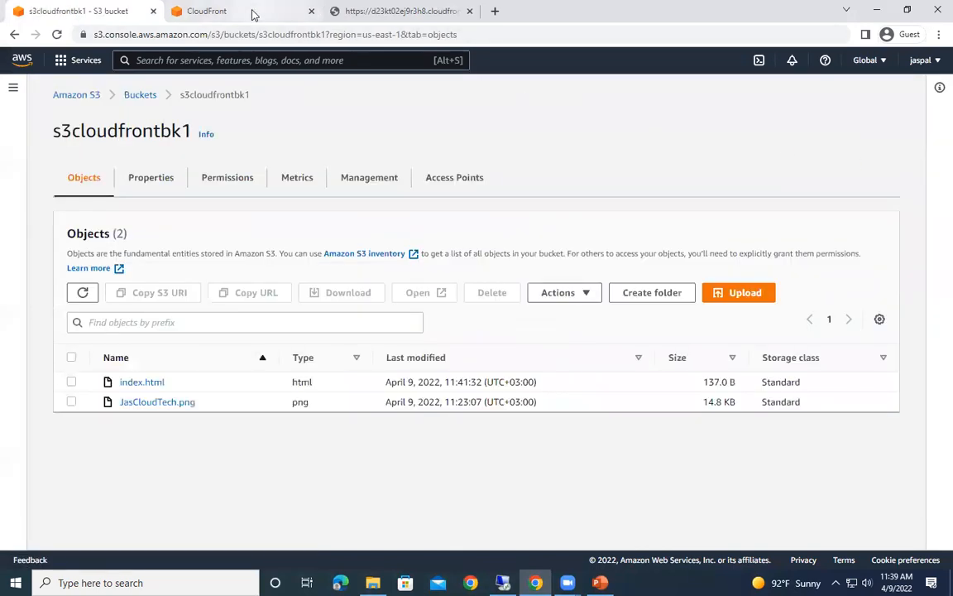
Step: Check the site, confirm invalidation I1TG36BU8B2ERM for /* is Completed, and close the site tab
click(401, 11)
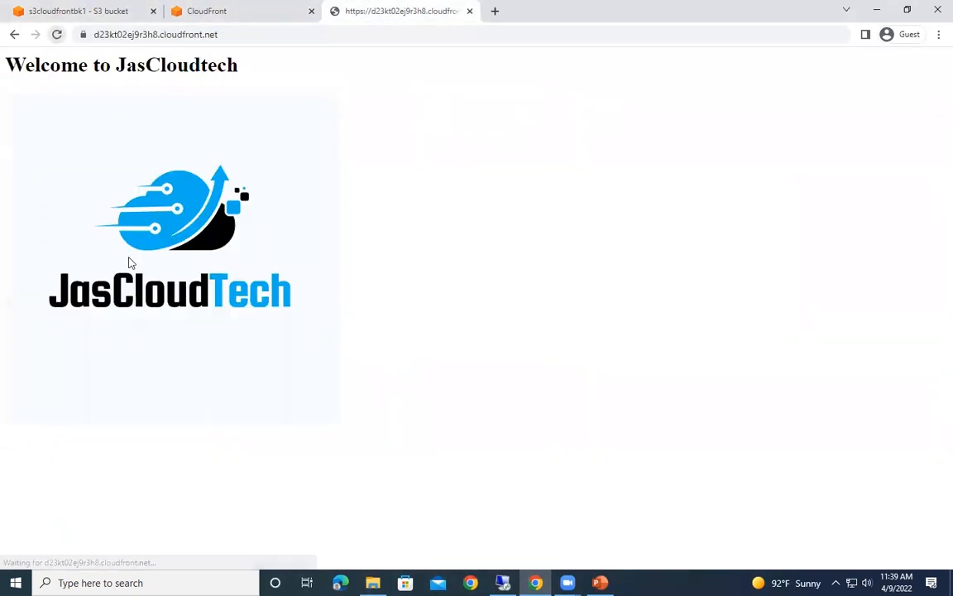
click(57, 34)
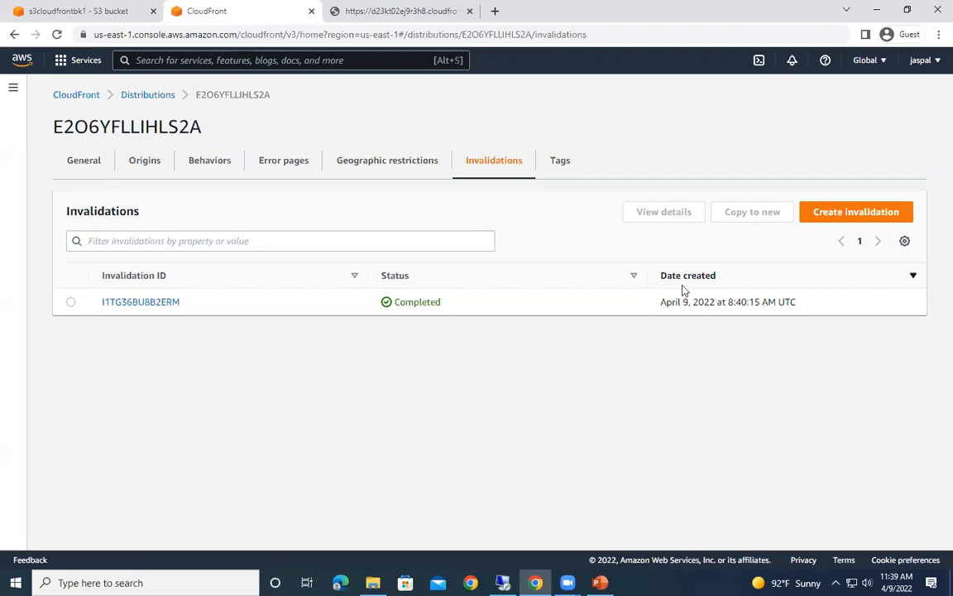
click(141, 302)
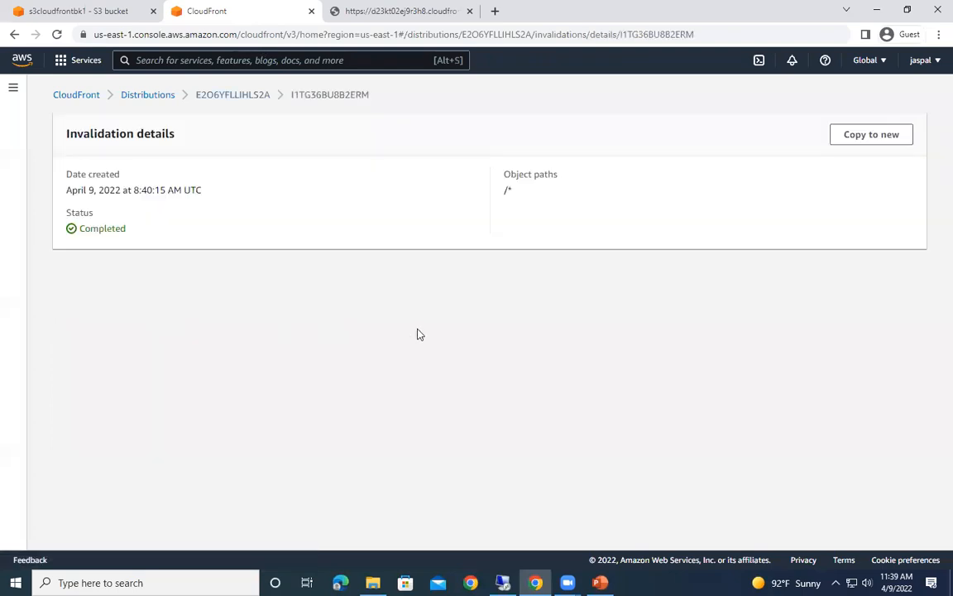
mouse_move(871, 134)
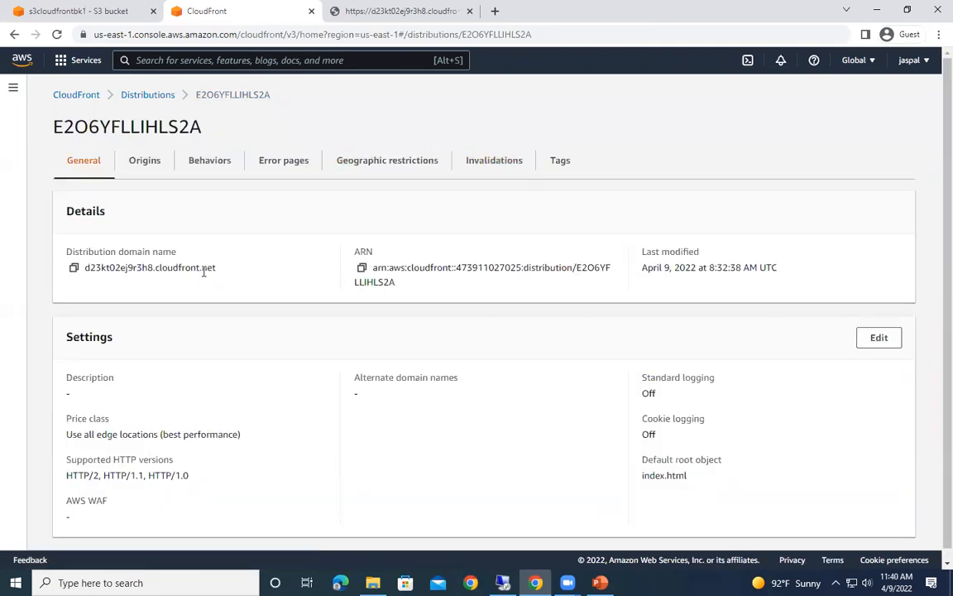
click(401, 11)
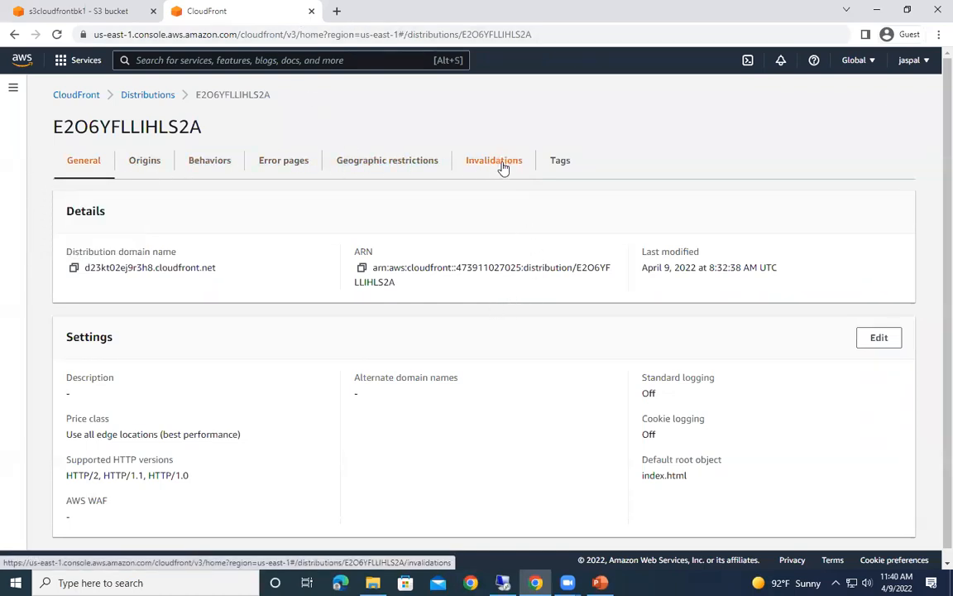
Step: Copy the completed invalidation into a new /* invalidation and create it
click(494, 160)
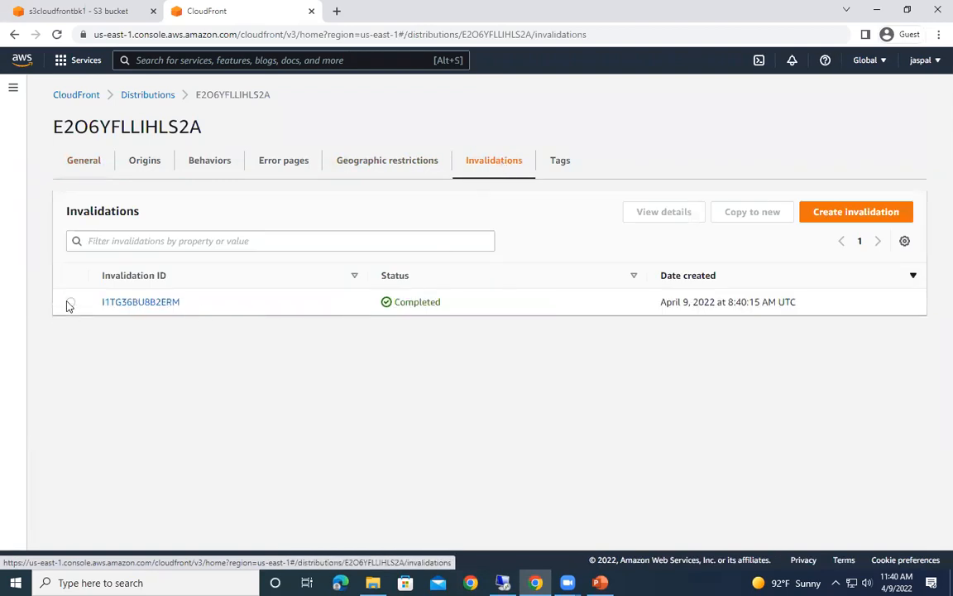
click(140, 301)
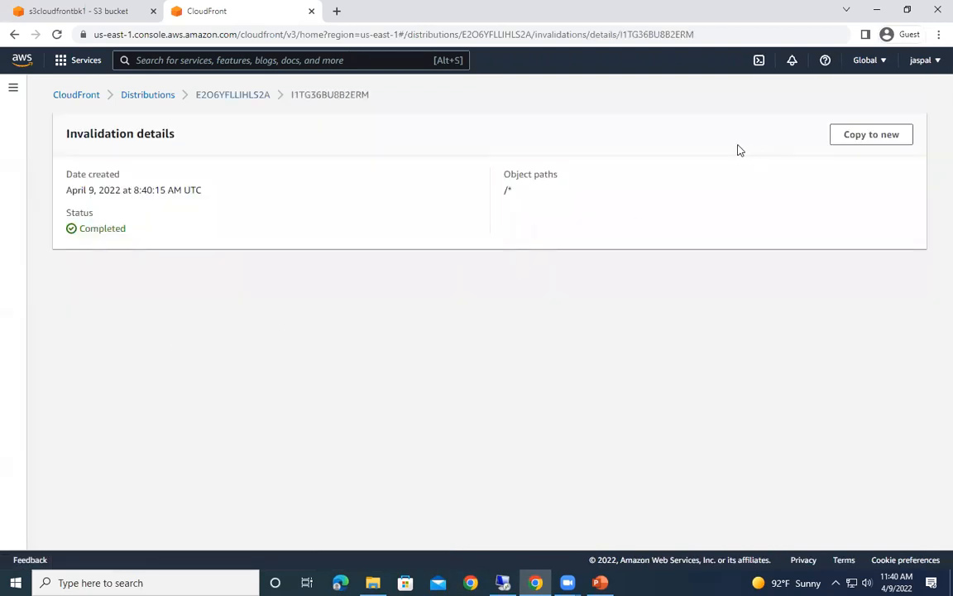
click(870, 134)
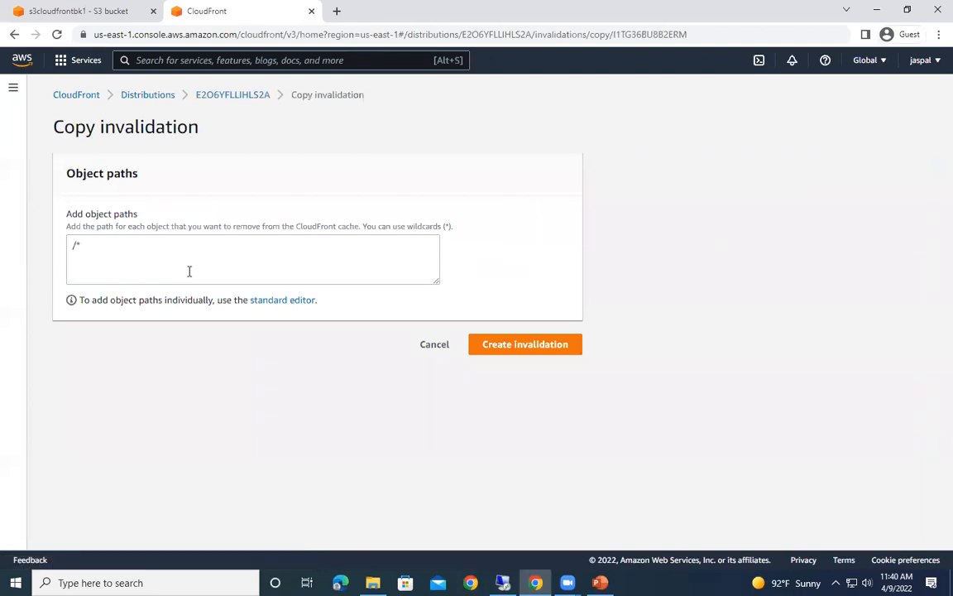
click(525, 343)
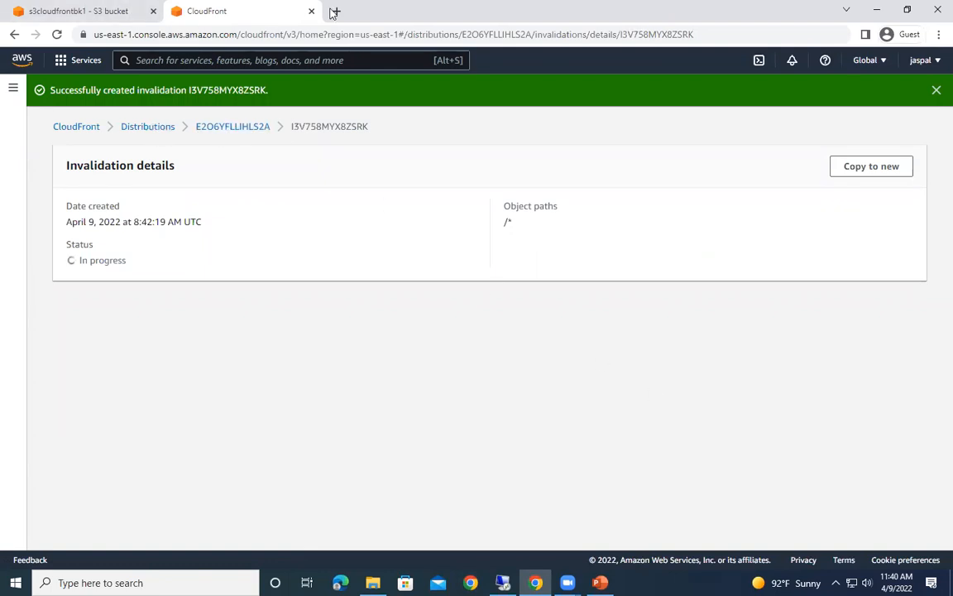
Step: Open the distribution's page in a separate browser tab
click(494, 11)
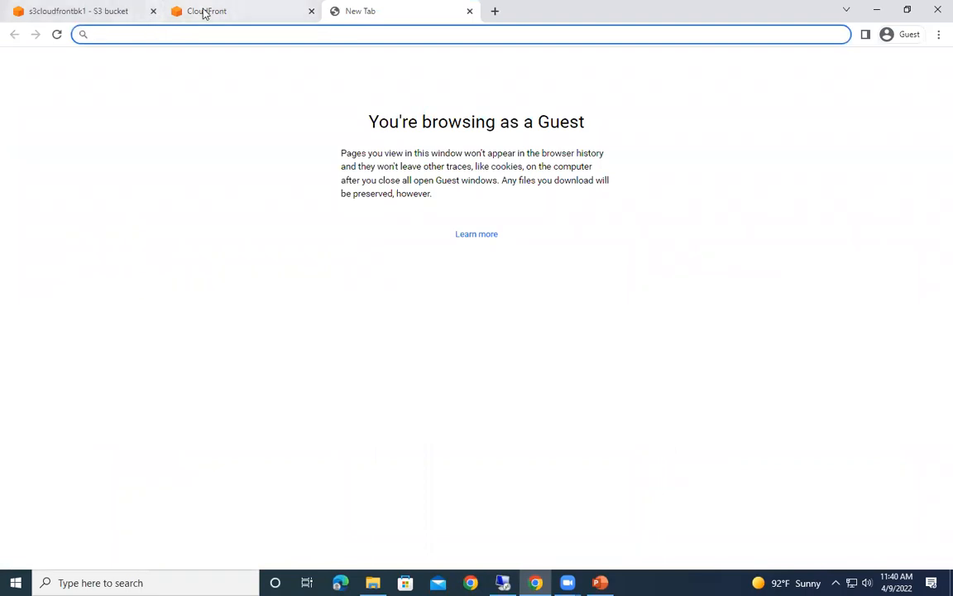
click(207, 10)
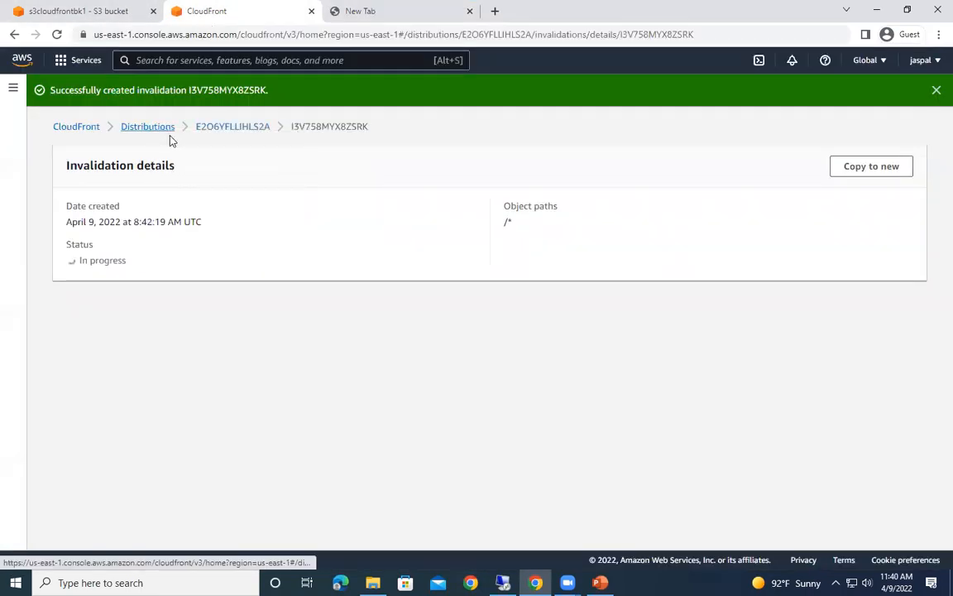
click(147, 126)
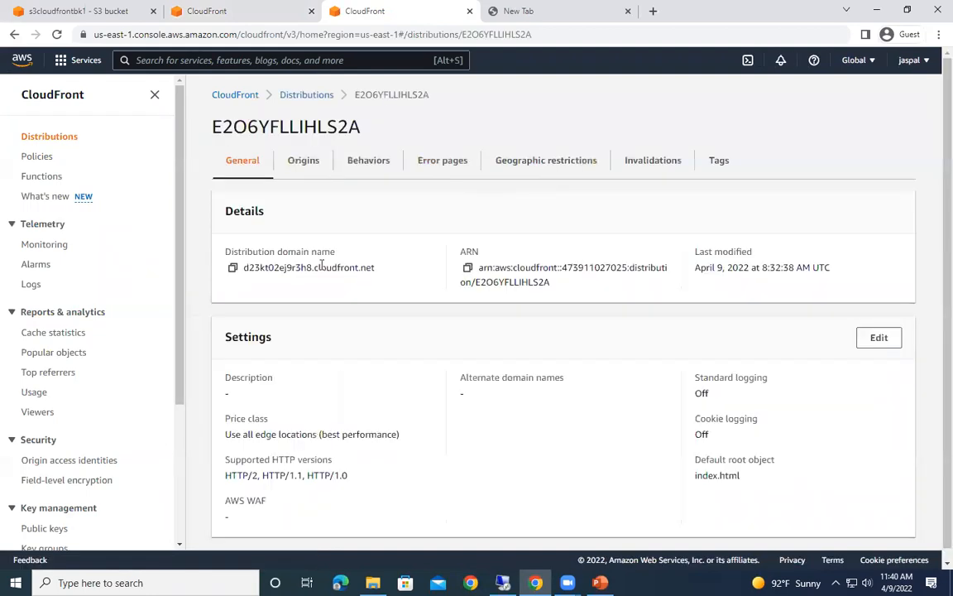
Step: Load d23kt02ej9r3h8.cloudfront.net and verify the 'Welcome to JasCloudtech Changed' heading, then return to the console
click(519, 11)
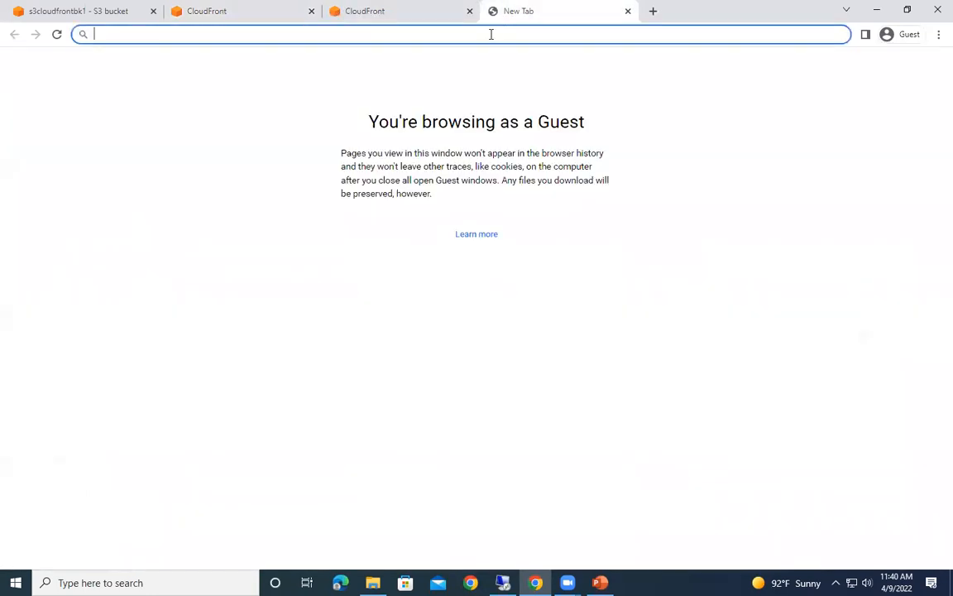
text(d23kt02ej9r3h8.cloudfront.net)
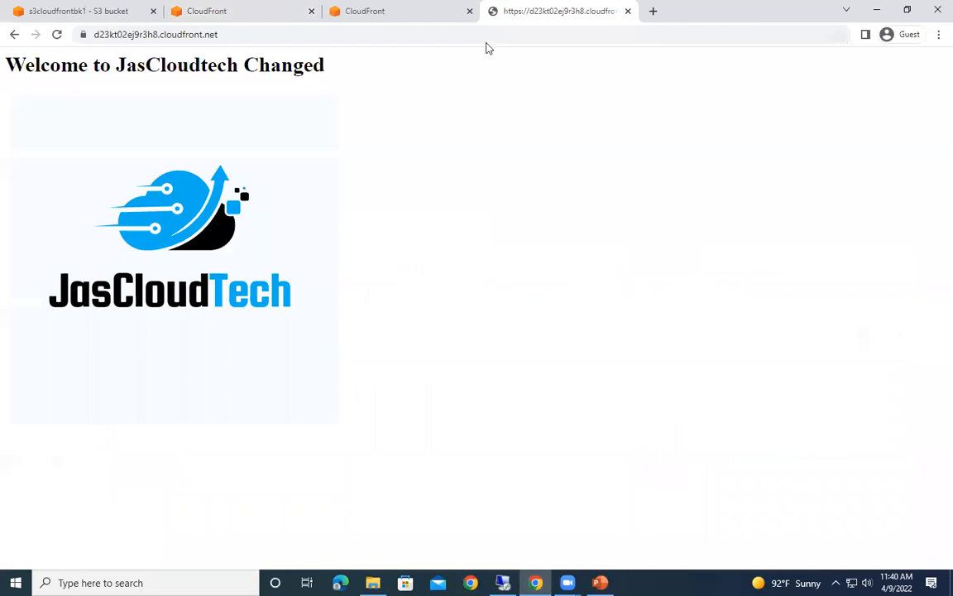
triple_click(165, 65)
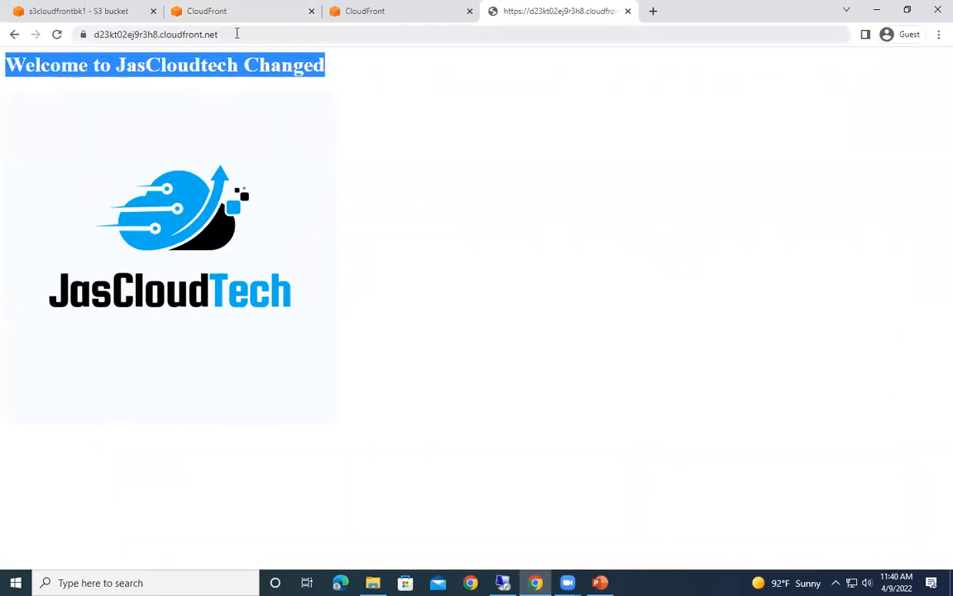
click(402, 11)
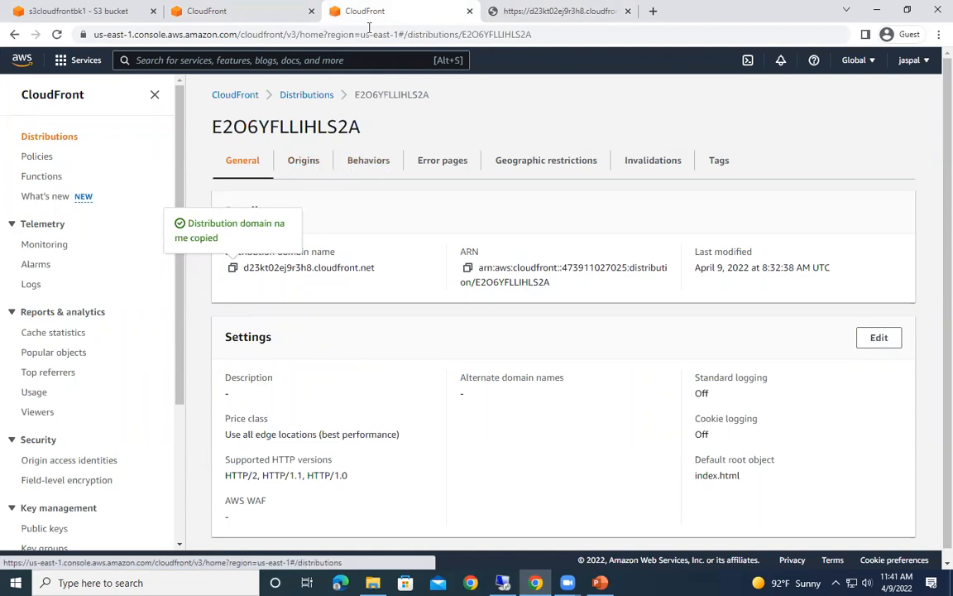
mouse_move(561, 11)
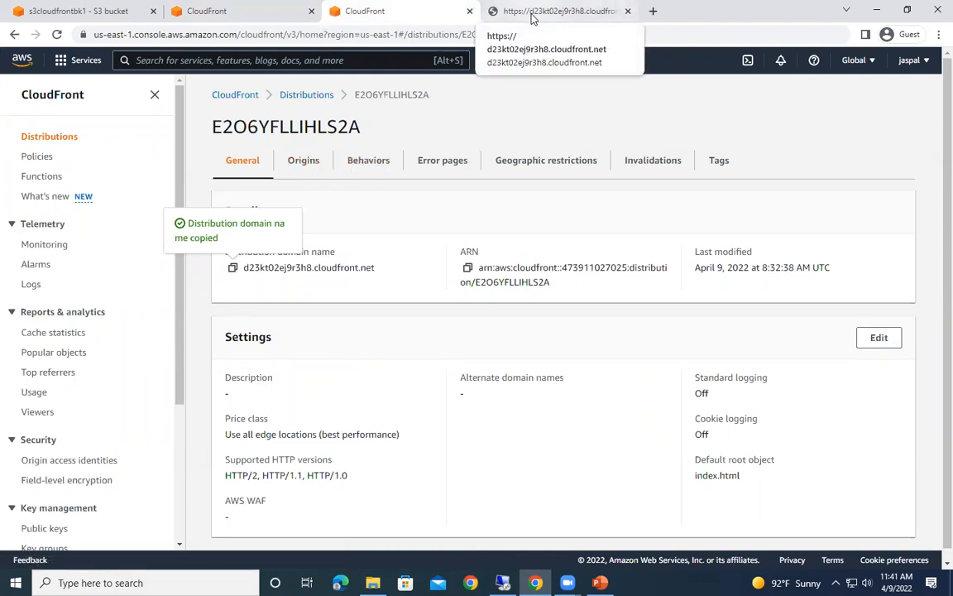
click(558, 11)
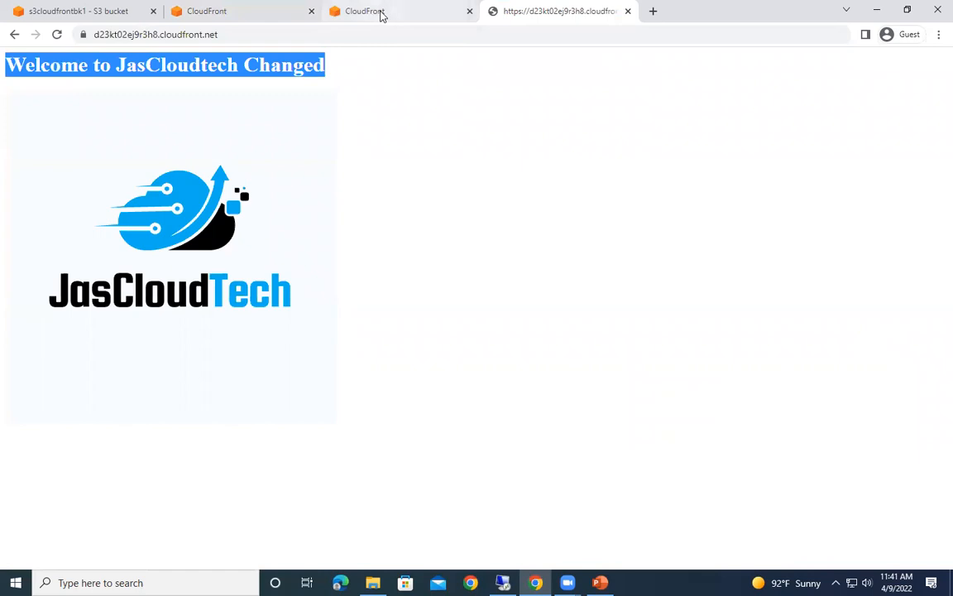
click(365, 11)
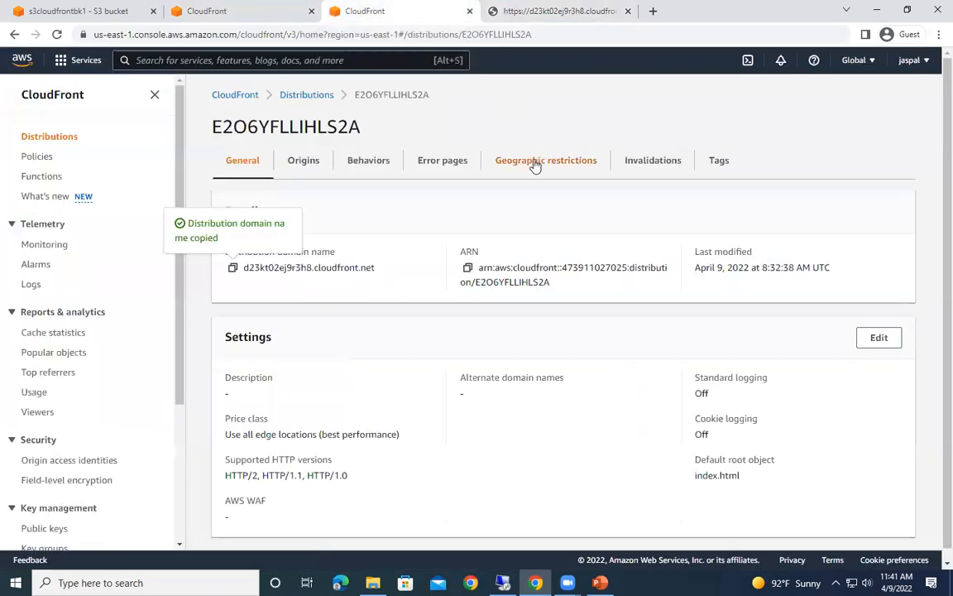
mouse_move(653, 160)
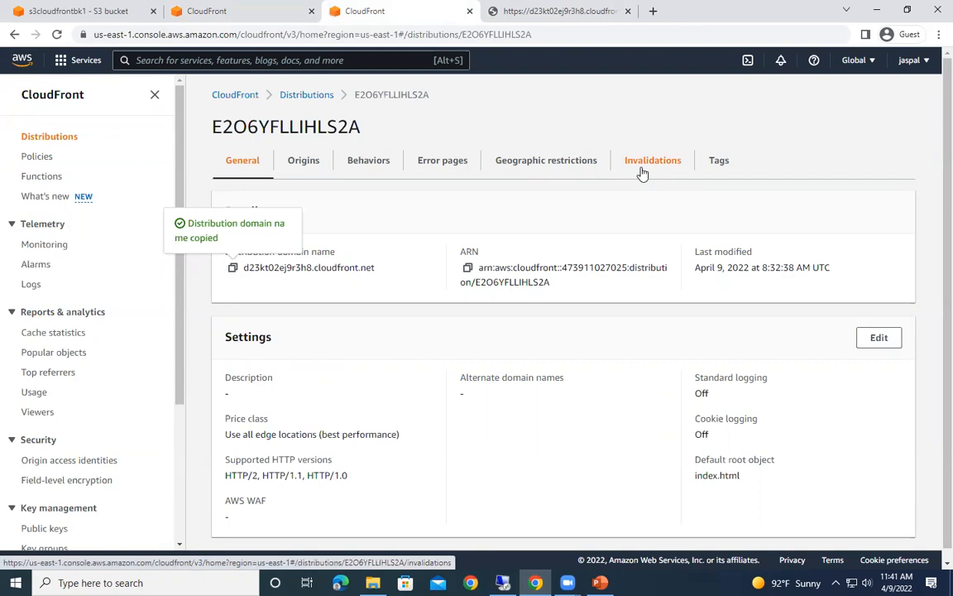
click(78, 11)
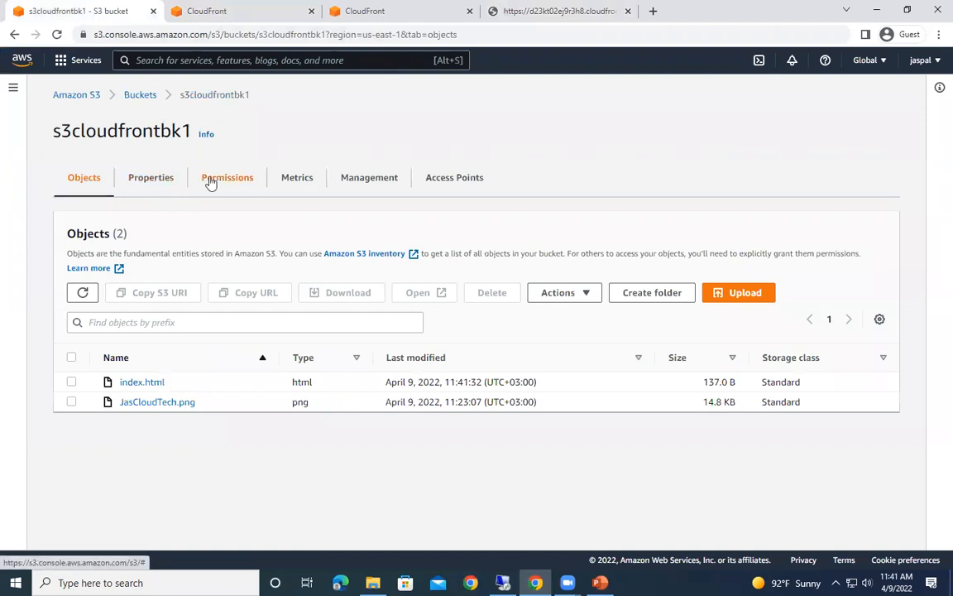
Step: Review s3cloudfrontbk1's Block public access settings and bucket policy under Permissions
click(227, 177)
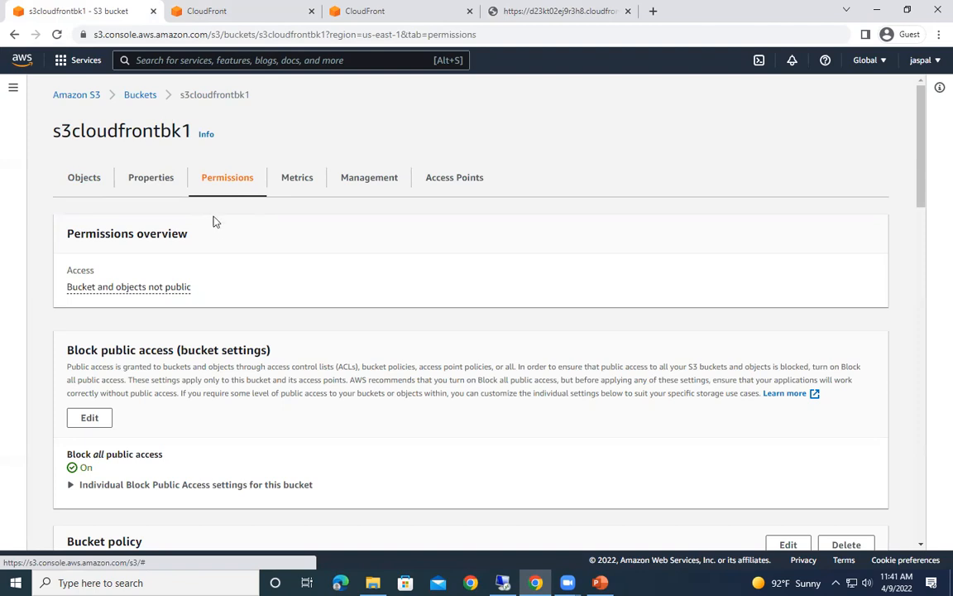
scroll(down, 3)
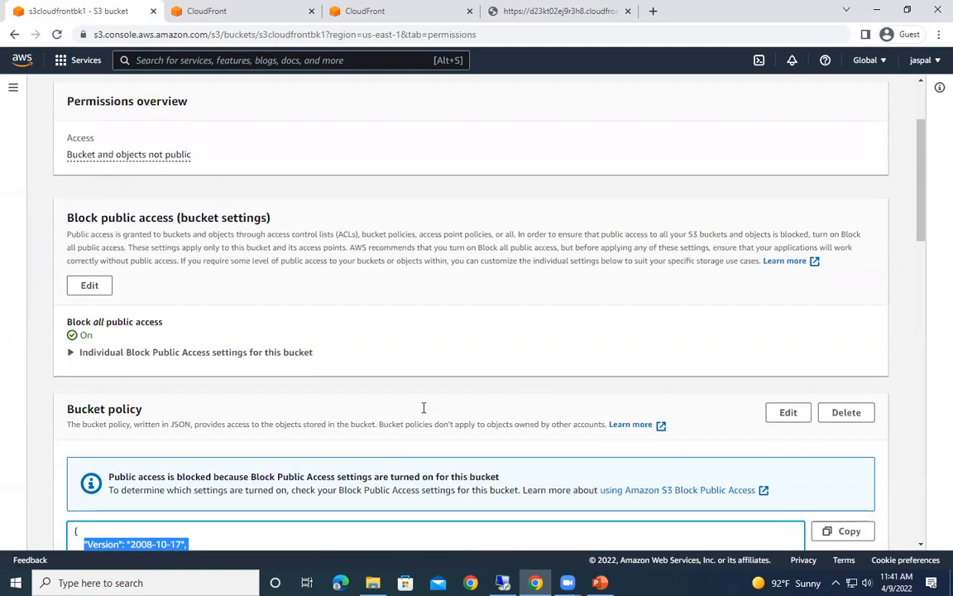
click(83, 177)
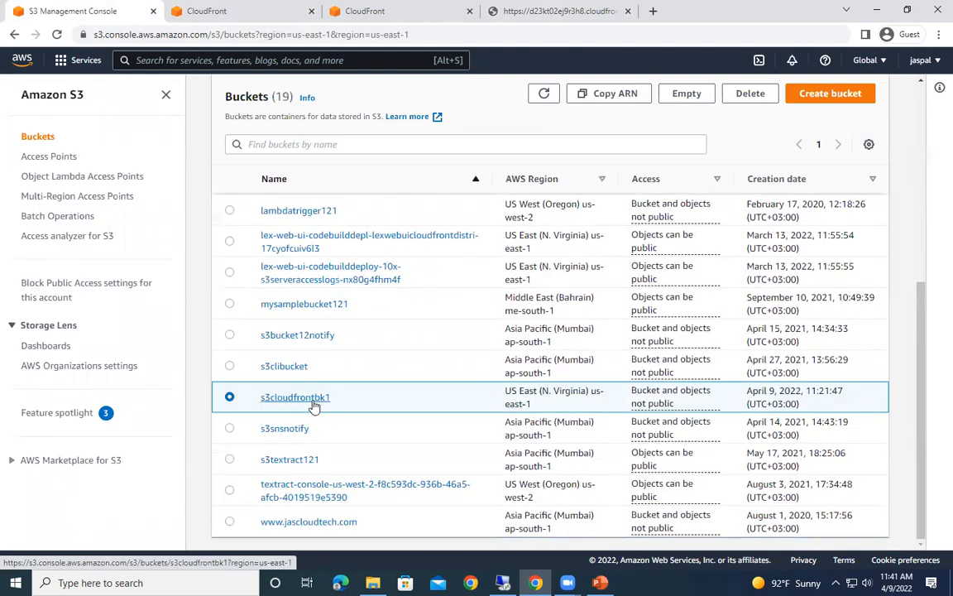
click(295, 397)
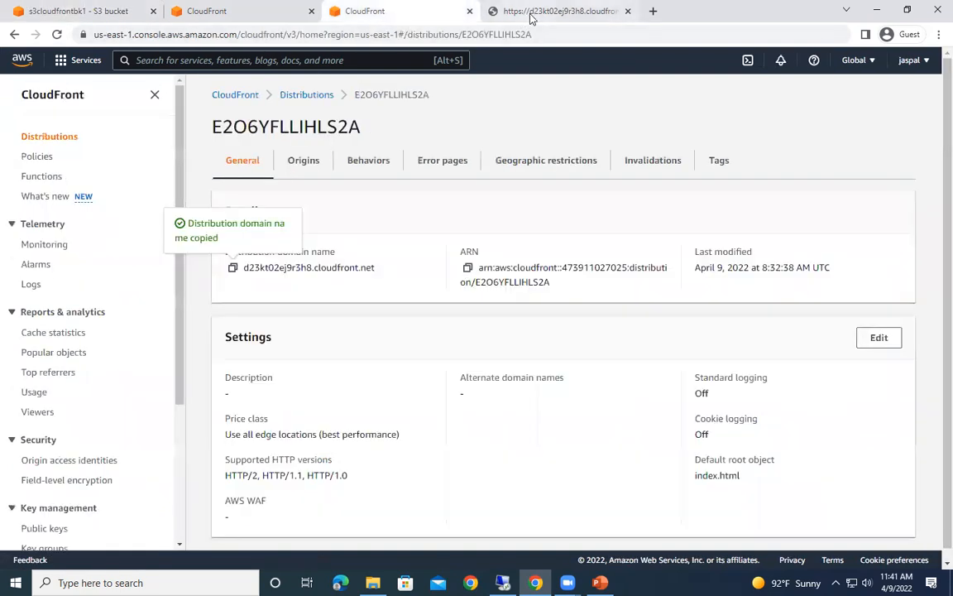
mouse_move(231, 272)
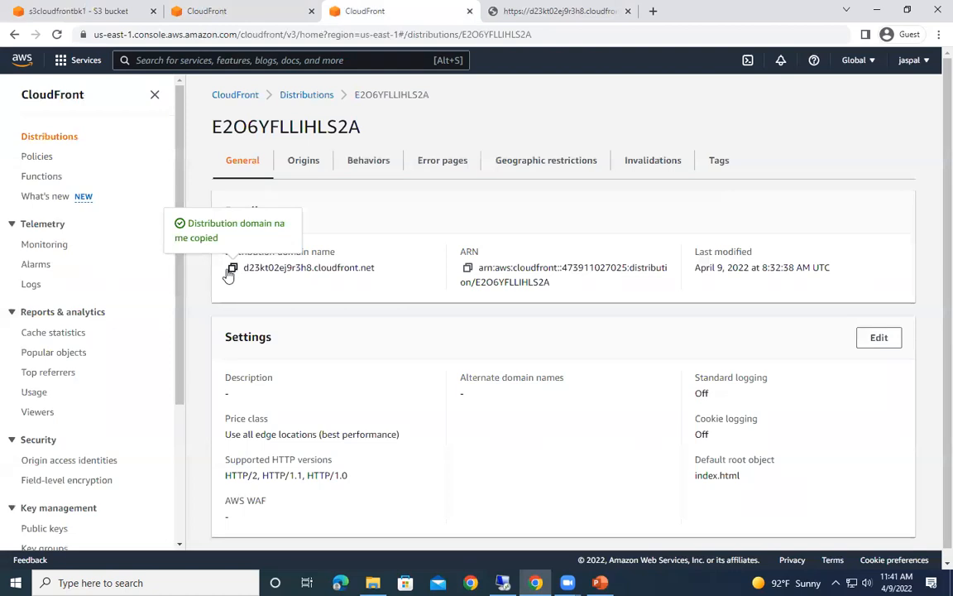
Step: Copy the distribution domain, reload the site to recheck the Changed page, then return to the buckets list
click(232, 267)
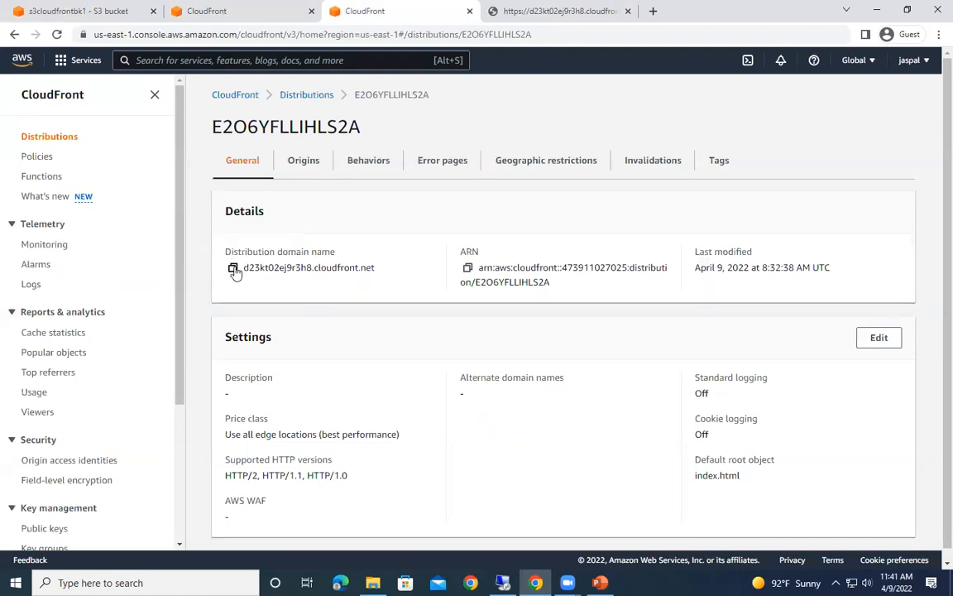
click(559, 11)
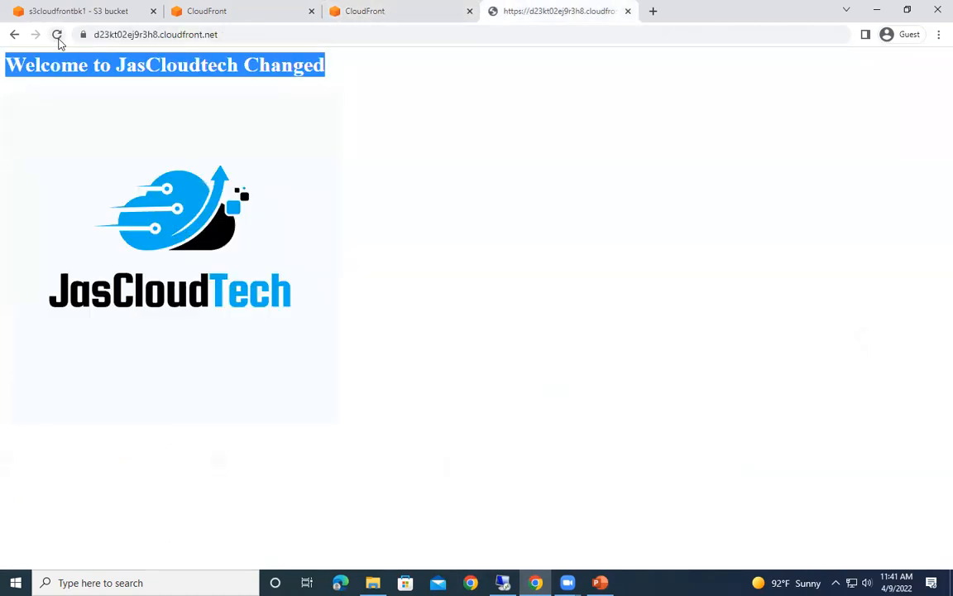
click(401, 11)
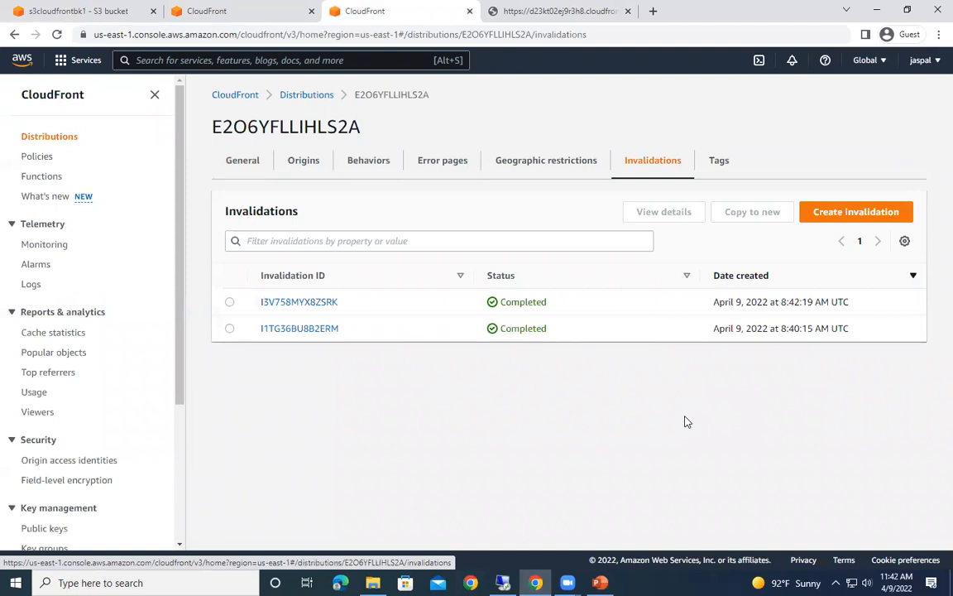
mouse_move(596, 349)
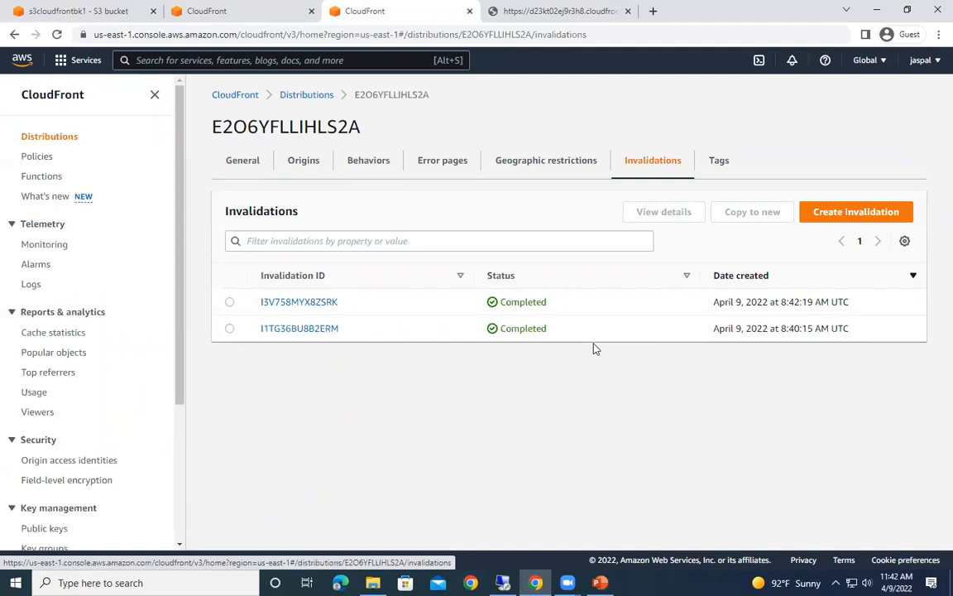
mouse_move(344, 373)
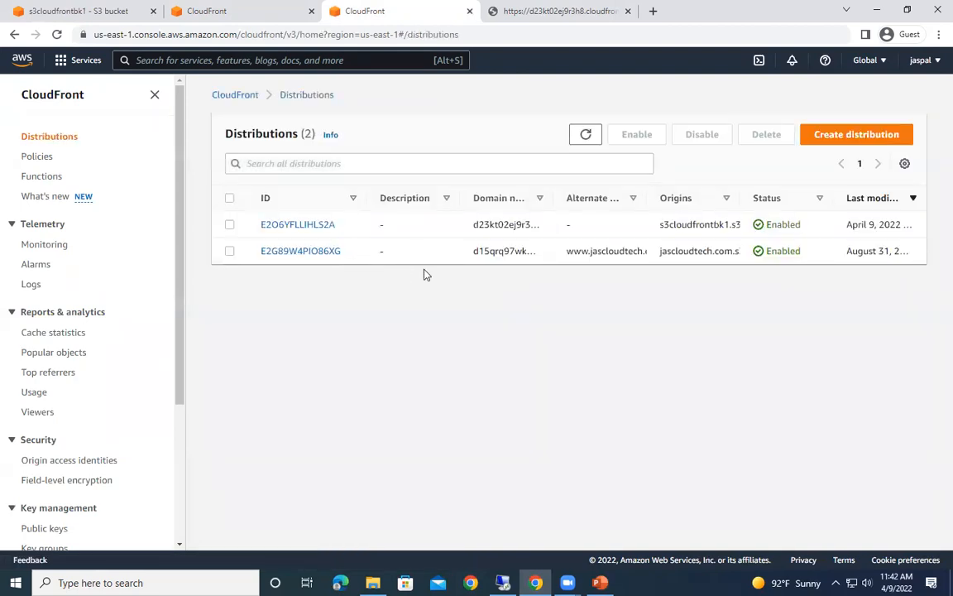
mouse_move(303, 282)
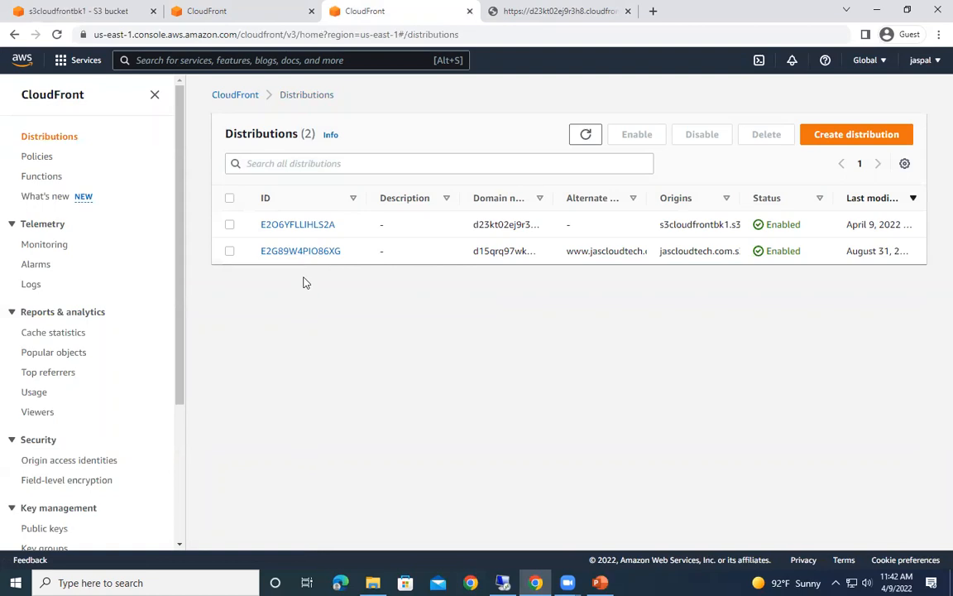
mouse_move(323, 269)
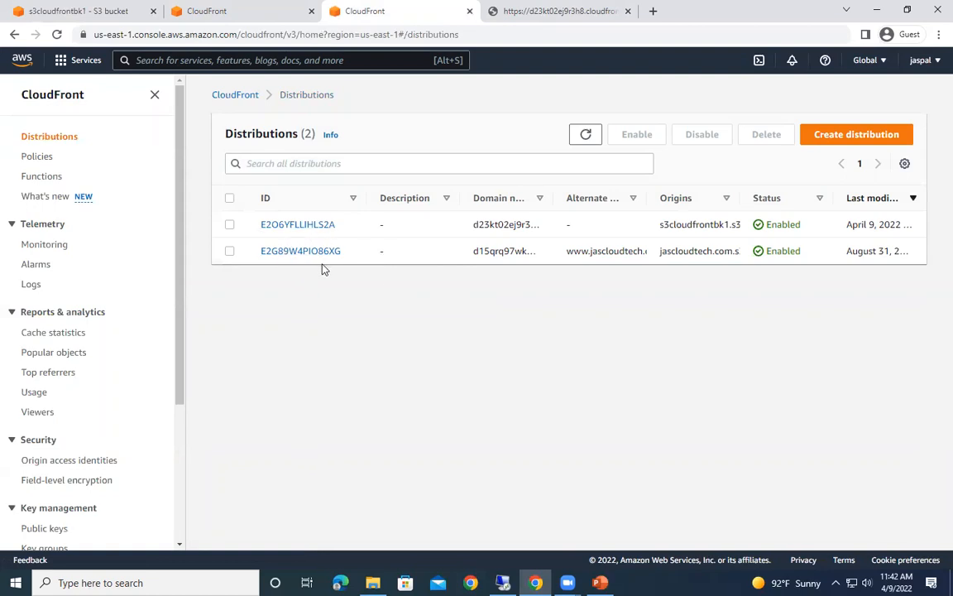
mouse_move(414, 293)
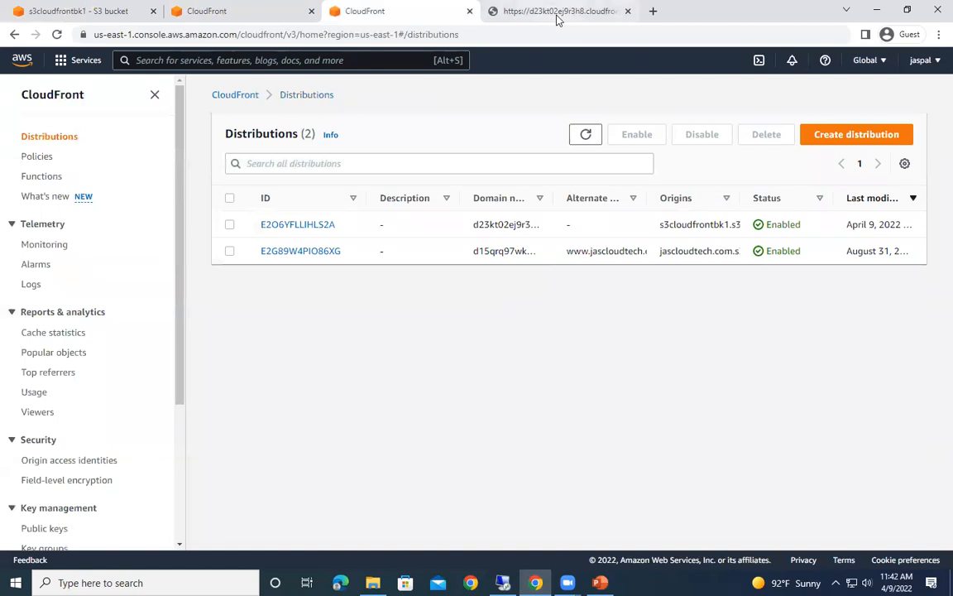
click(559, 11)
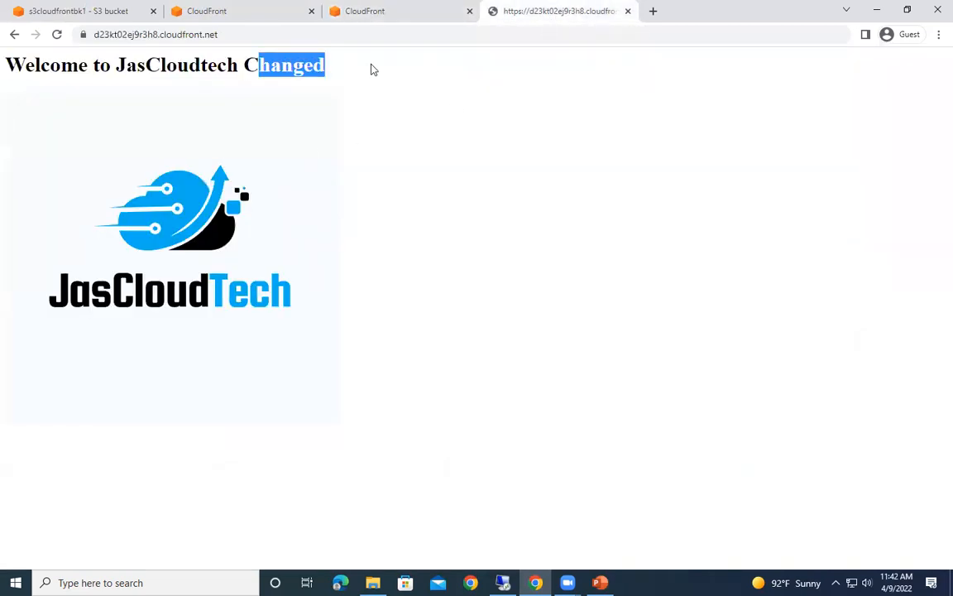
mouse_move(238, 101)
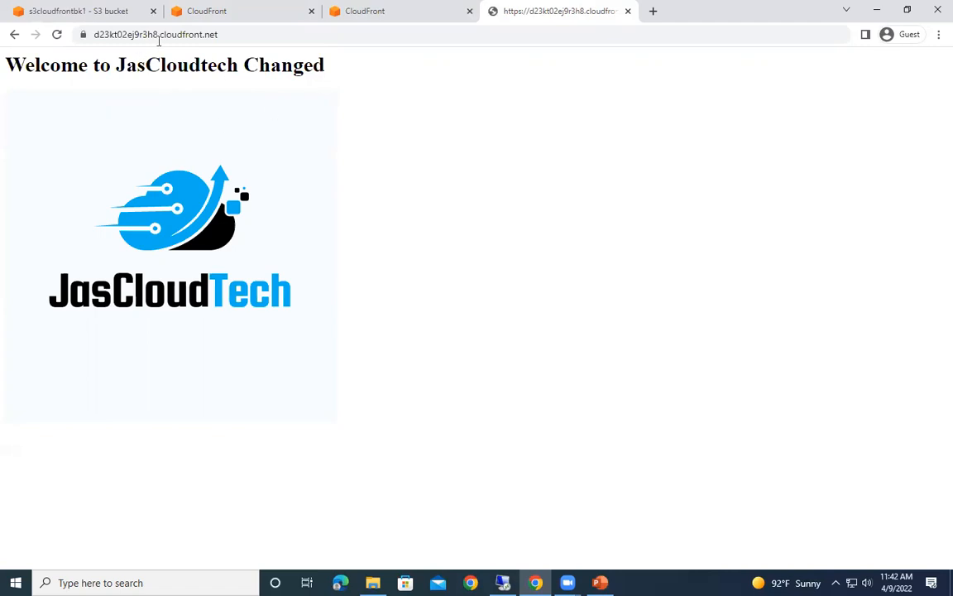
click(79, 11)
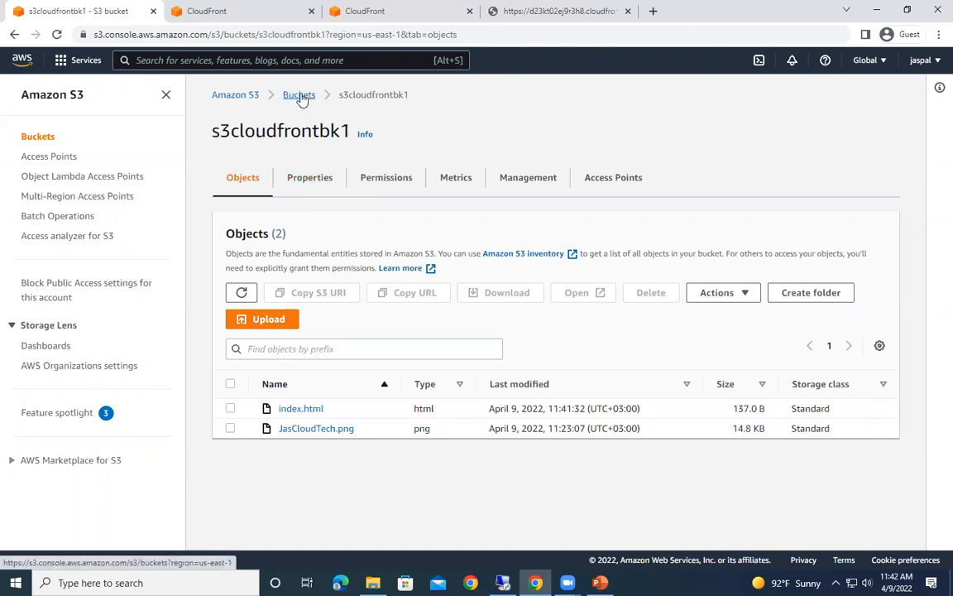
click(299, 94)
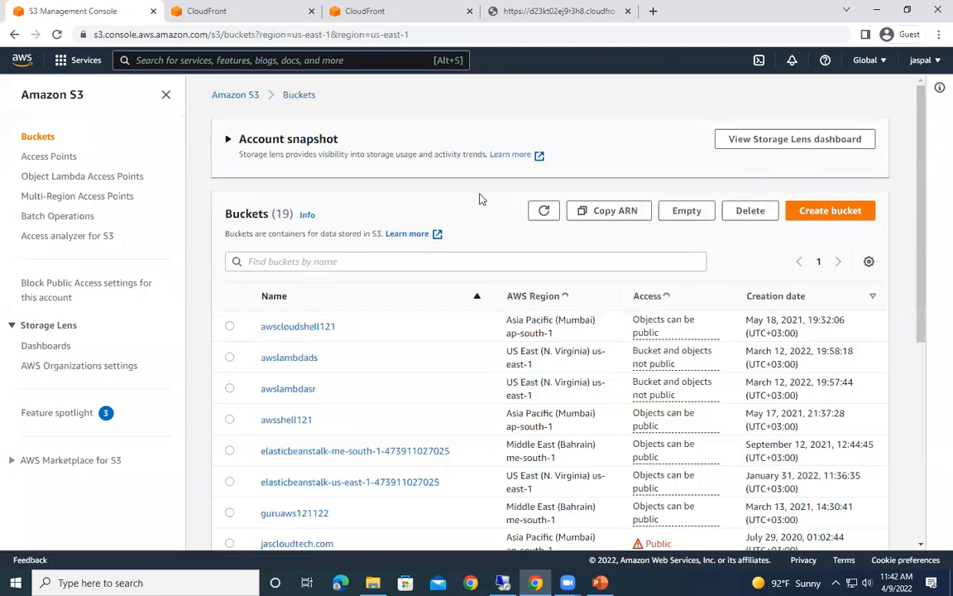